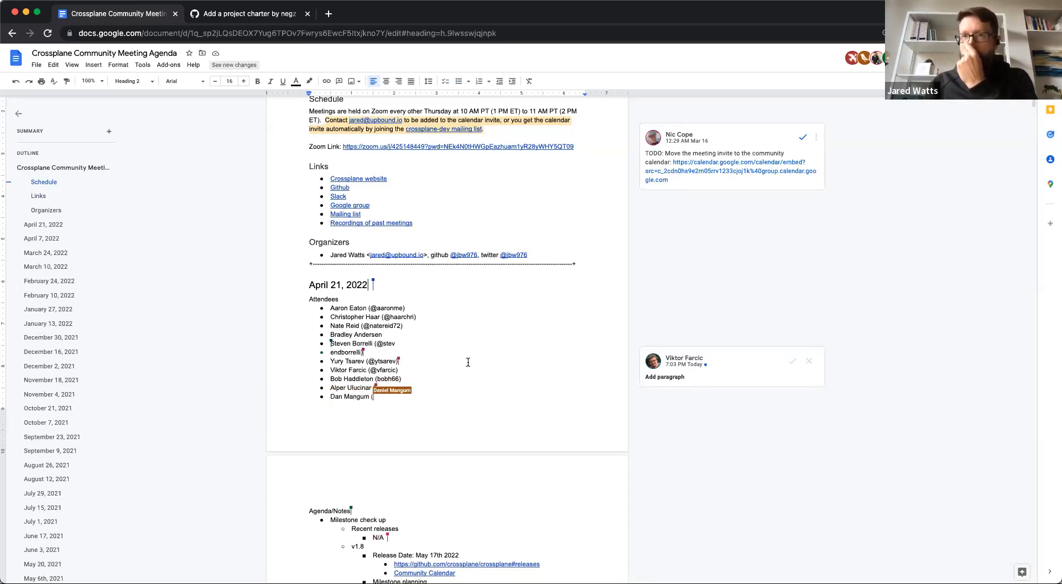
text(@hasheddan))
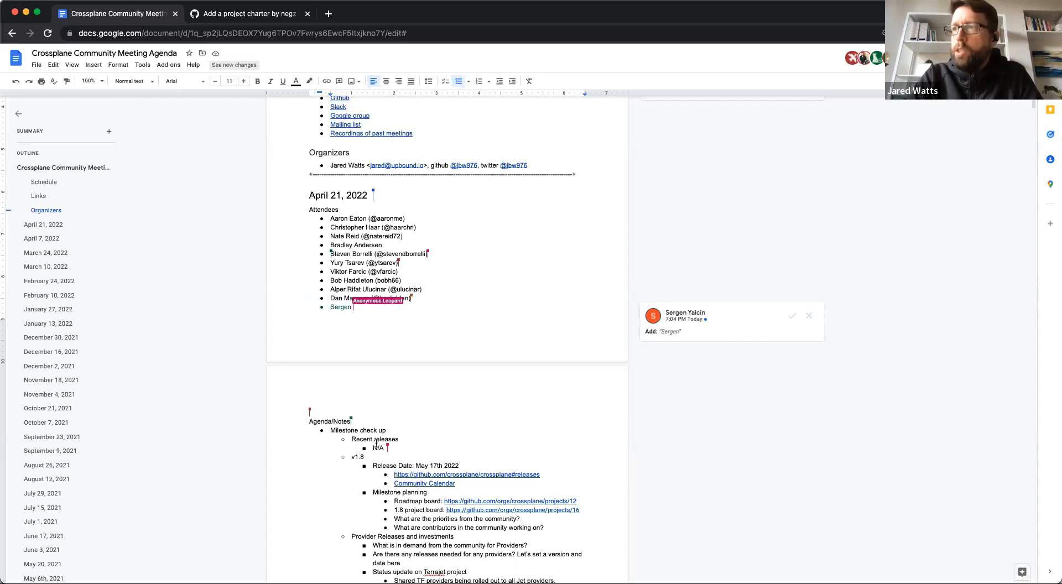
text(Yalcin (@)
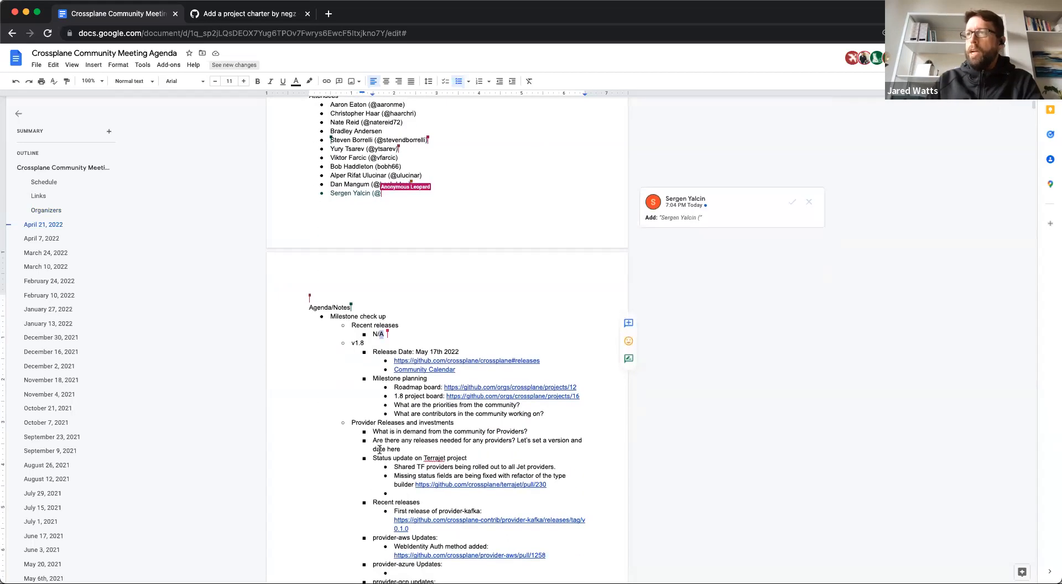
text(sergenyalcin))
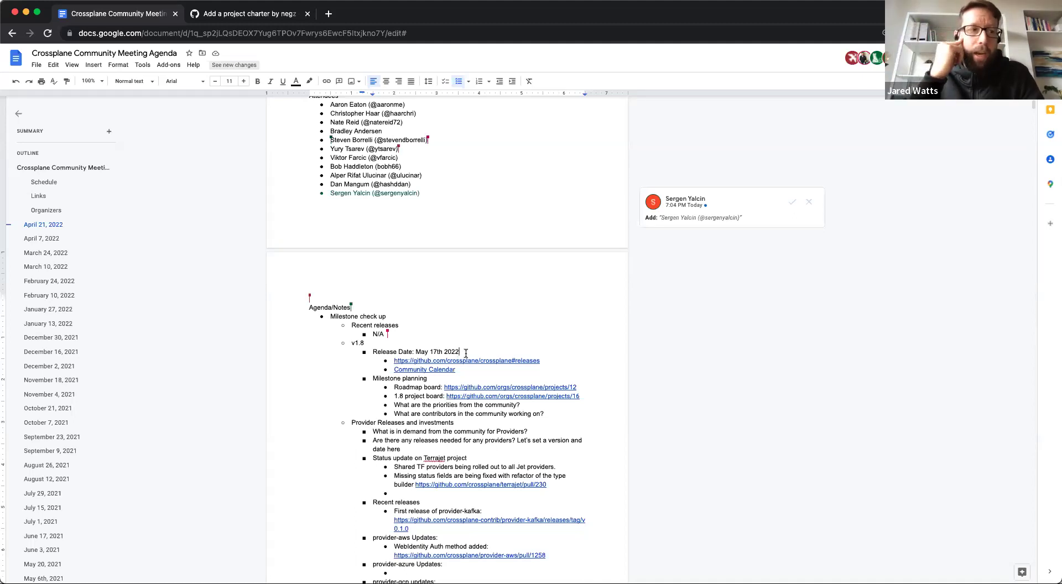
Accept the attendee entry, then bring up the 1.8 project board link preview and its options
click(792, 202)
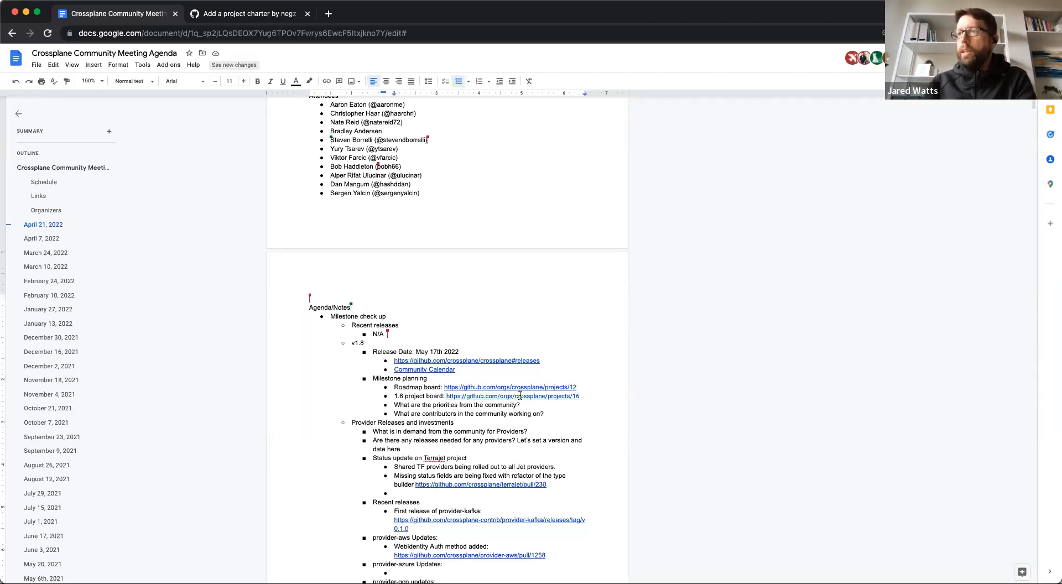
click(513, 396)
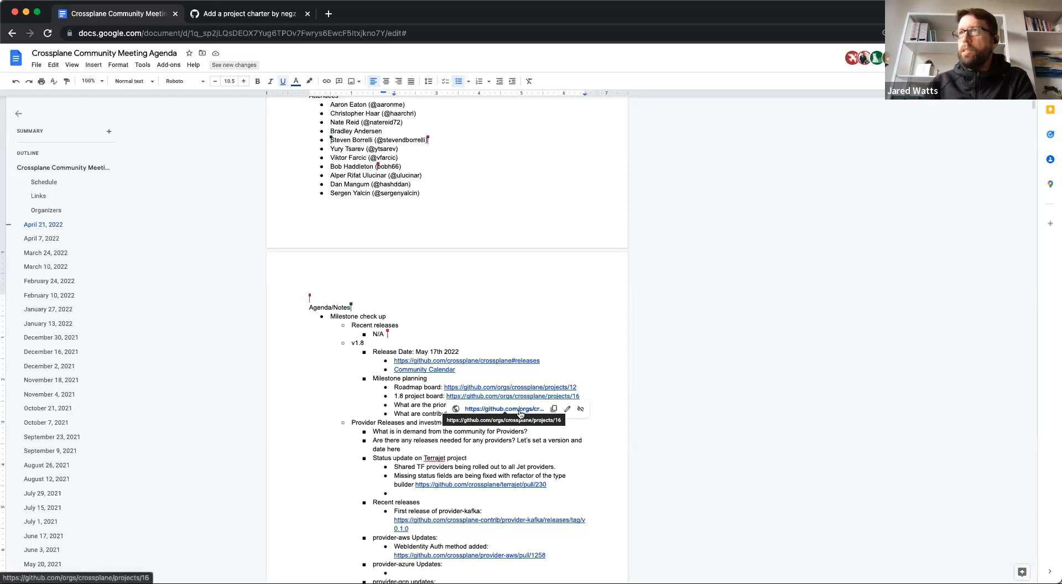
right_click(494, 408)
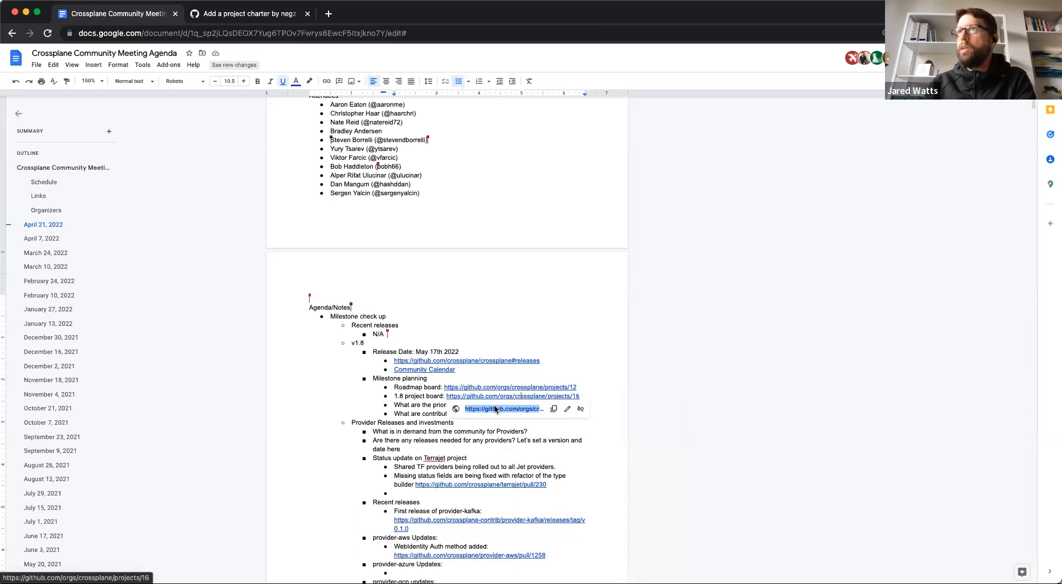
Open the Crossplane v1.8 project board from the projects/16 link
click(511, 396)
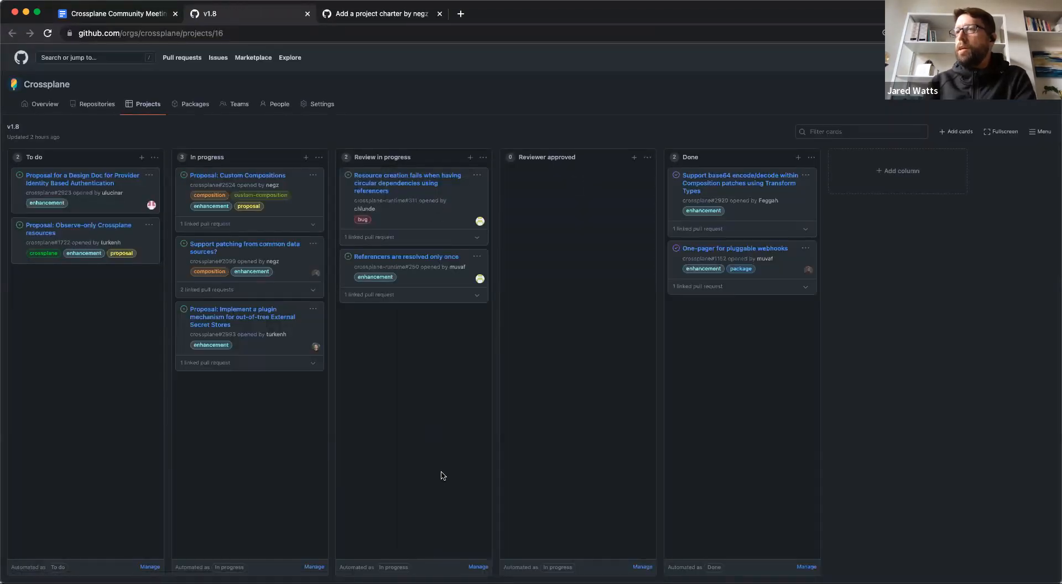
mouse_move(336, 579)
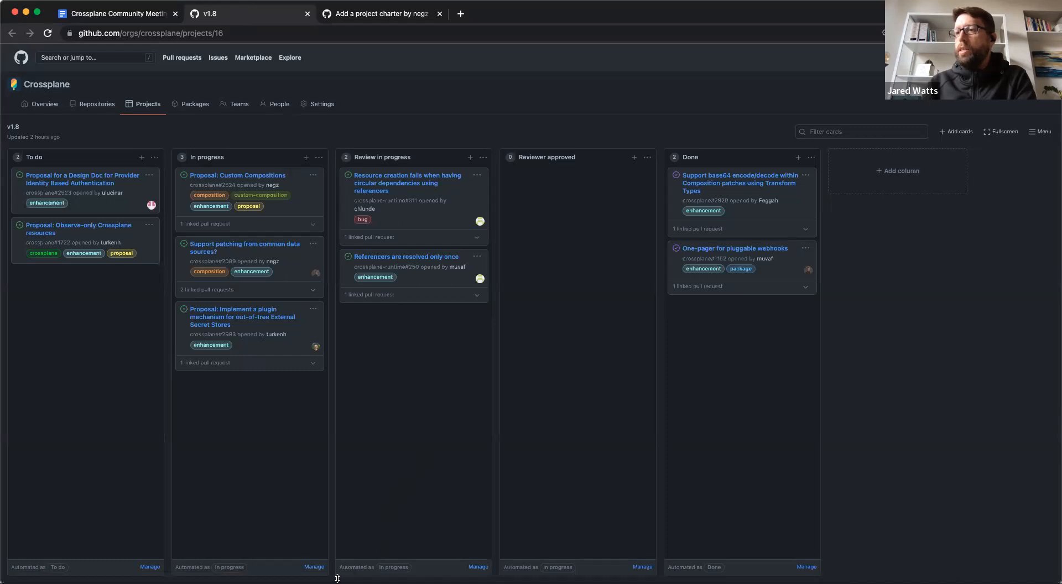
mouse_move(306, 575)
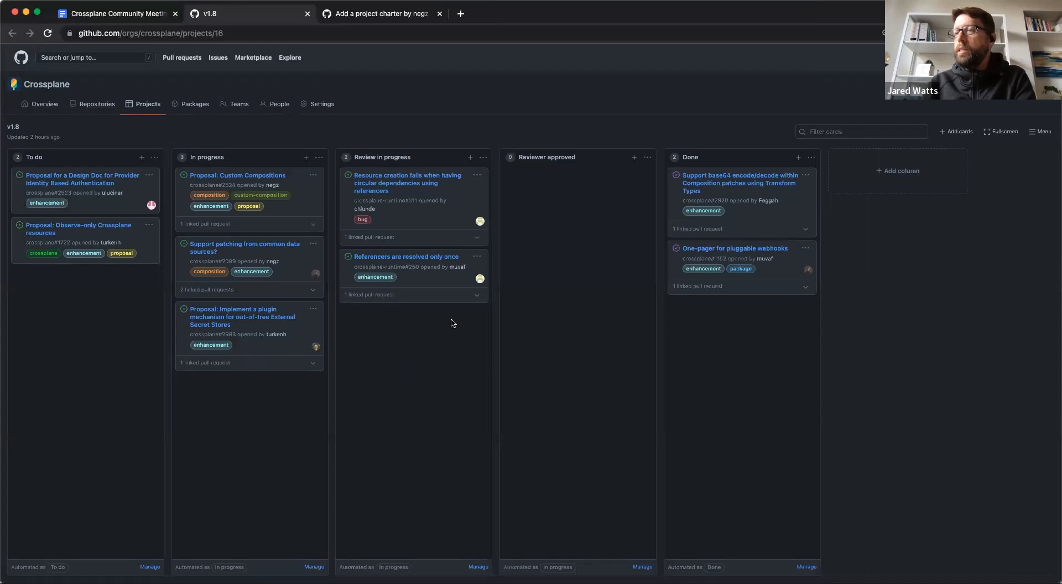
mouse_move(394, 178)
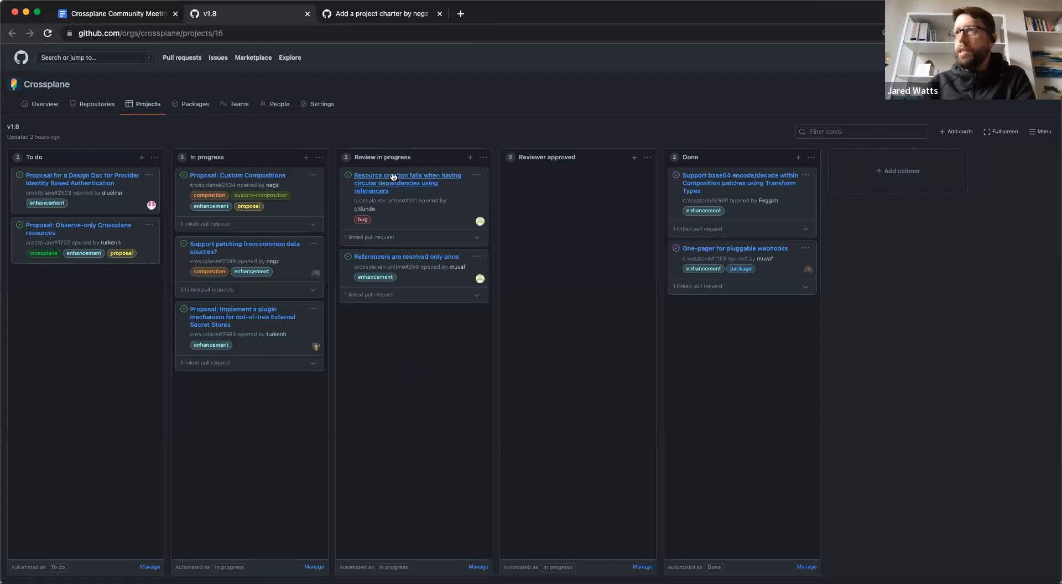
mouse_move(414, 217)
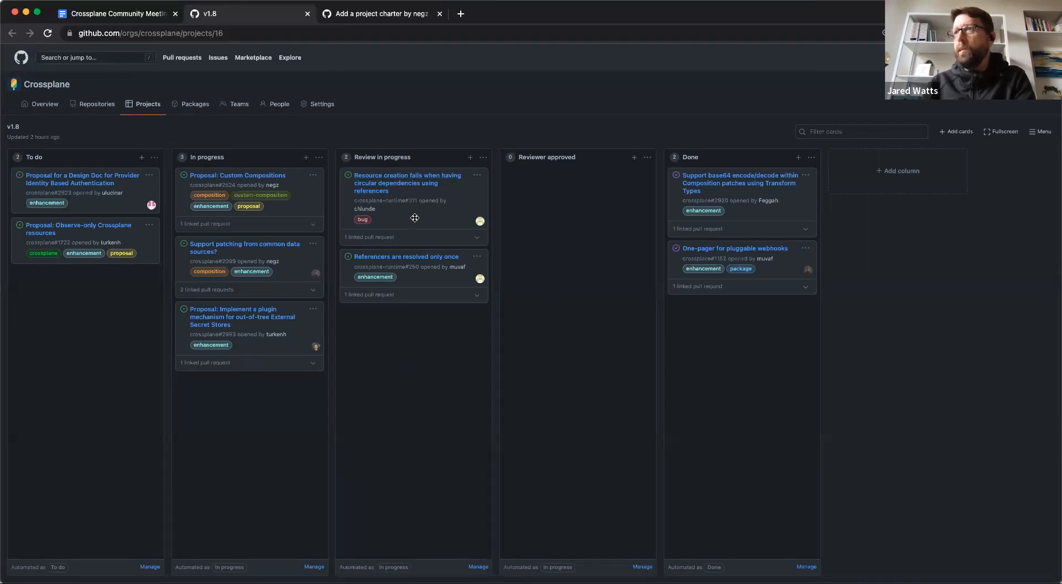
mouse_move(422, 243)
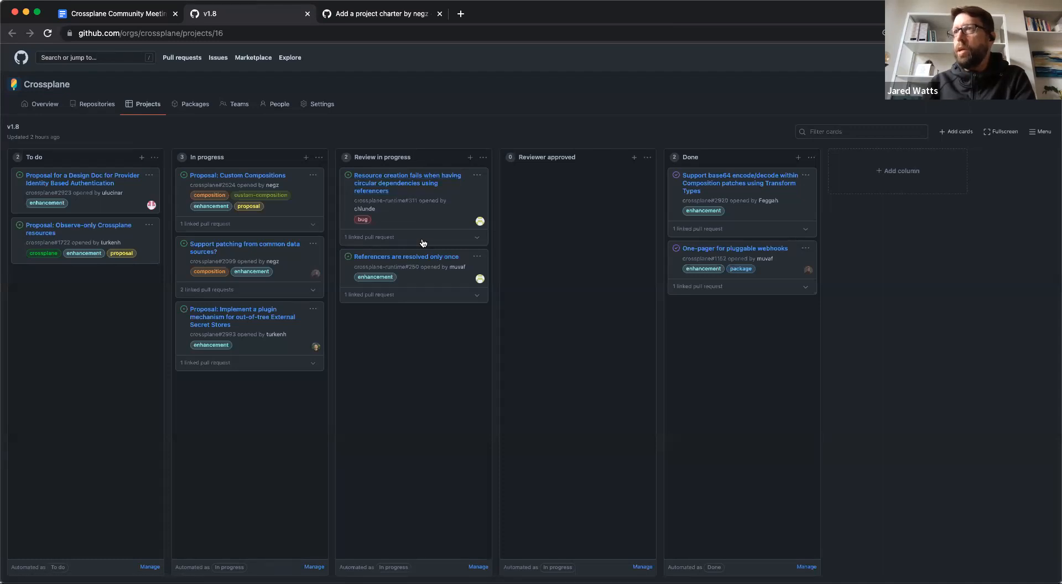
mouse_move(416, 201)
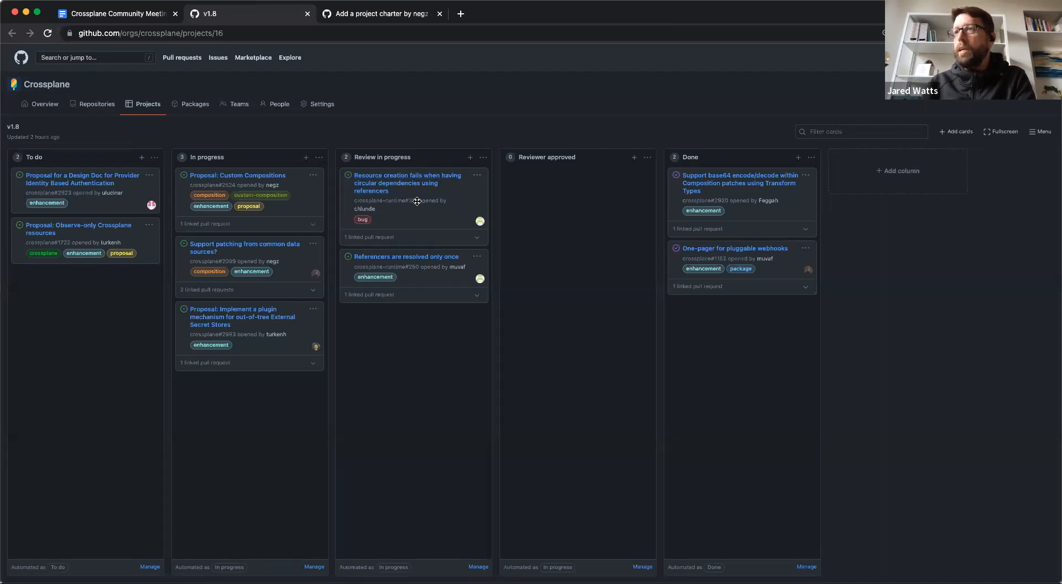
mouse_move(425, 239)
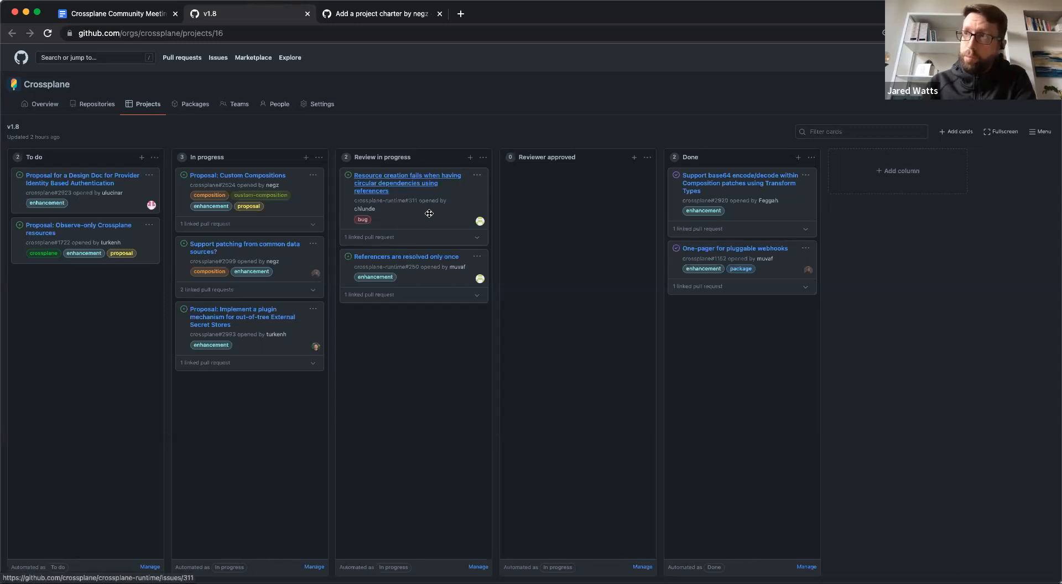
mouse_move(413, 257)
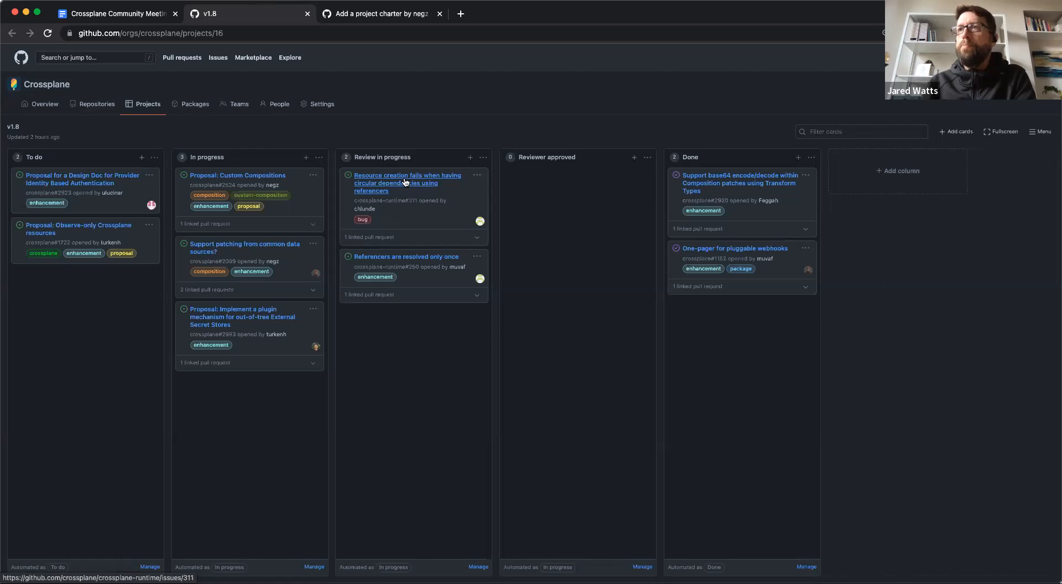
mouse_move(427, 396)
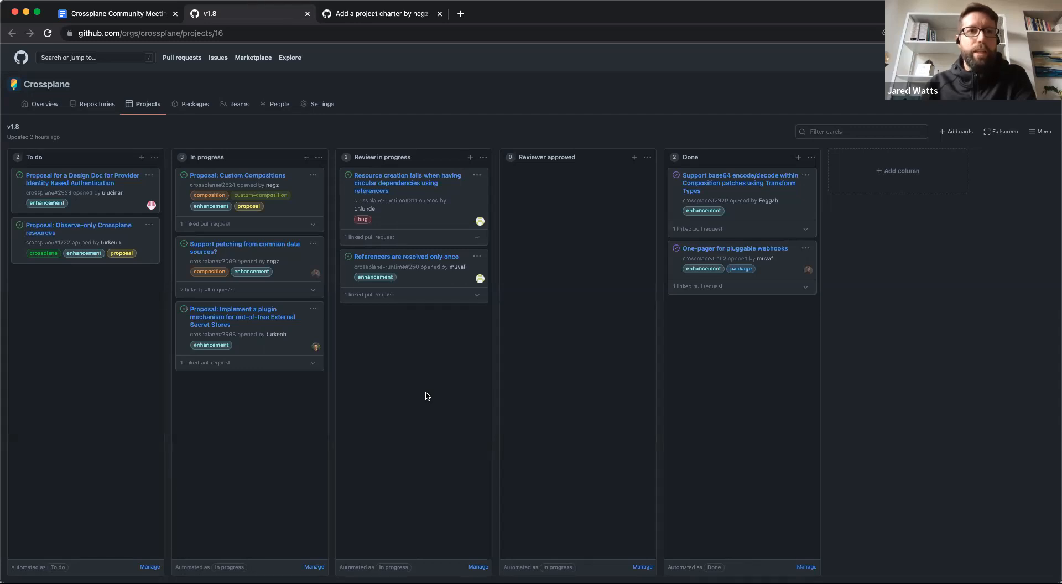
mouse_move(420, 395)
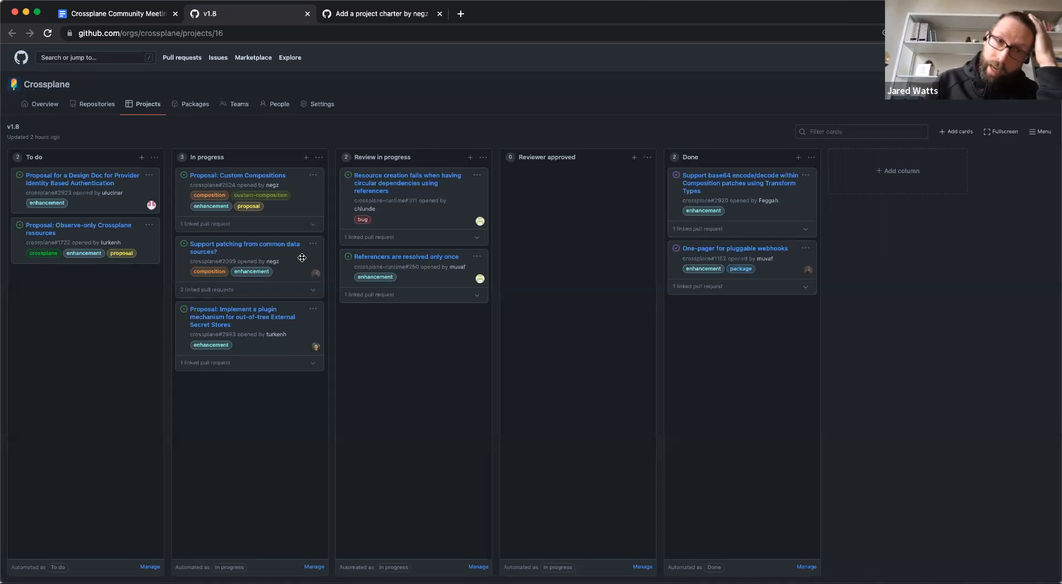
mouse_move(250, 254)
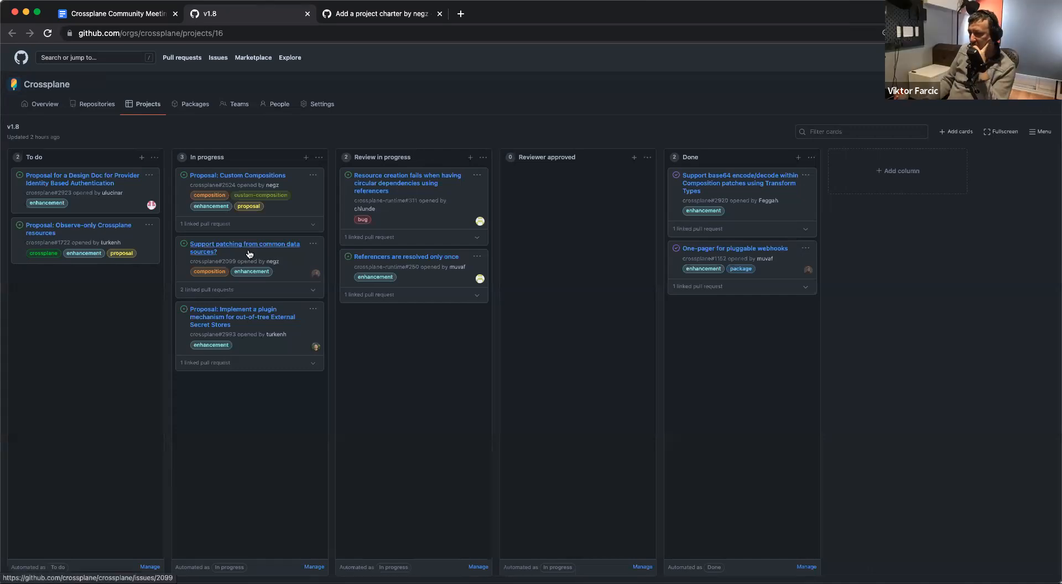
mouse_move(243, 256)
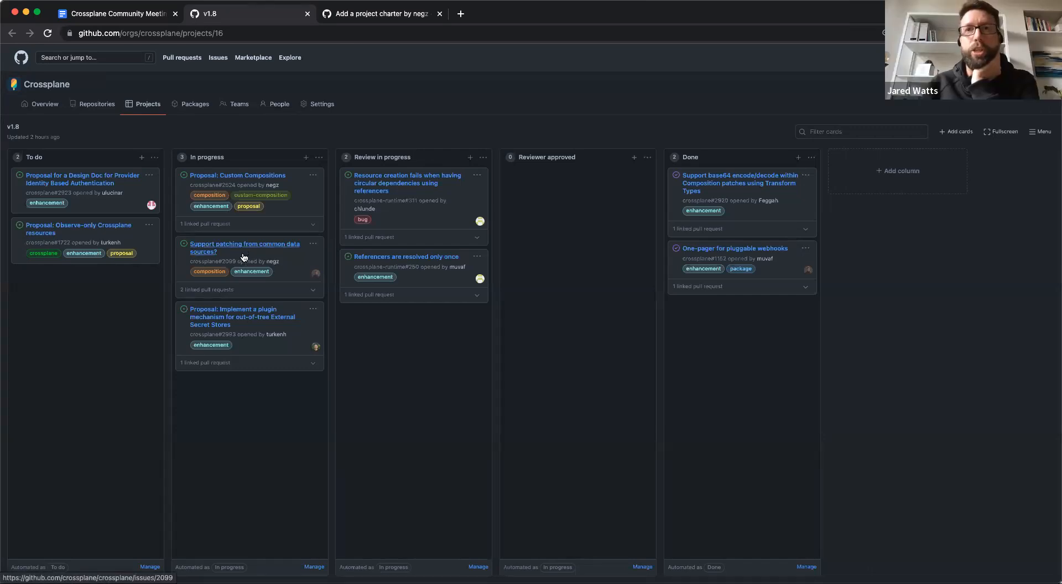
mouse_move(289, 493)
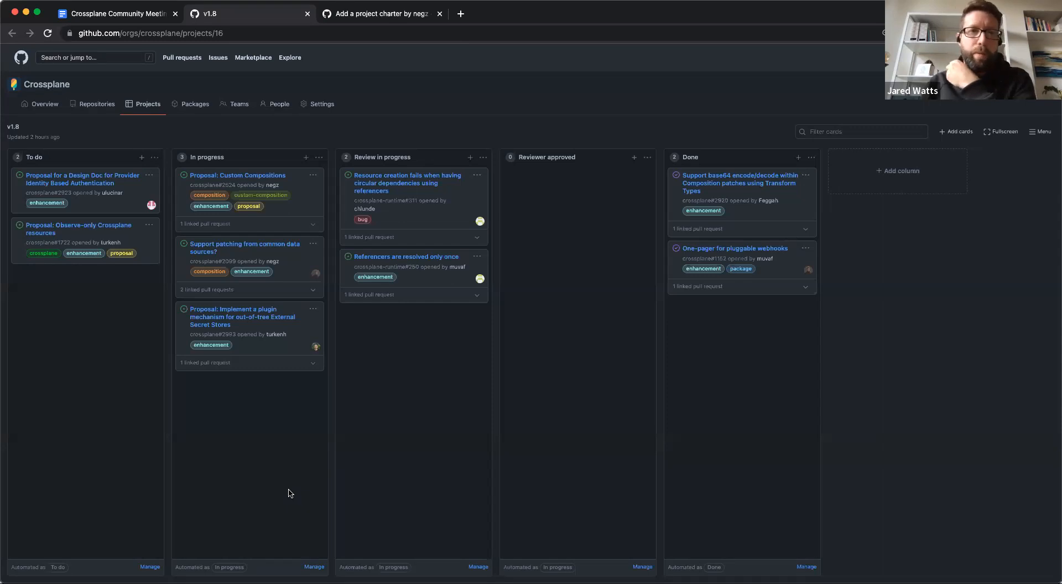
mouse_move(269, 422)
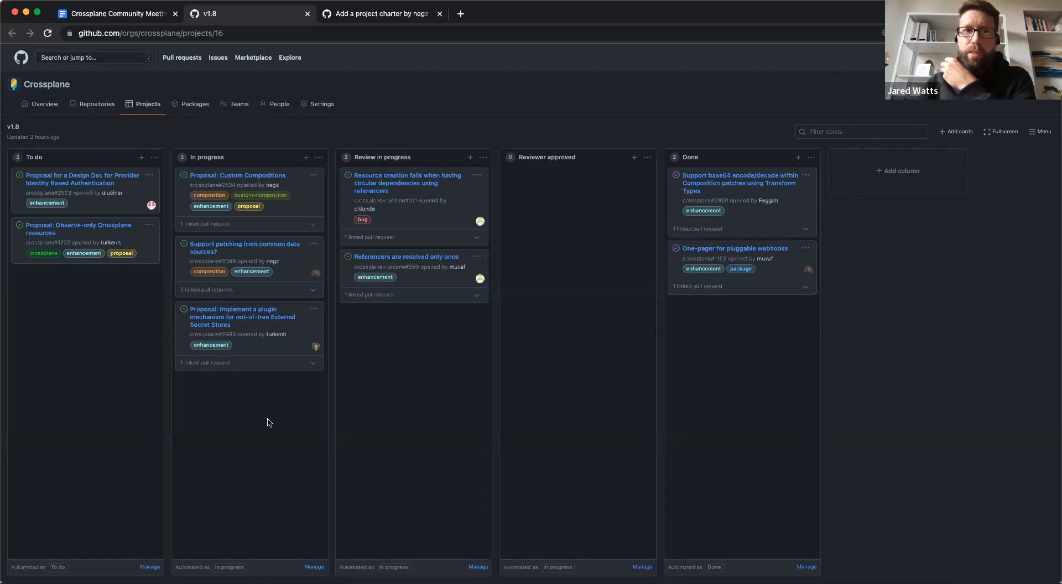
mouse_move(257, 285)
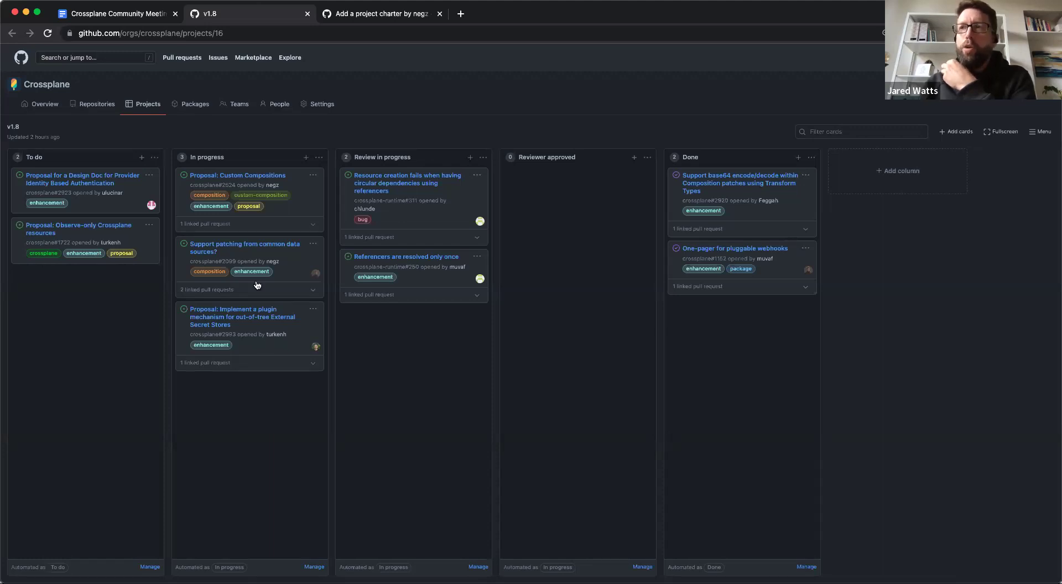
mouse_move(230, 247)
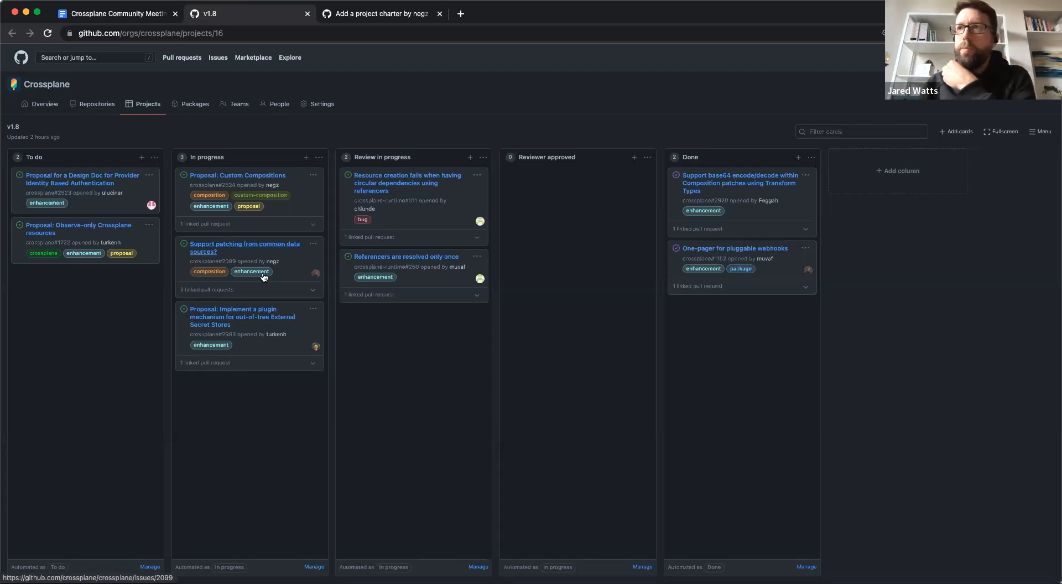
mouse_move(248, 228)
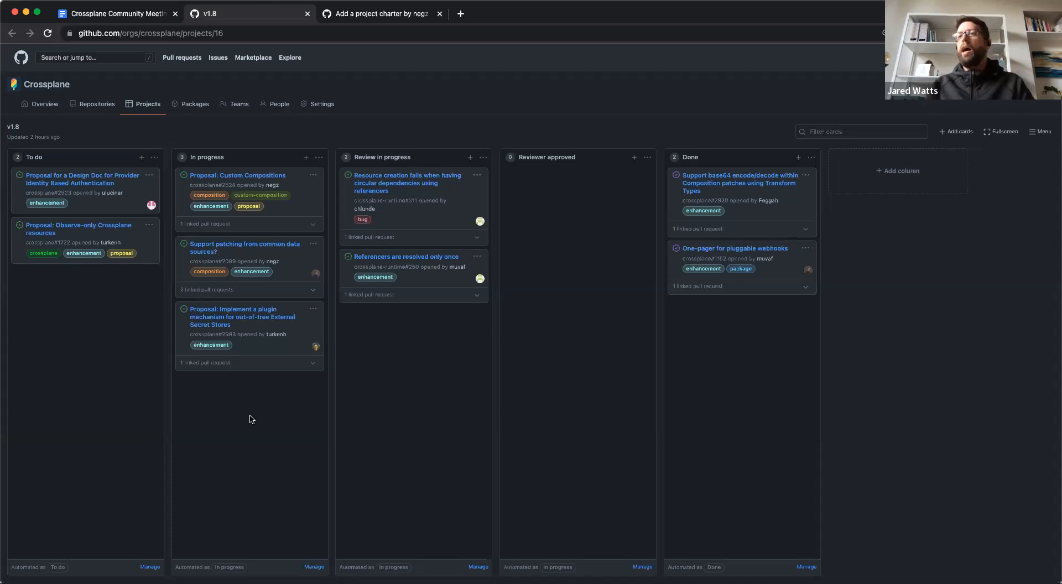
mouse_move(289, 345)
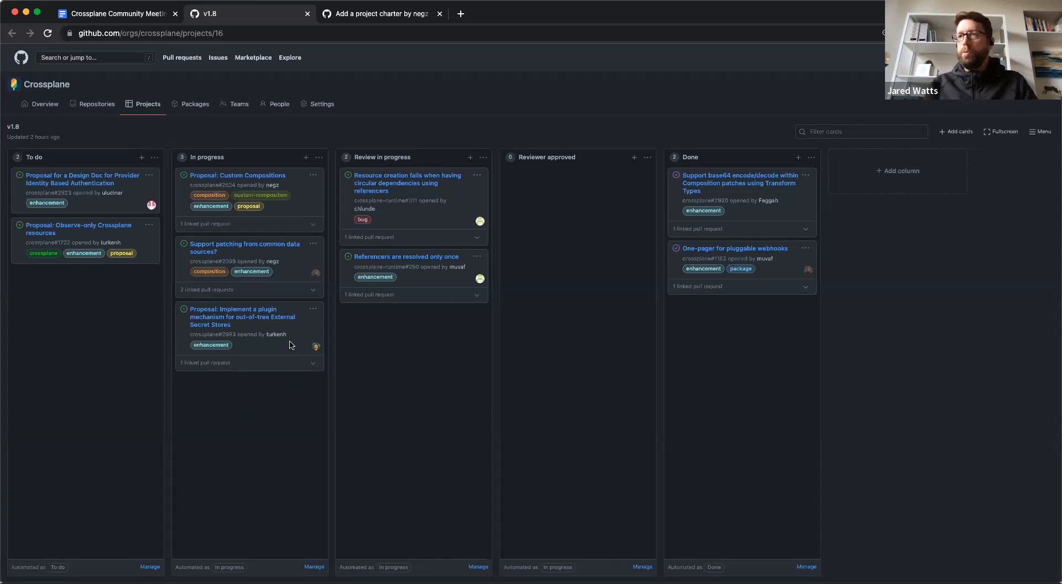
mouse_move(268, 395)
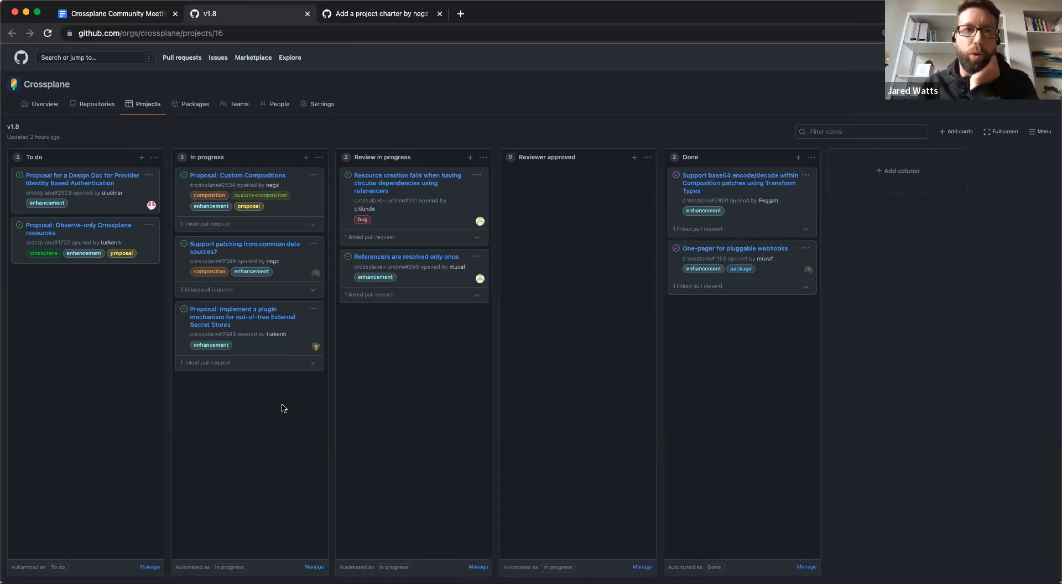
mouse_move(265, 431)
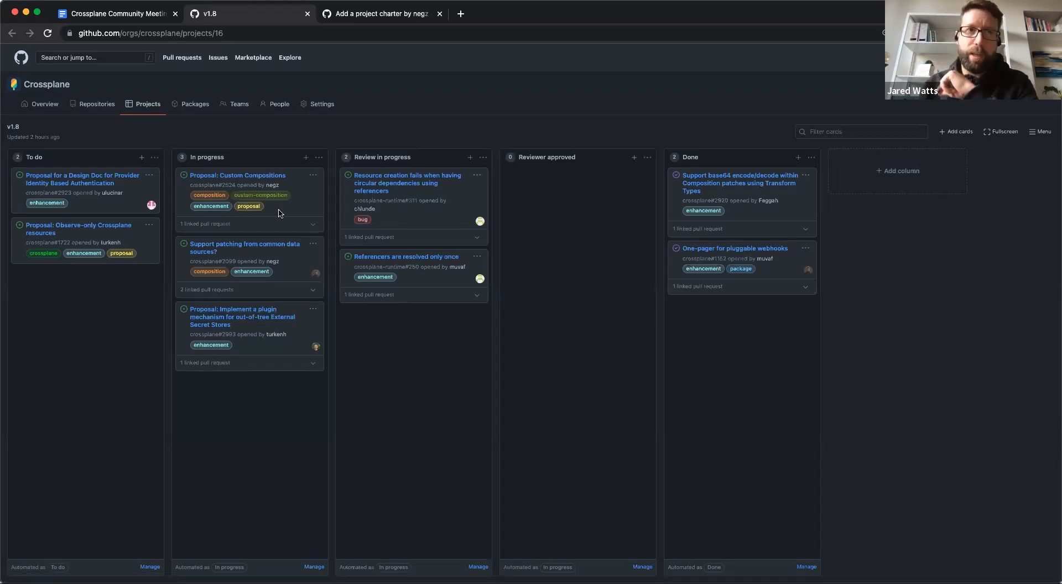
mouse_move(314, 294)
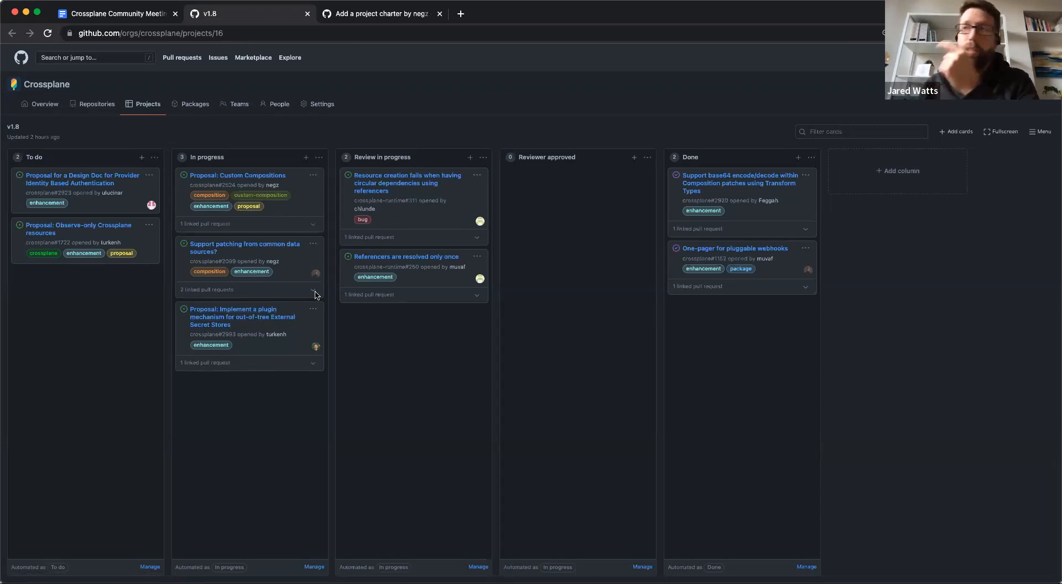
mouse_move(416, 403)
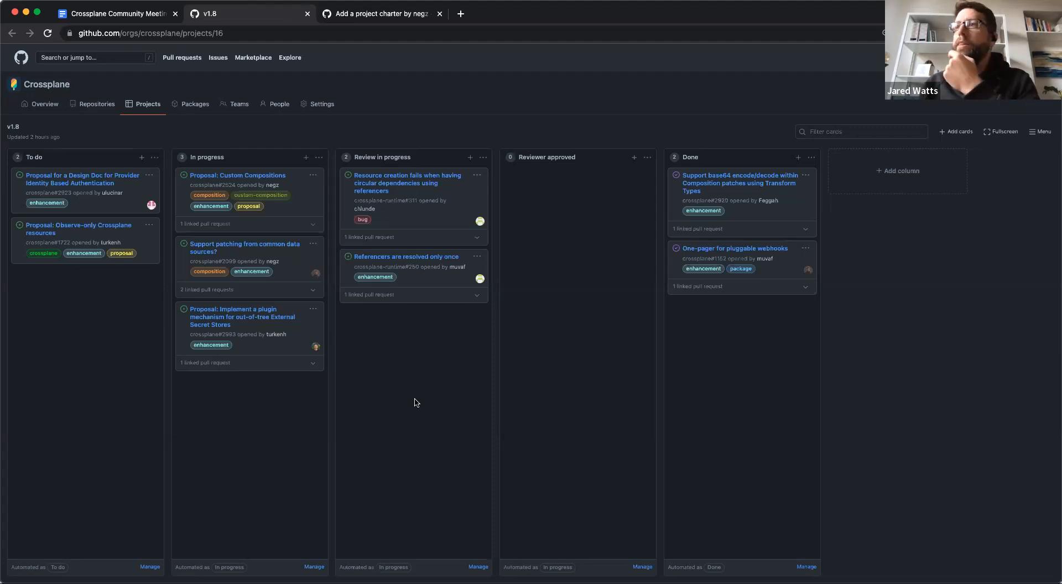
mouse_move(615, 184)
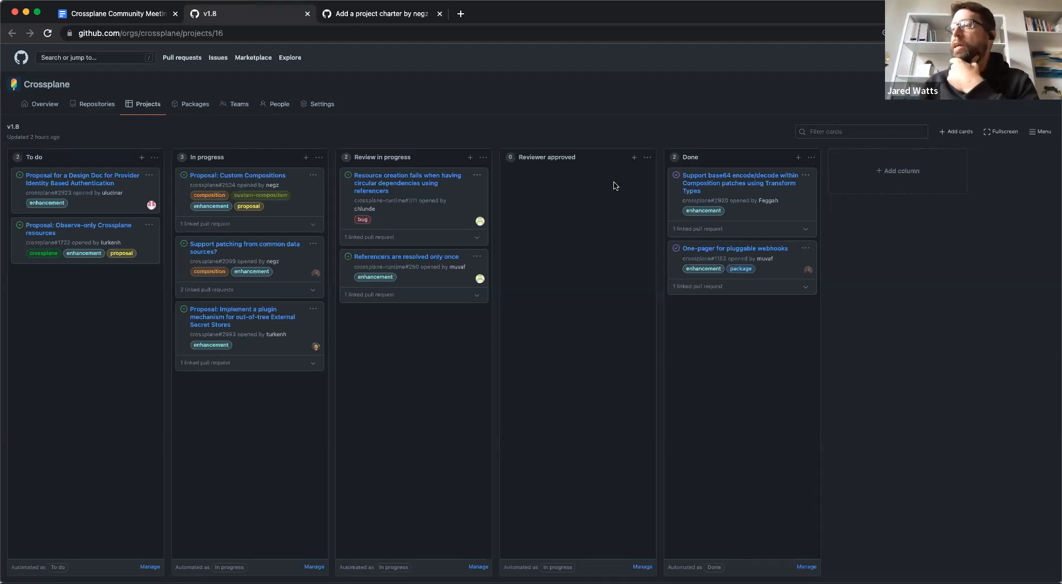
mouse_move(560, 344)
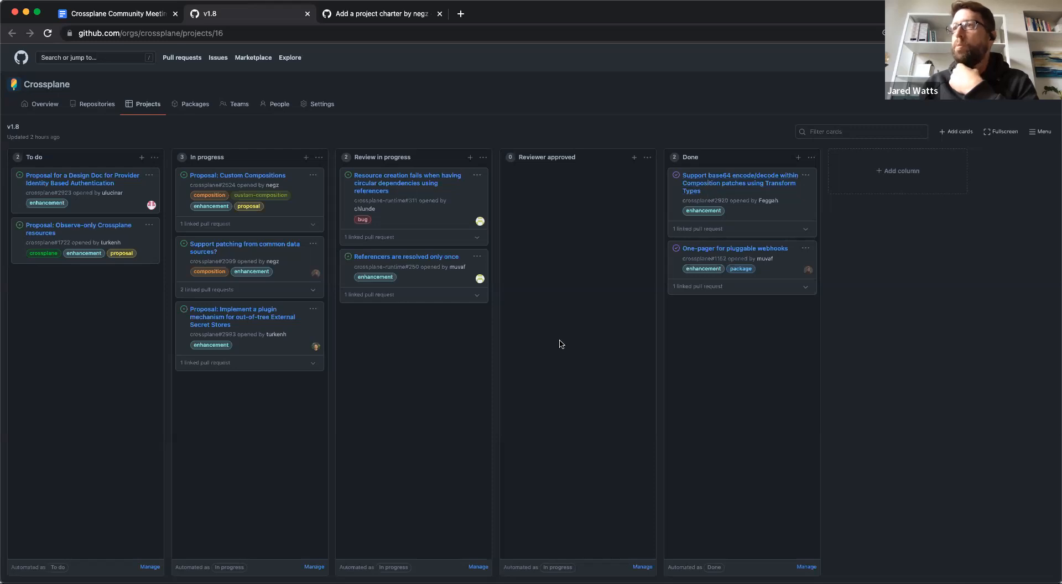
mouse_move(429, 407)
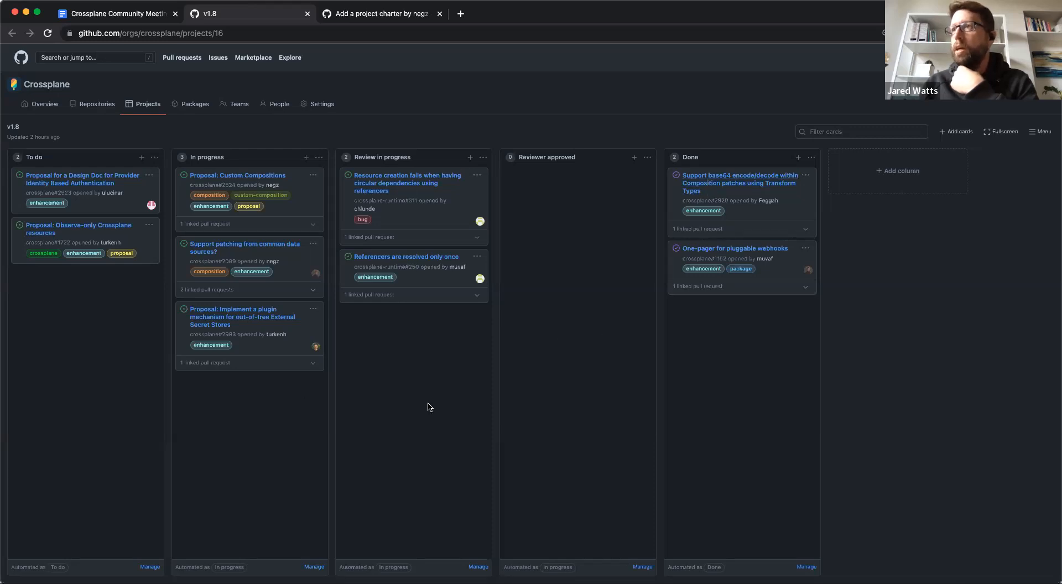
mouse_move(407, 403)
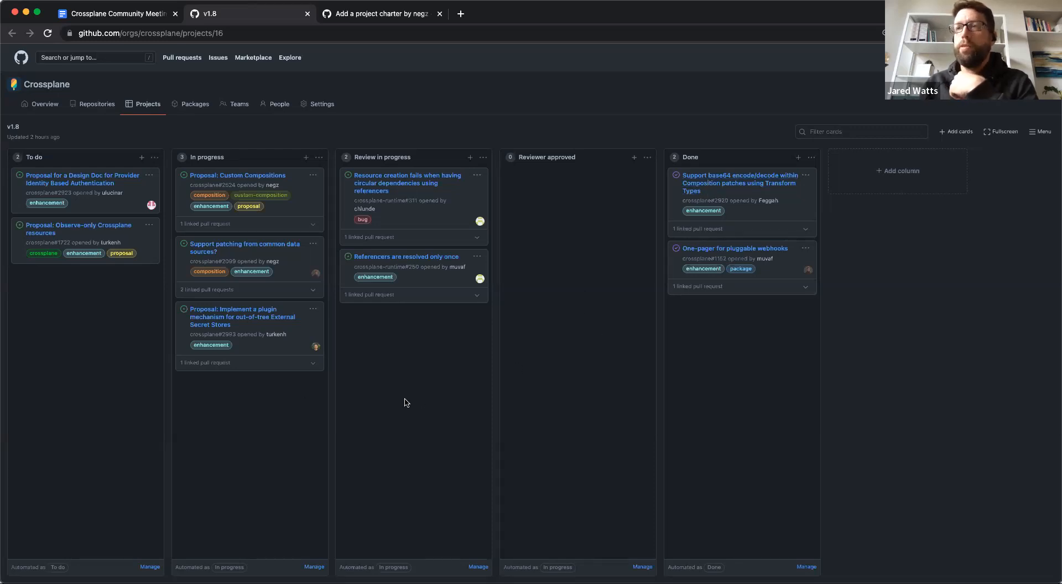
mouse_move(285, 312)
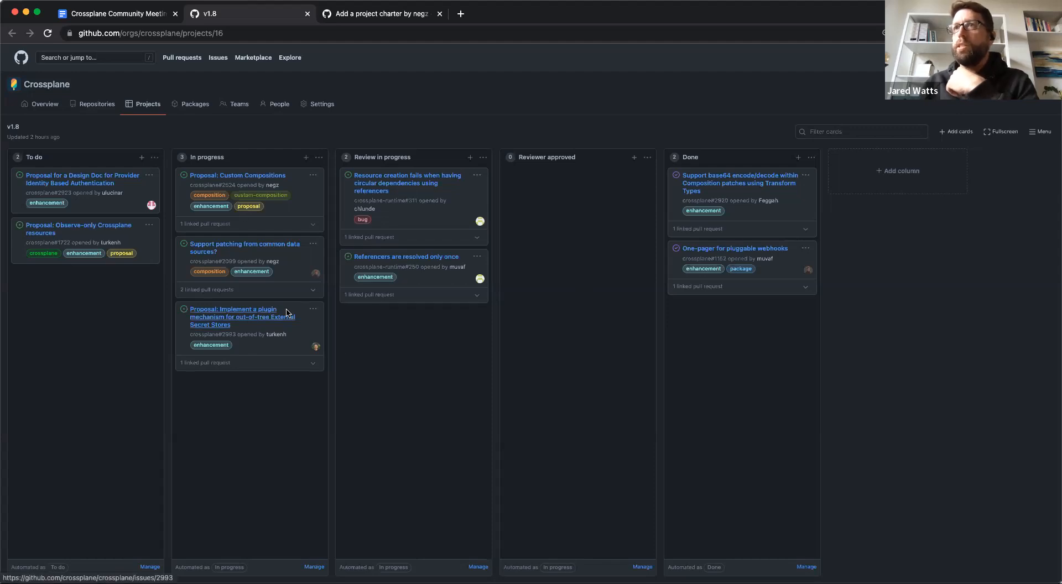
mouse_move(248, 198)
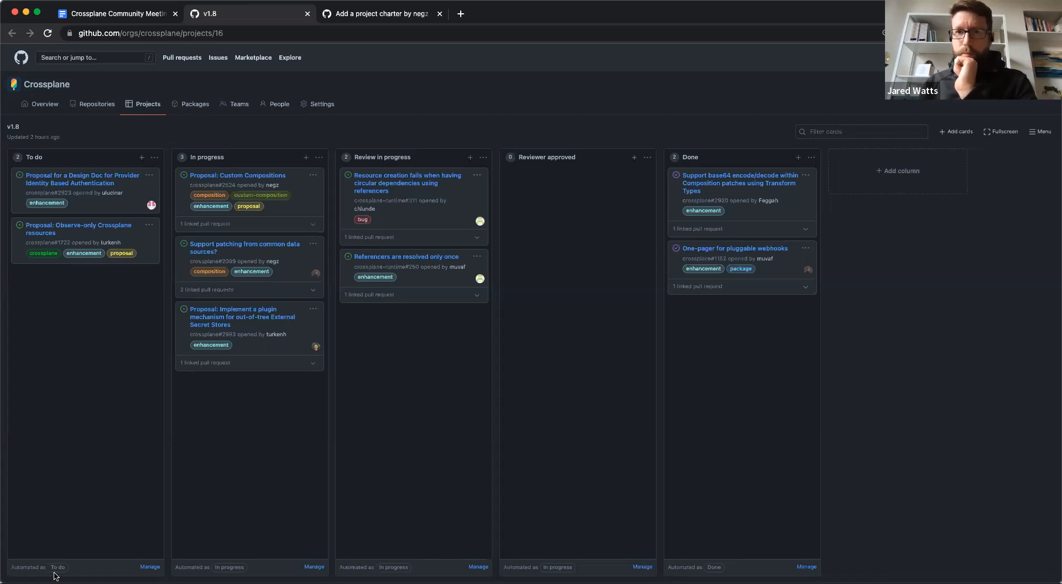
mouse_move(152, 486)
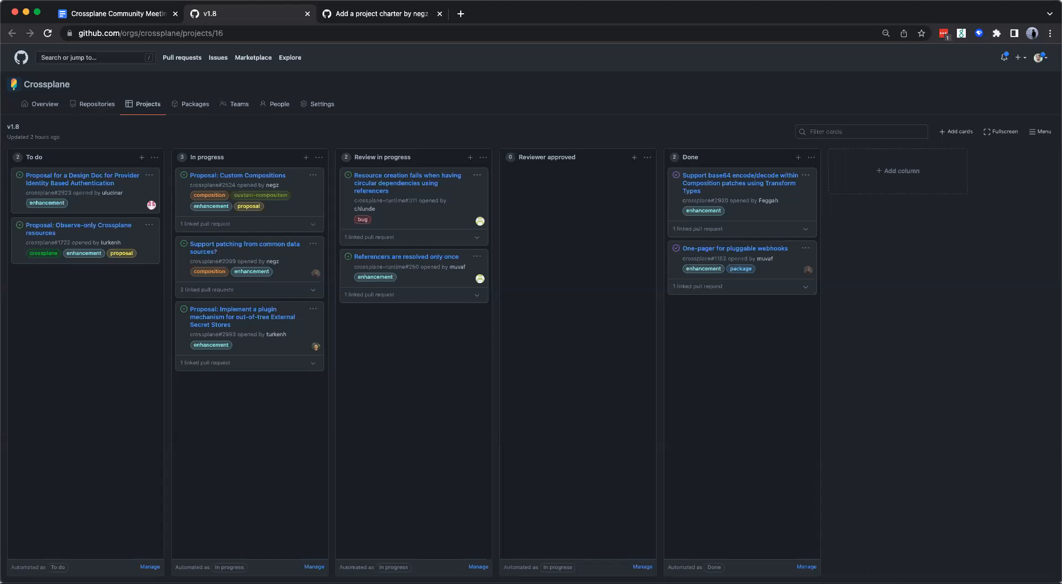
mouse_move(732, 198)
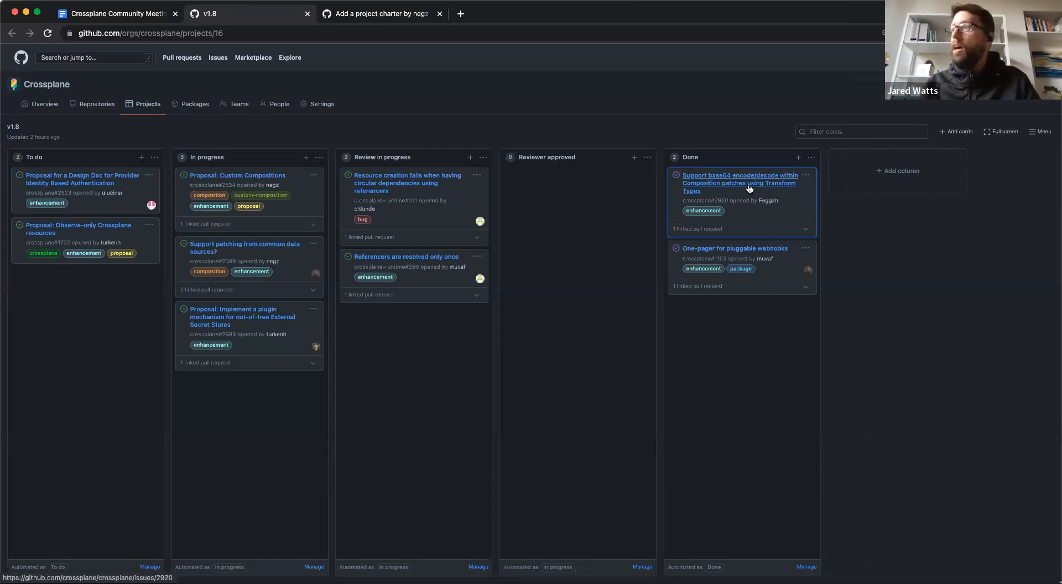
mouse_move(735, 195)
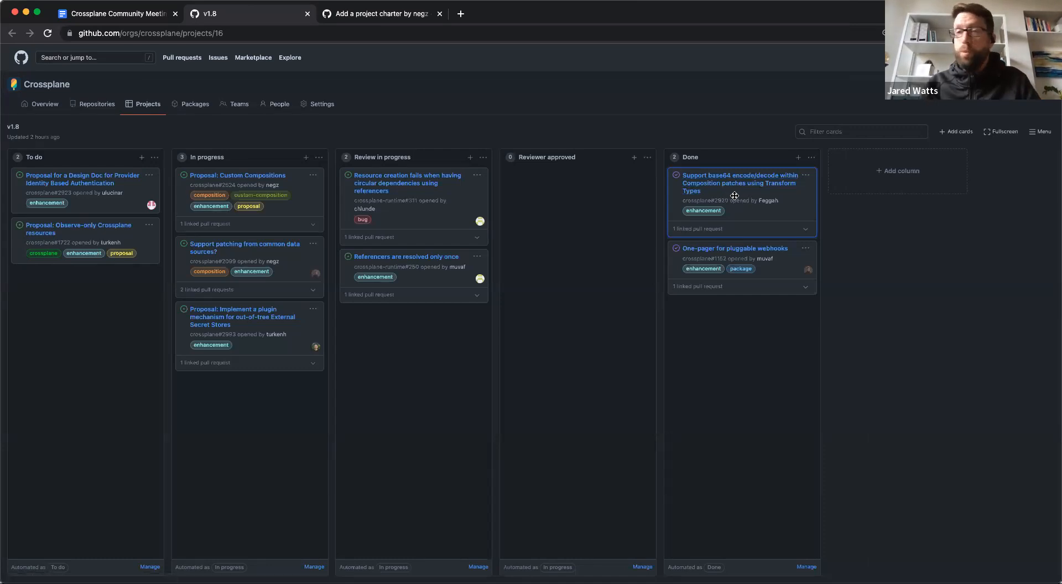
mouse_move(733, 196)
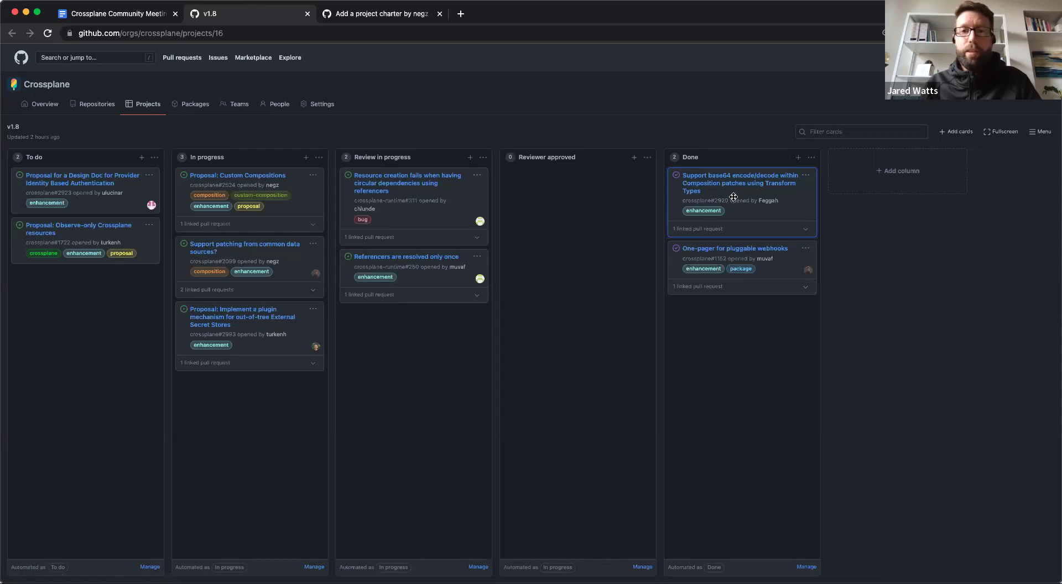
mouse_move(732, 196)
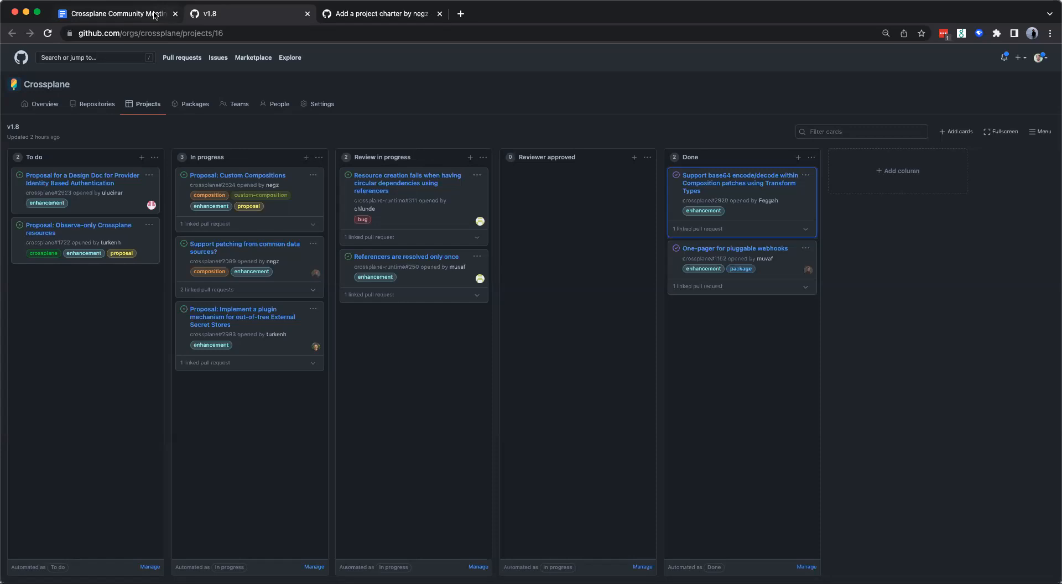
Return to the agenda doc and scroll to the Provider Releases and investments section
click(111, 15)
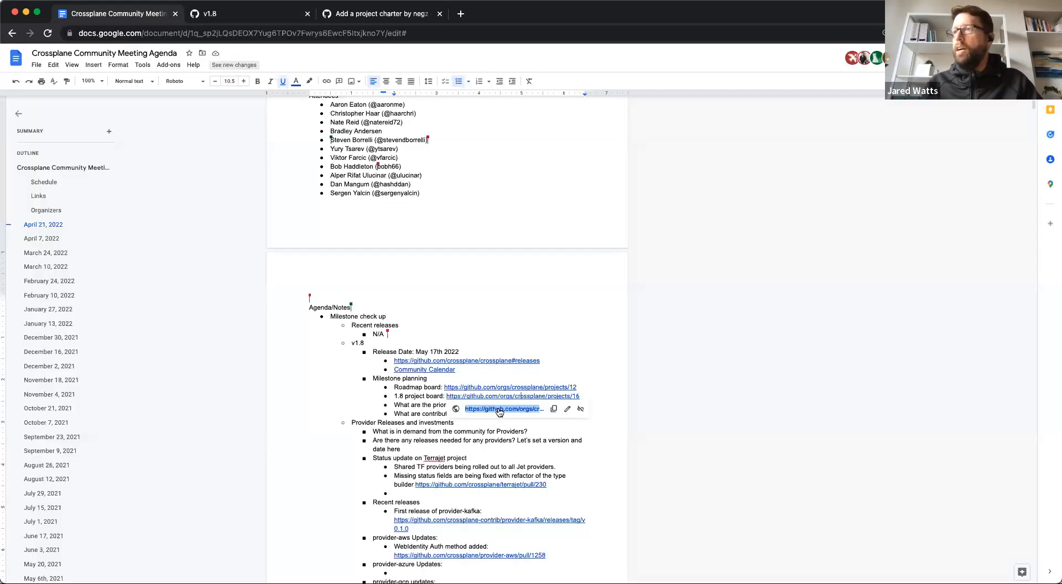
scroll(down, 3)
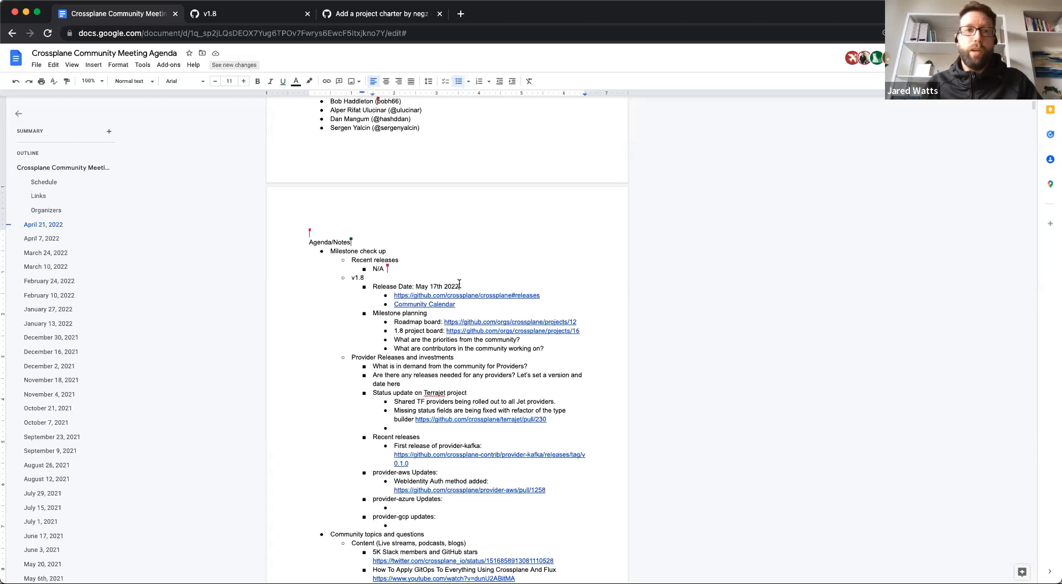
scroll(down, 3)
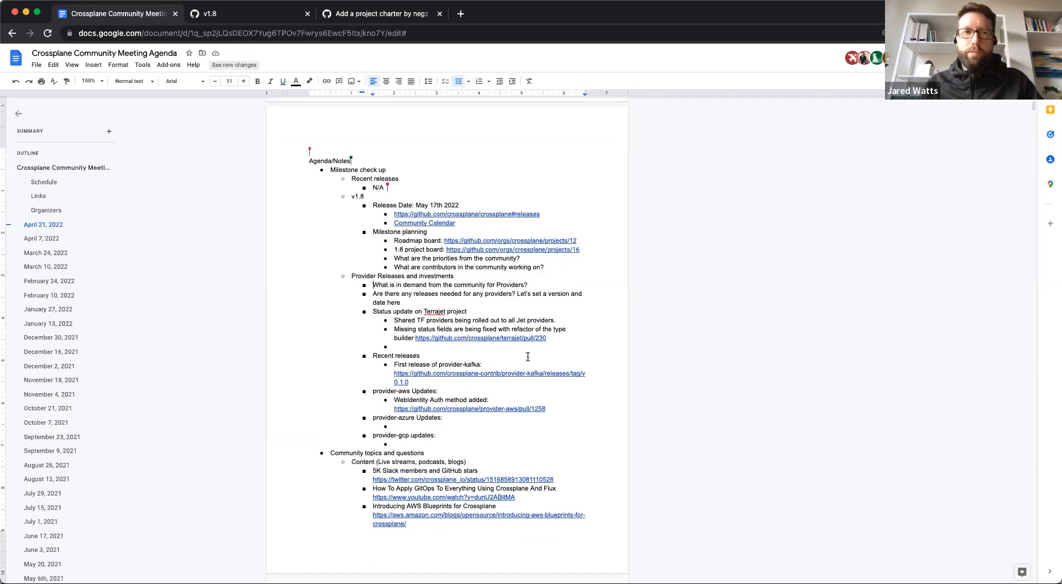
mouse_move(499, 327)
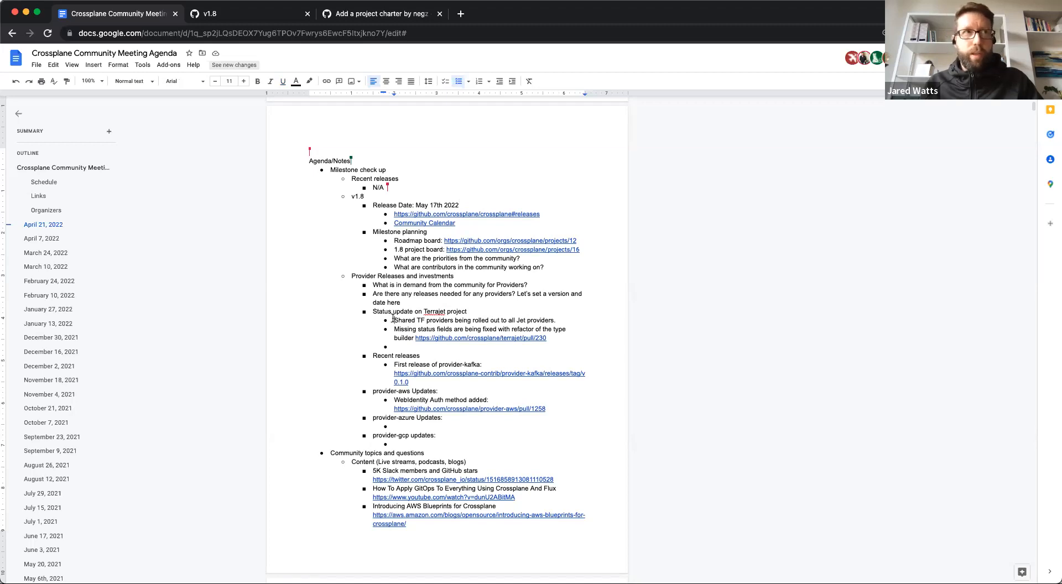
mouse_move(533, 327)
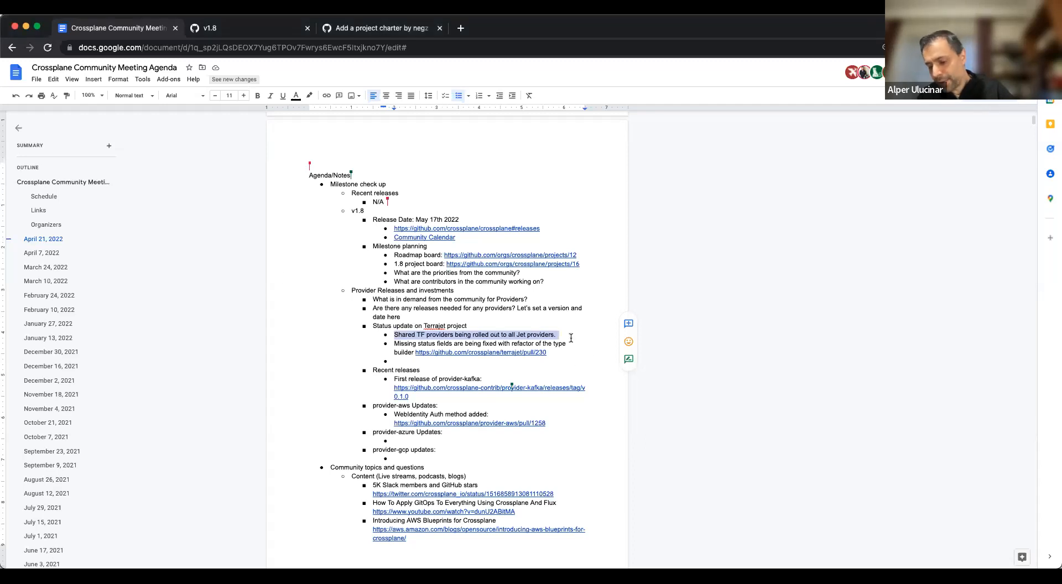
Add the terrajet issue 261 URL under the Shared TF providers bullet and read the issue
text(https://github.com/crossplane/terrajet/issues/261)
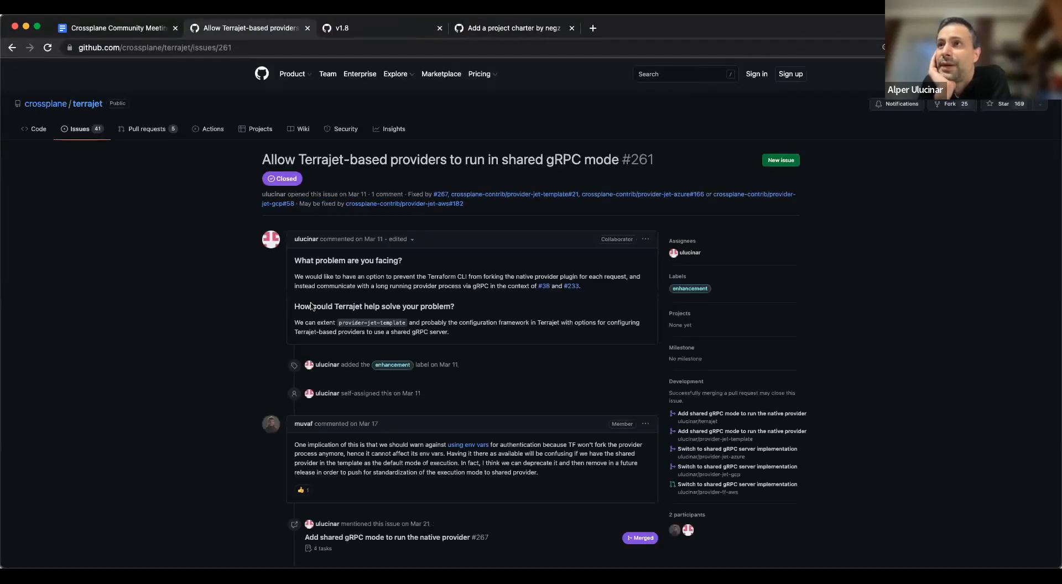
scroll(down, 3)
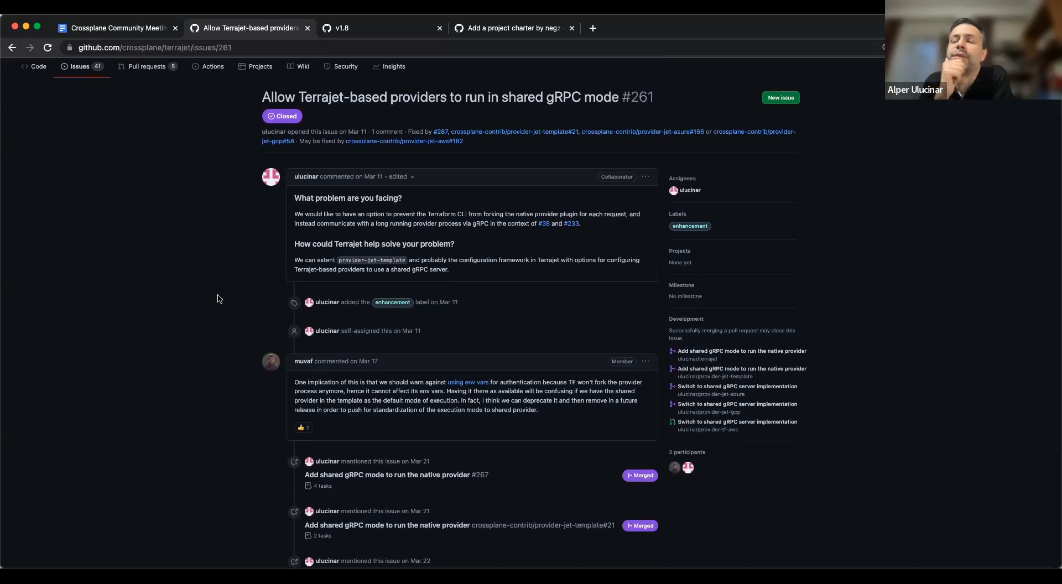
scroll(down, 3)
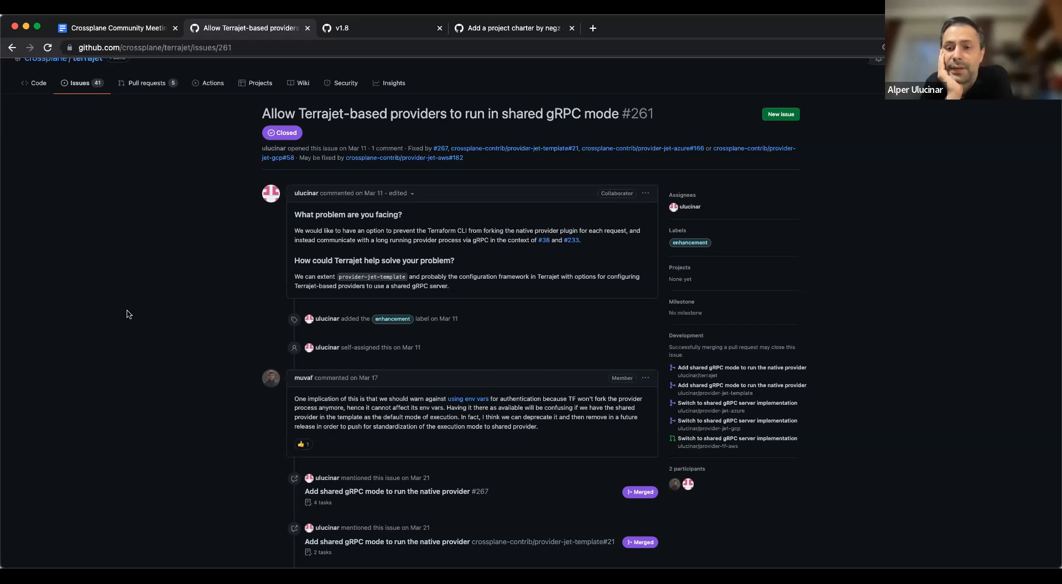
click(117, 28)
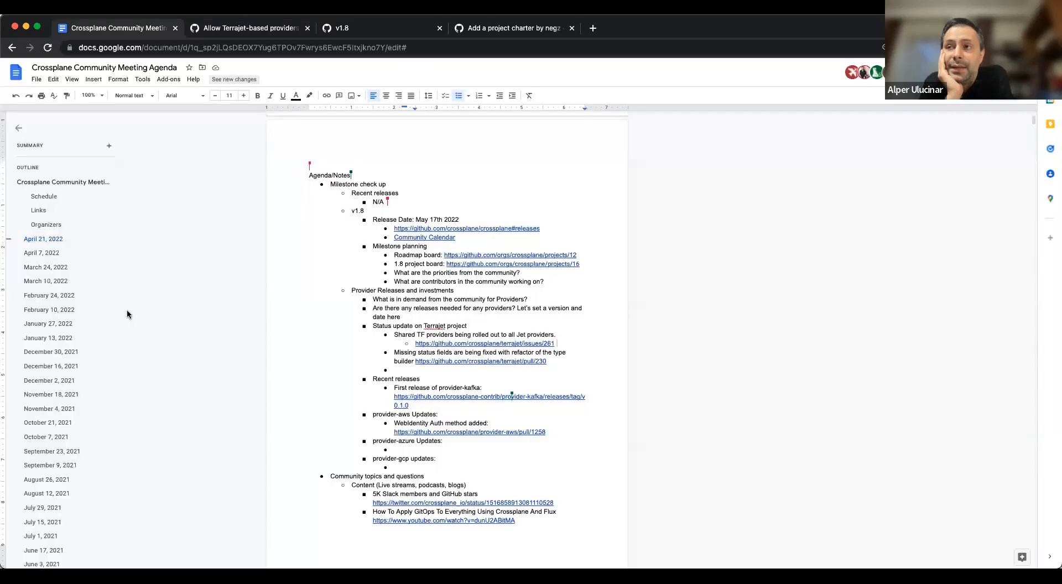
click(249, 28)
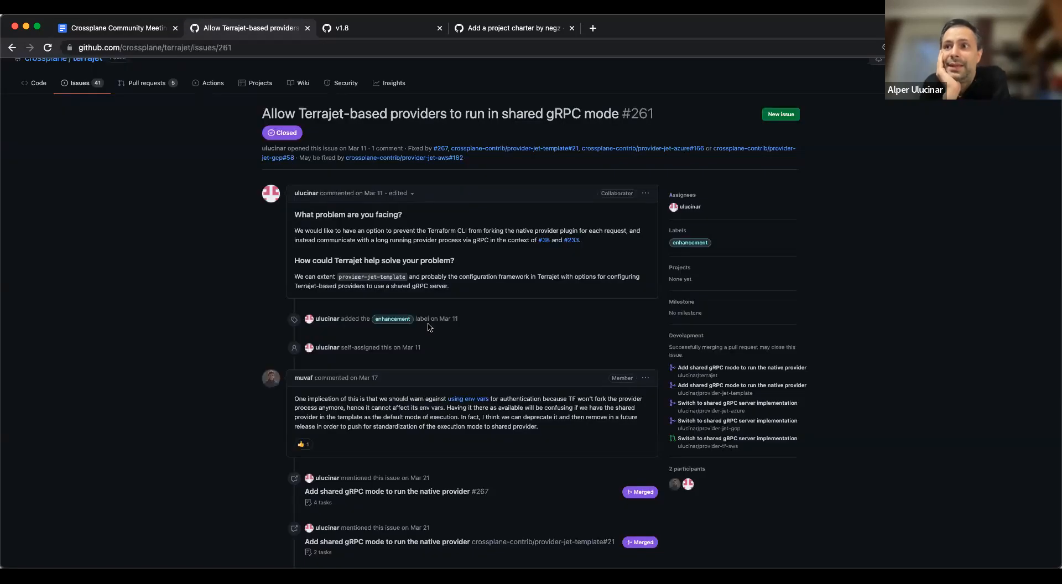
mouse_move(318, 340)
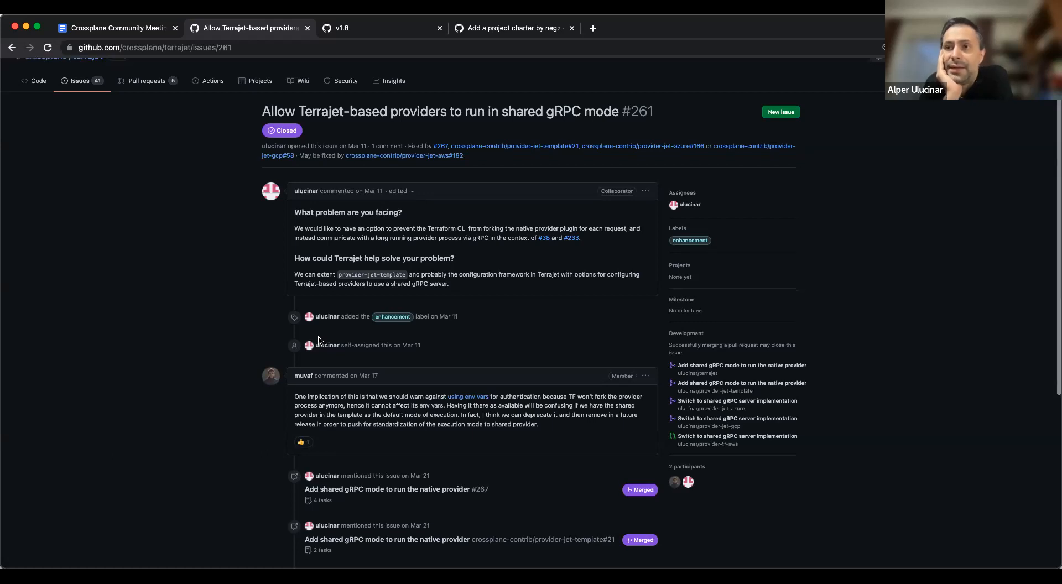
scroll(down, 3)
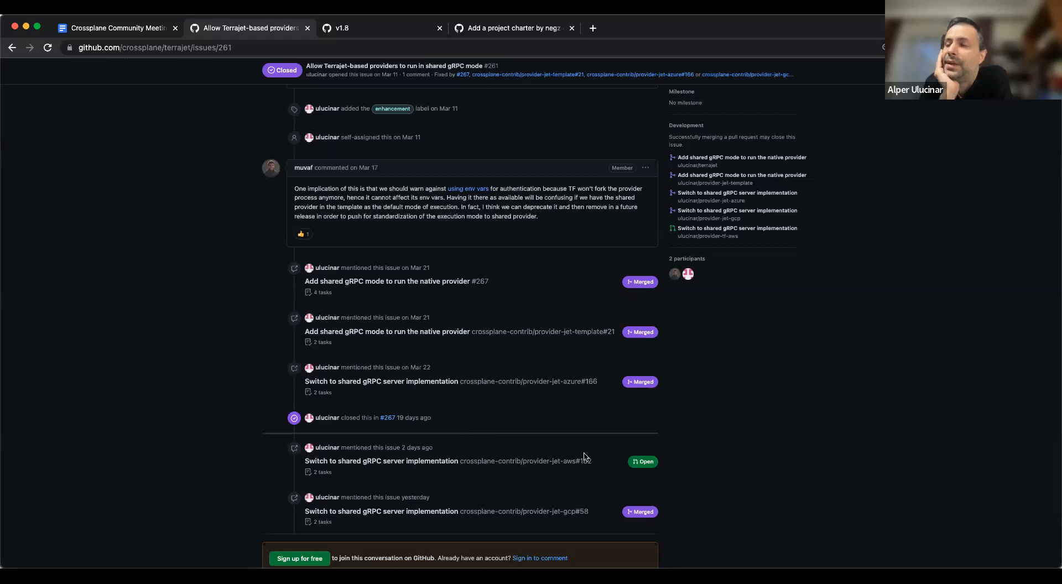
mouse_move(562, 515)
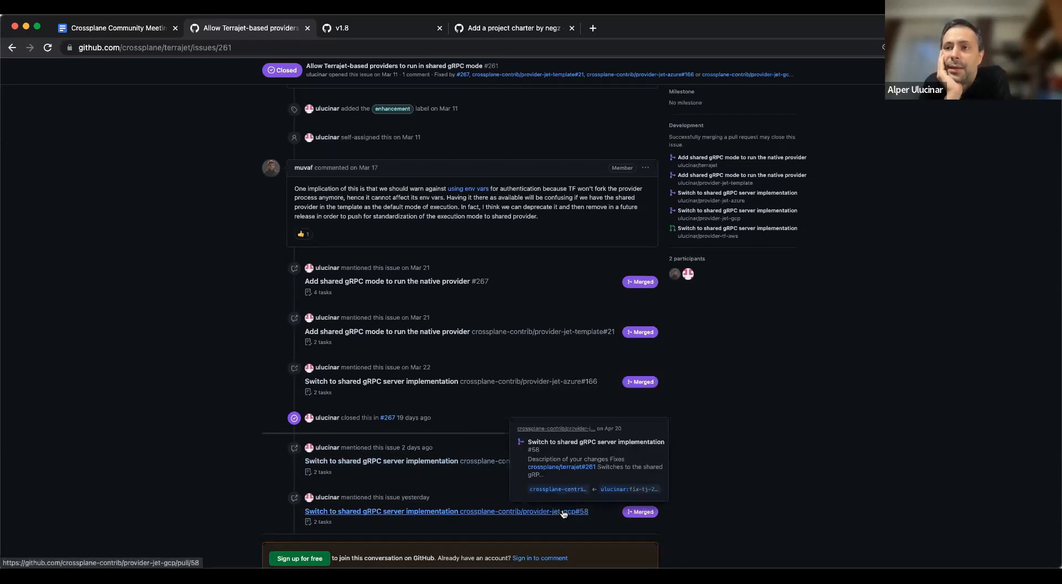
mouse_move(500, 492)
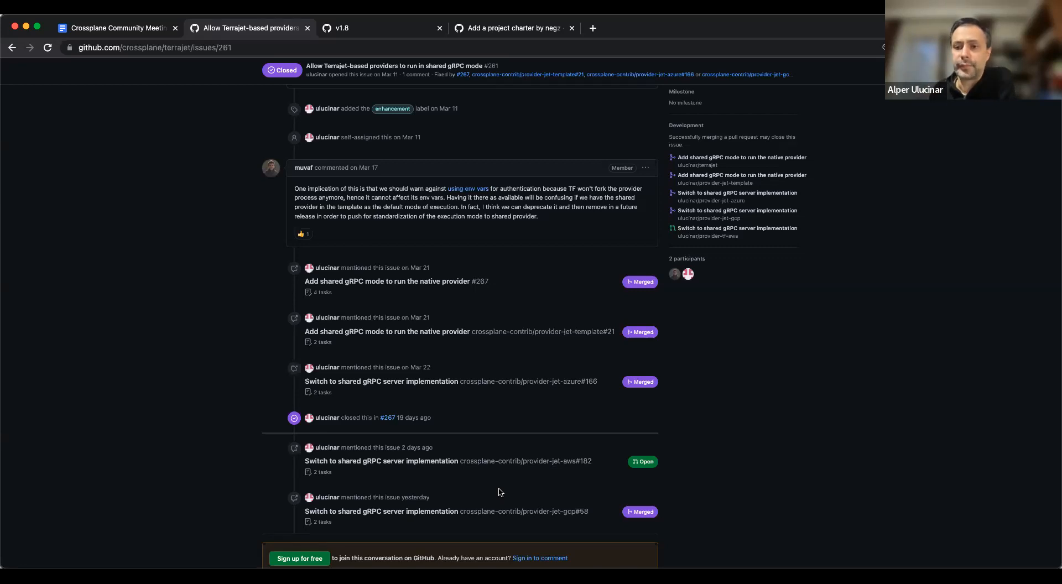
mouse_move(547, 552)
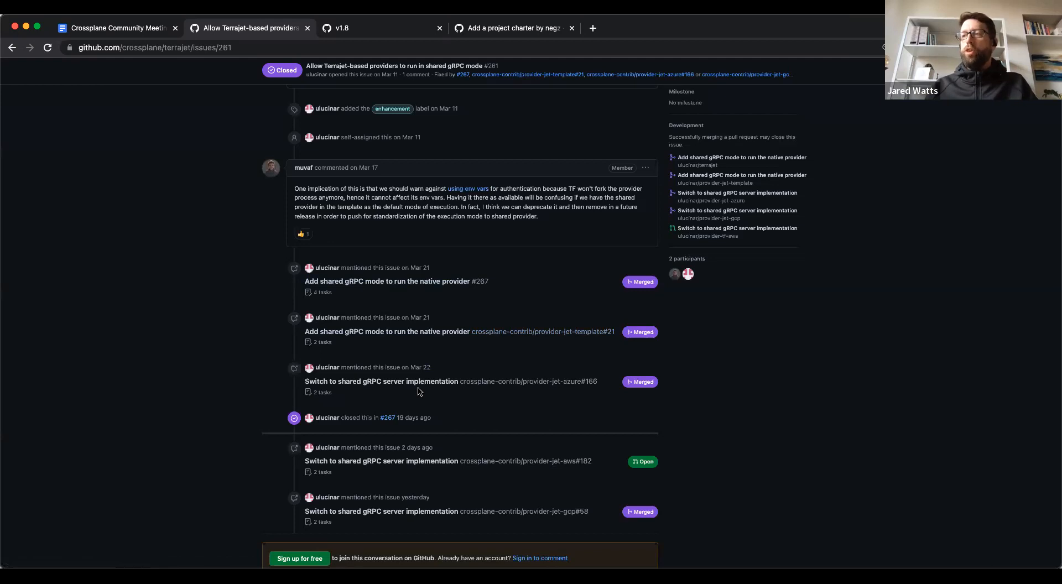
mouse_move(179, 317)
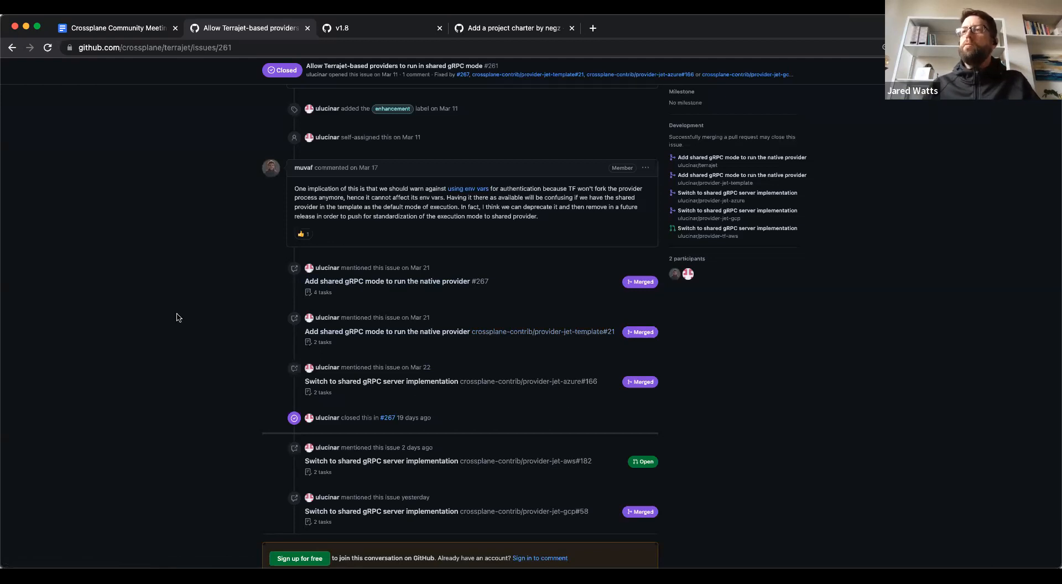
mouse_move(555, 359)
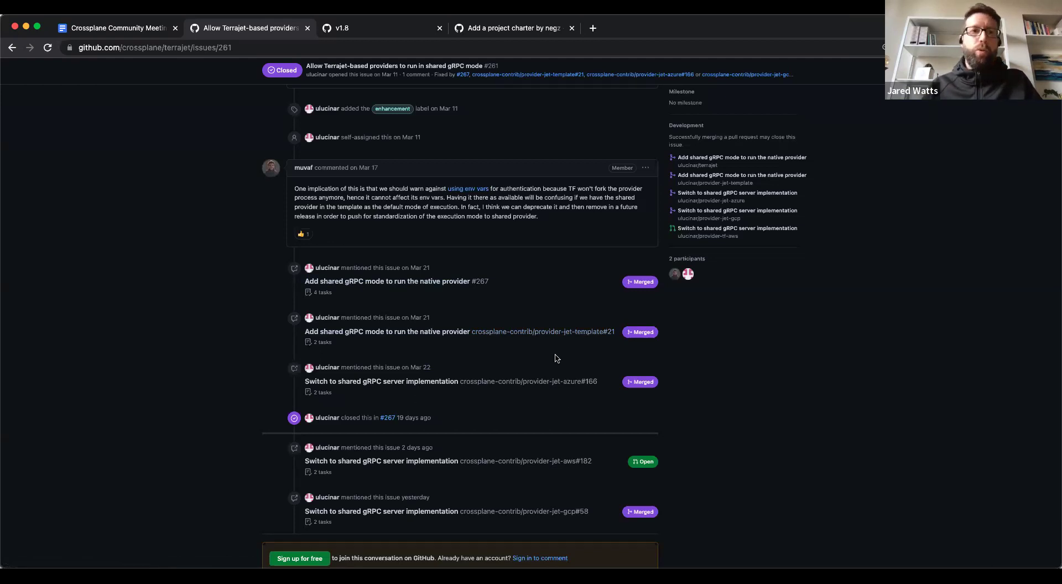
mouse_move(366, 129)
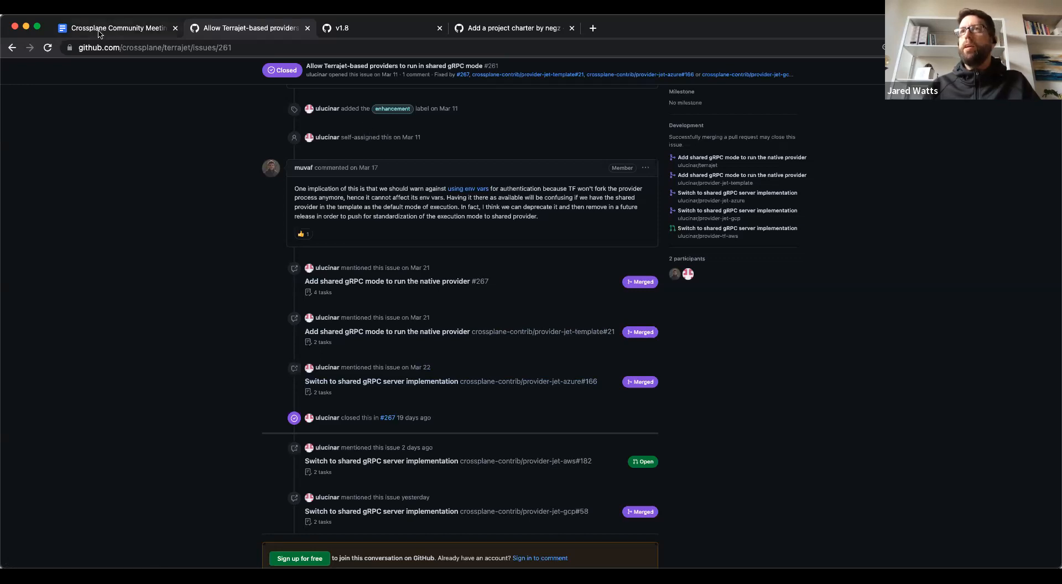
Return to the agenda and add 'Introducing AWS Blueprints for Crossplane' to the status notes
click(116, 28)
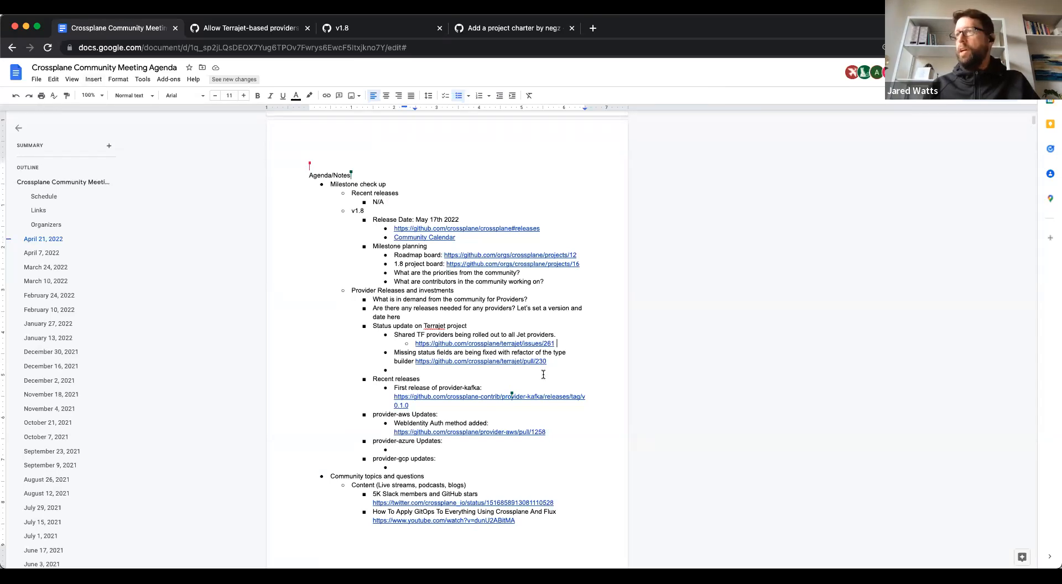
text(Introducing AWS Blueprints for Crossplane)
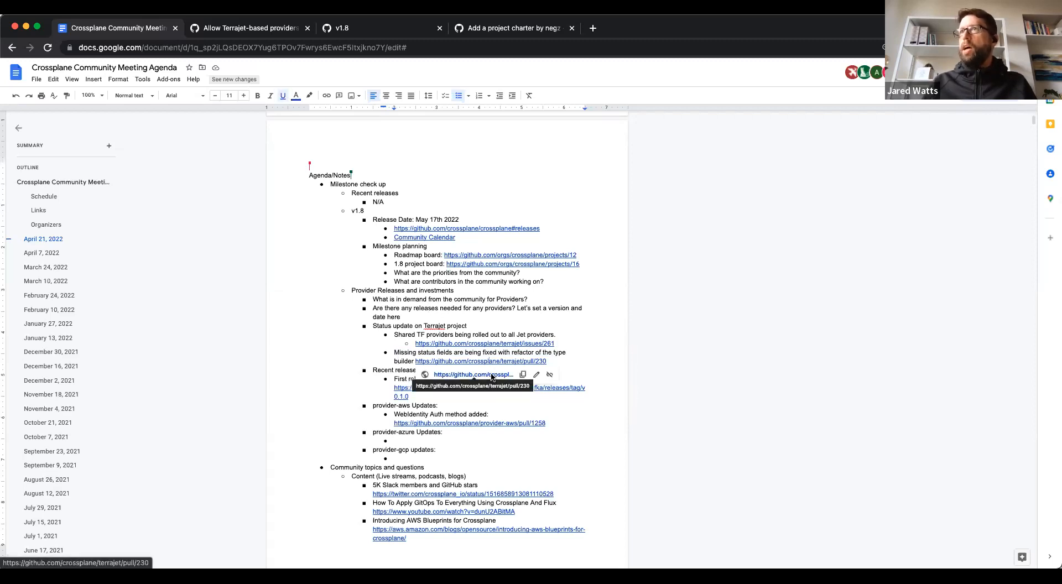
Review Terrajet pull request #230's conversation on GitHub, then close its tab
click(473, 374)
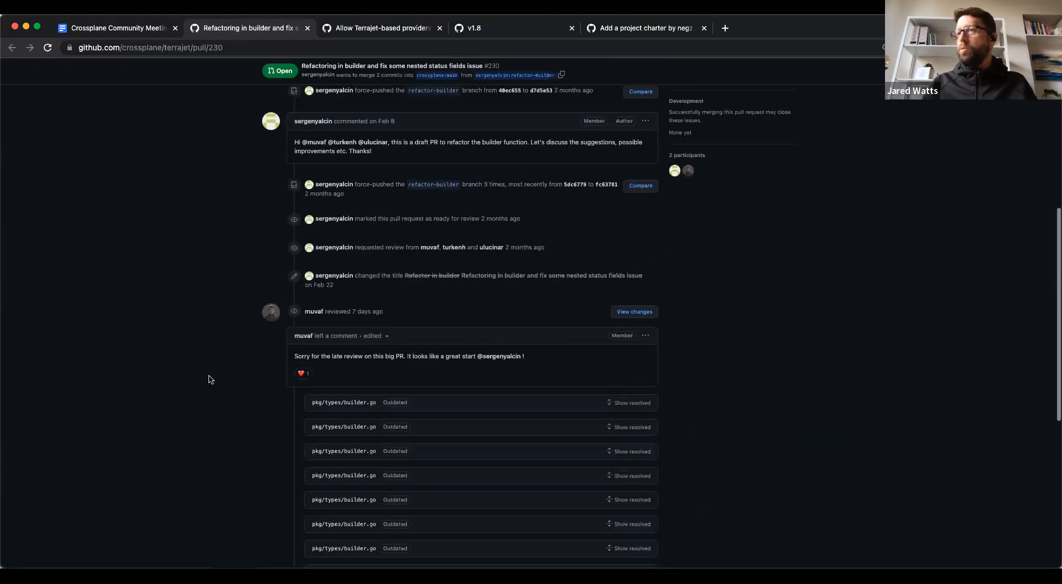
scroll(down, 3)
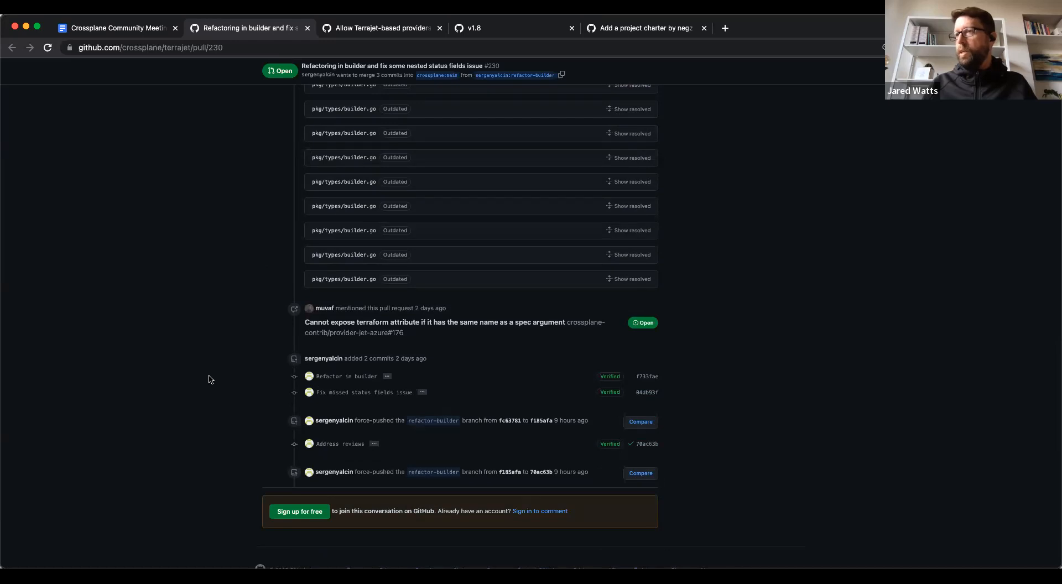
scroll(up, 3)
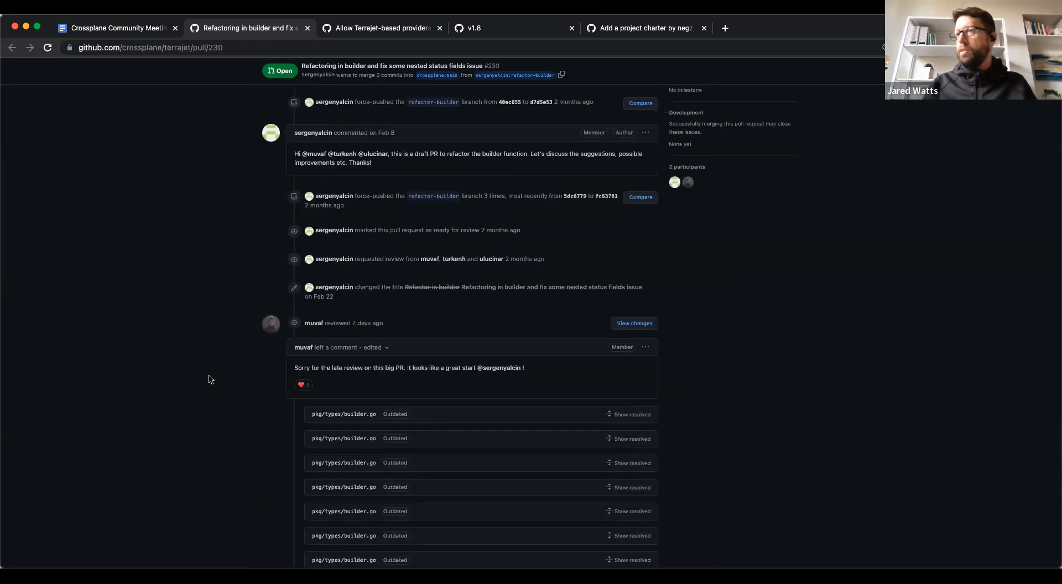
mouse_move(233, 370)
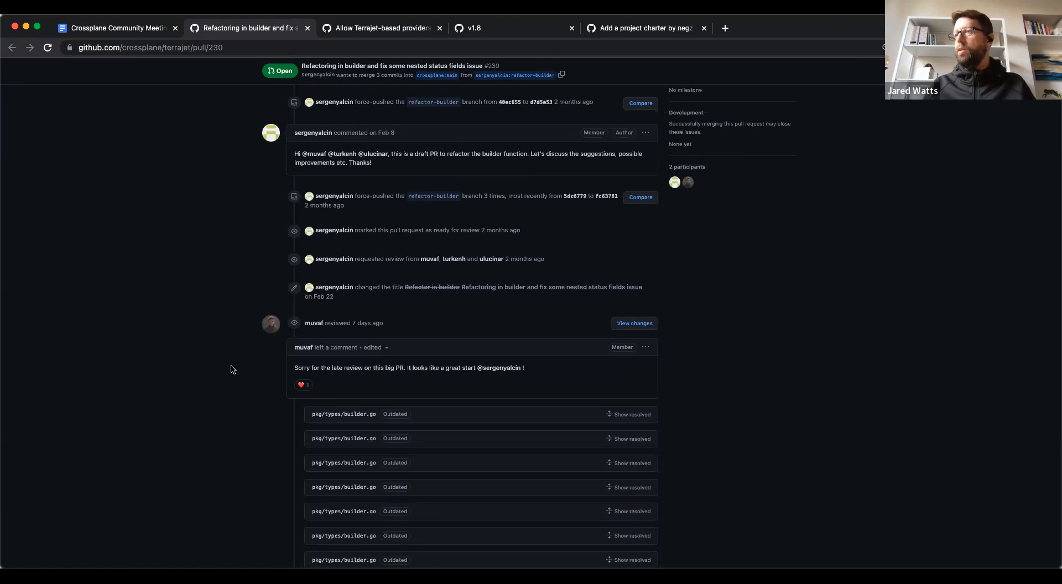
scroll(down, 3)
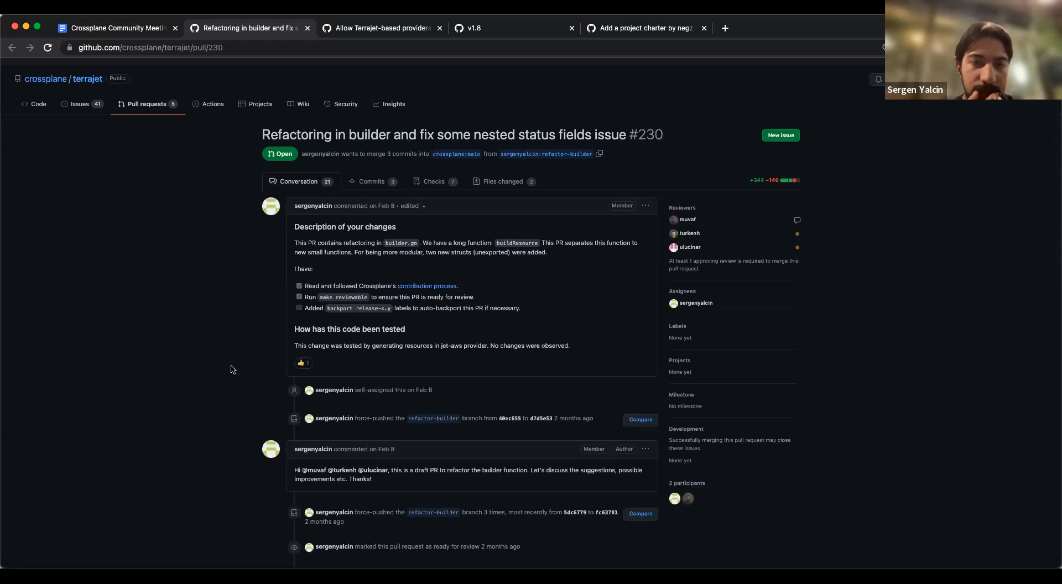
mouse_move(548, 341)
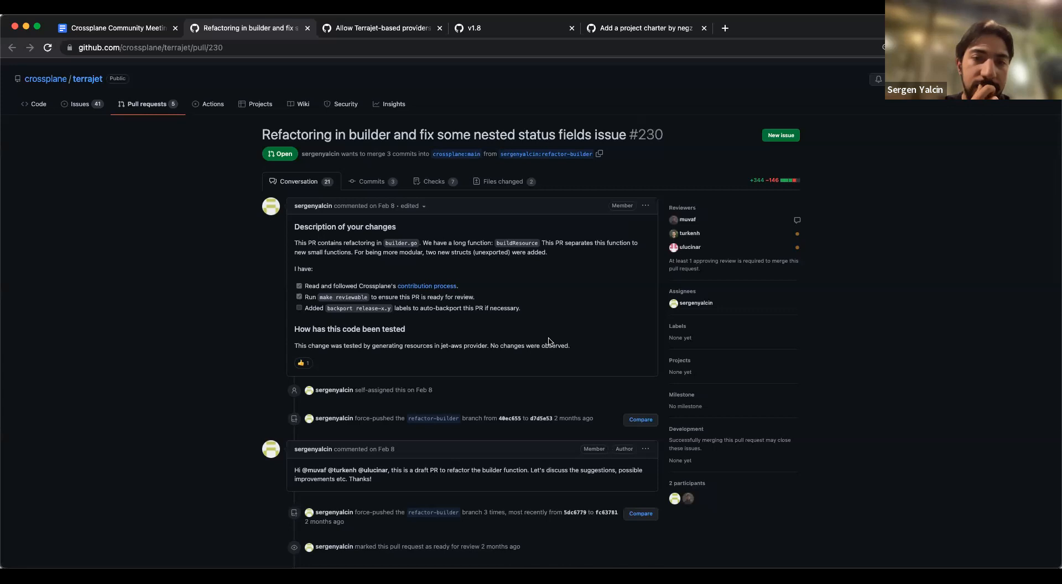
scroll(down, 3)
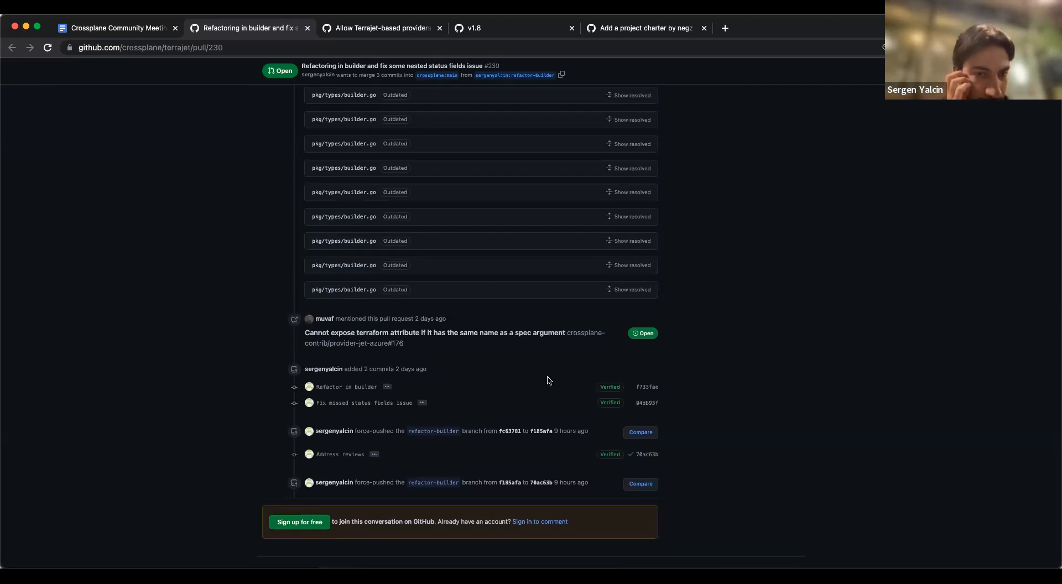
mouse_move(426, 265)
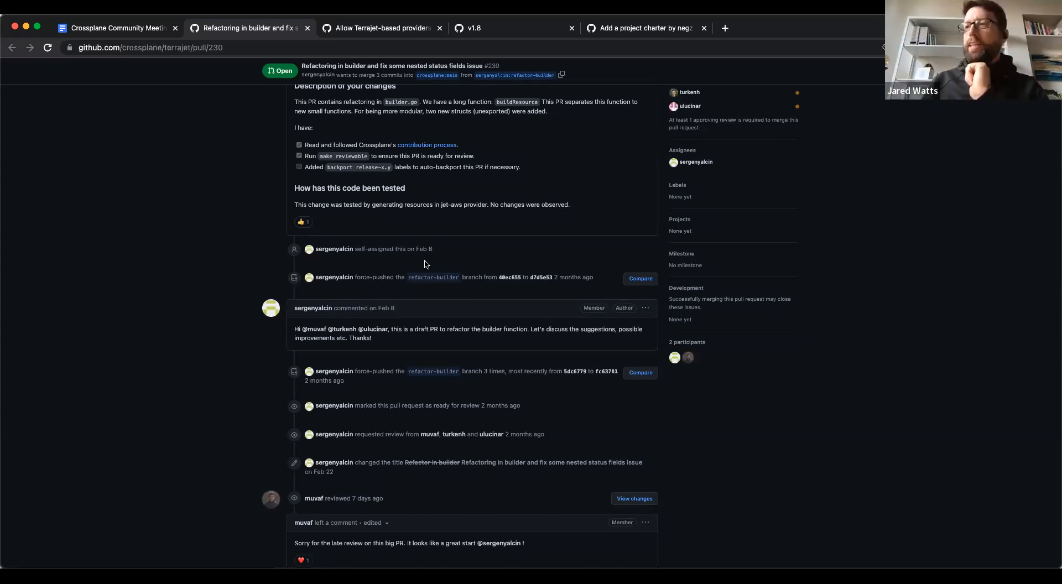
mouse_move(334, 249)
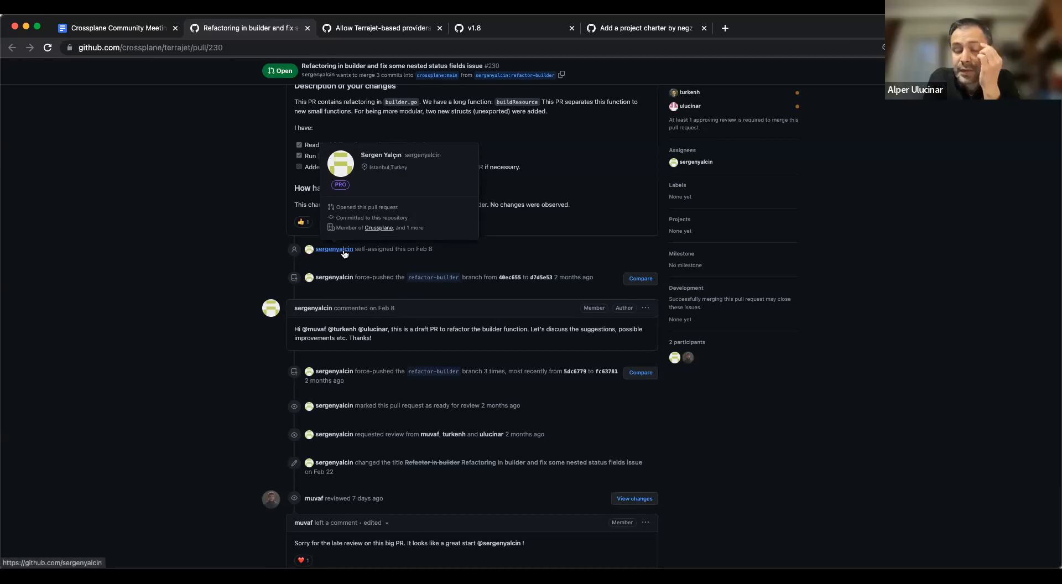
mouse_move(192, 230)
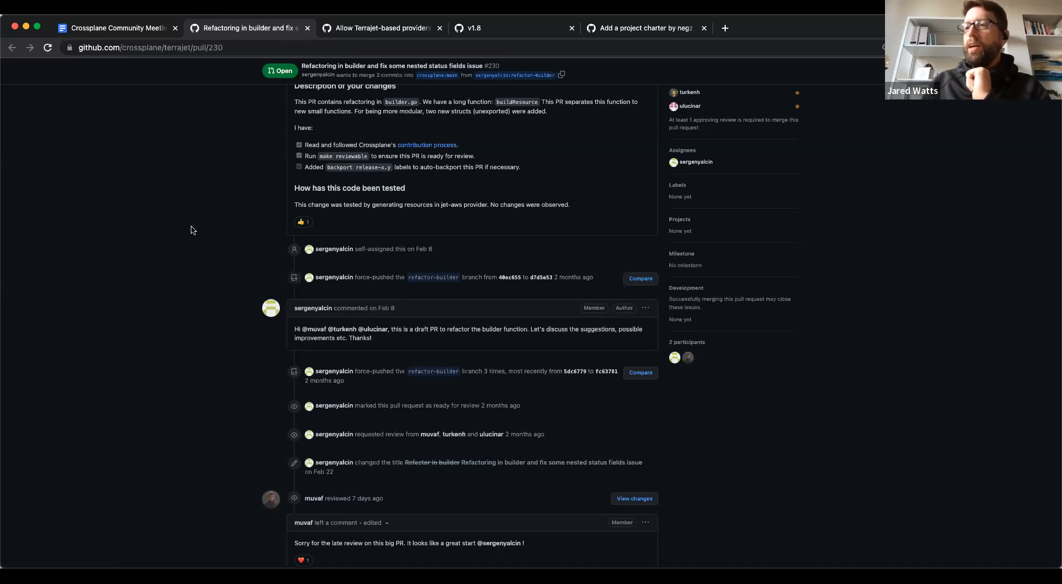
mouse_move(219, 234)
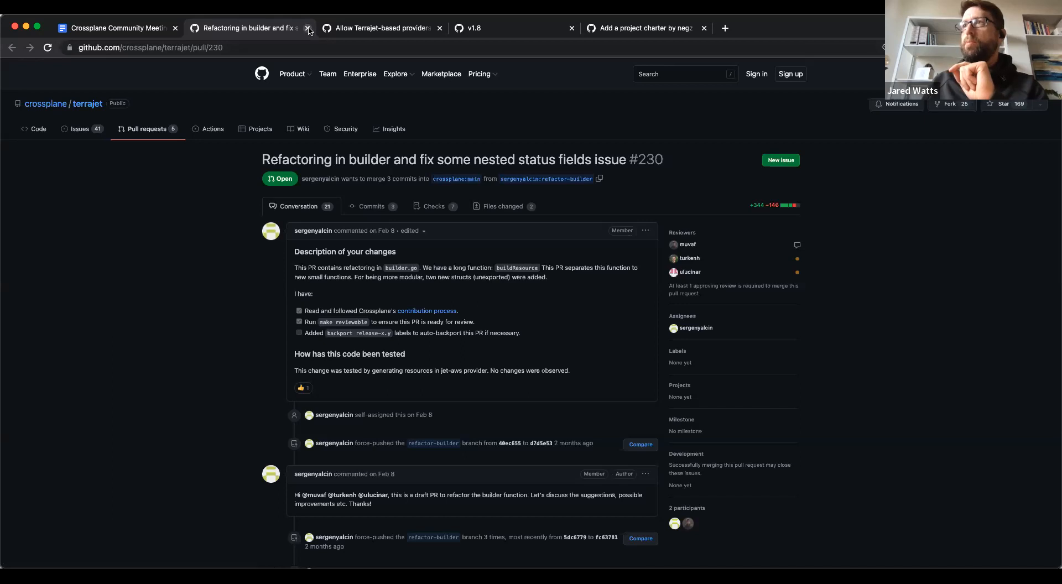
click(308, 28)
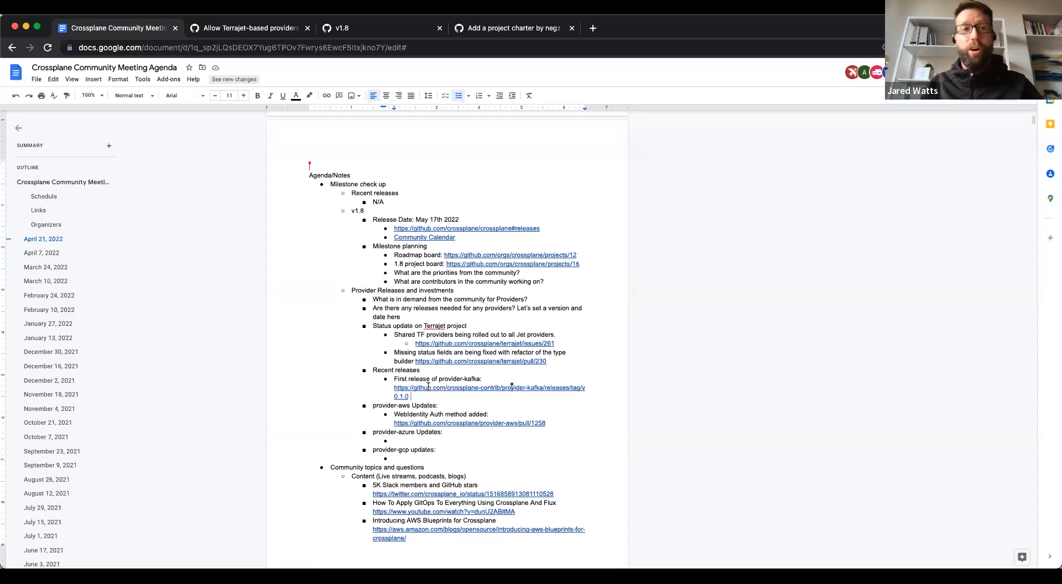
Open the provider-kafka v0.1.0 release page from the agenda link and read its changes
click(468, 424)
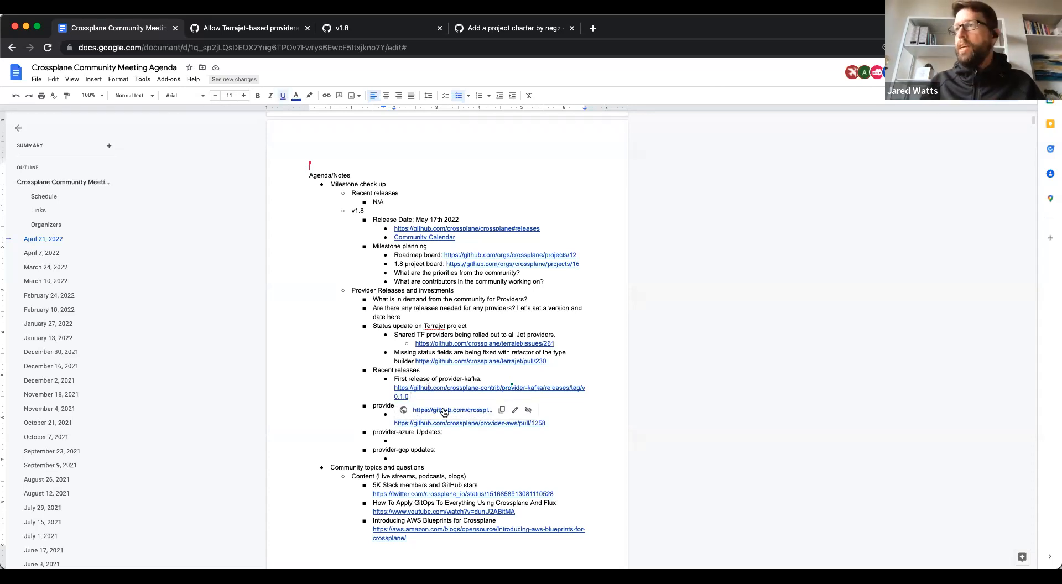
click(452, 409)
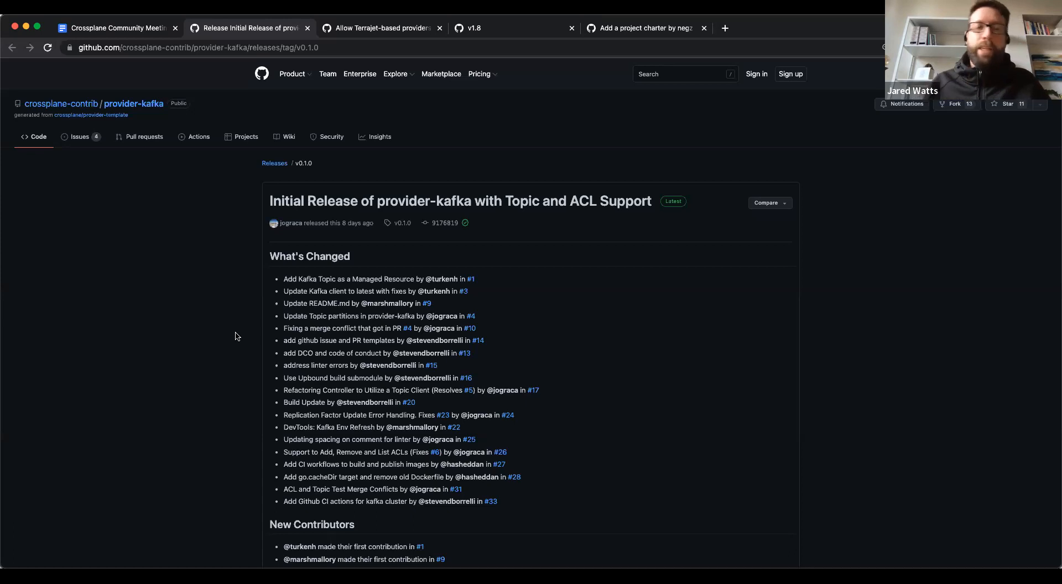
scroll(down, 3)
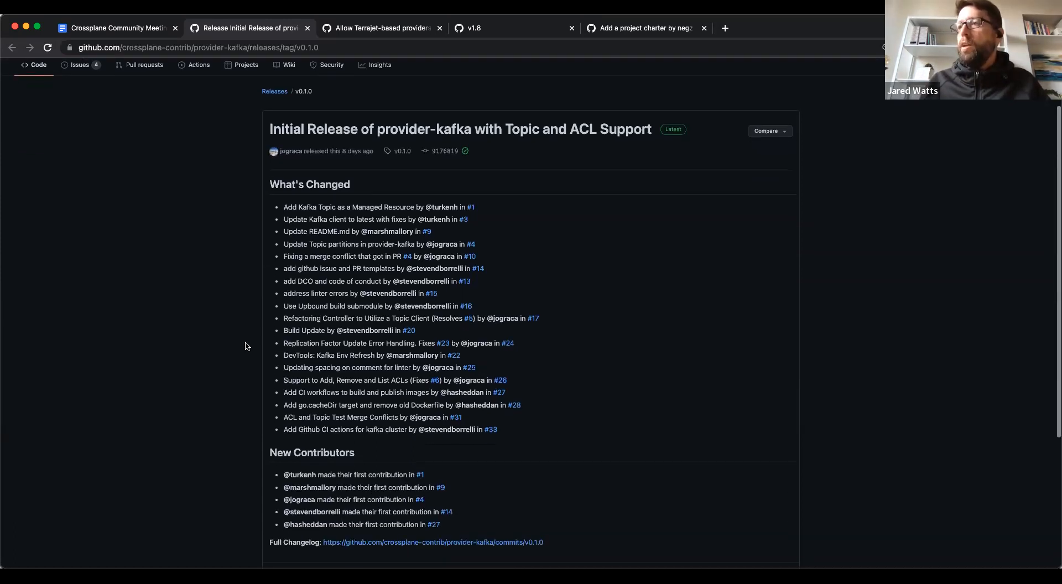
scroll(down, 3)
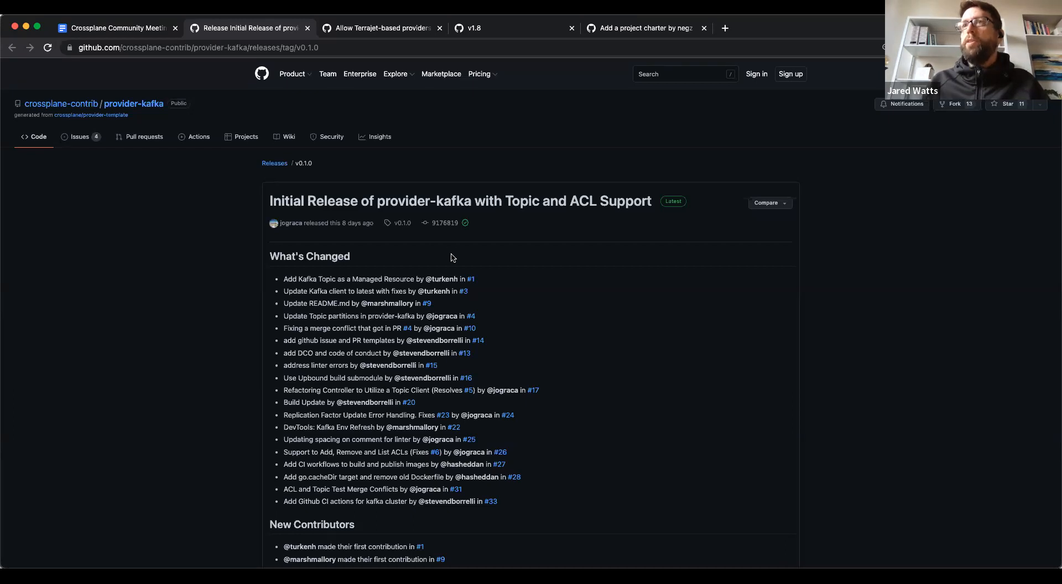
mouse_move(249, 279)
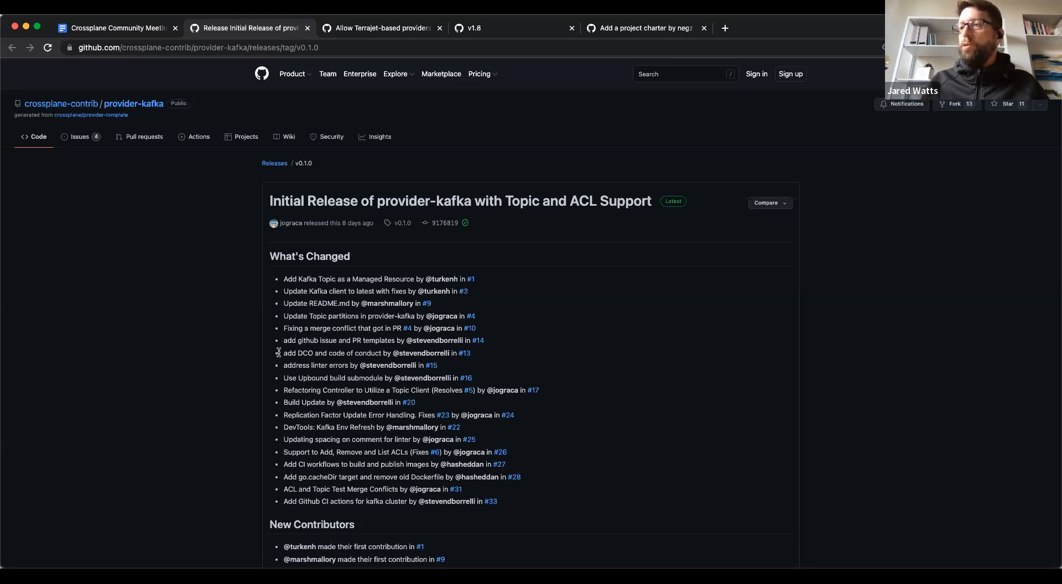
mouse_move(289, 365)
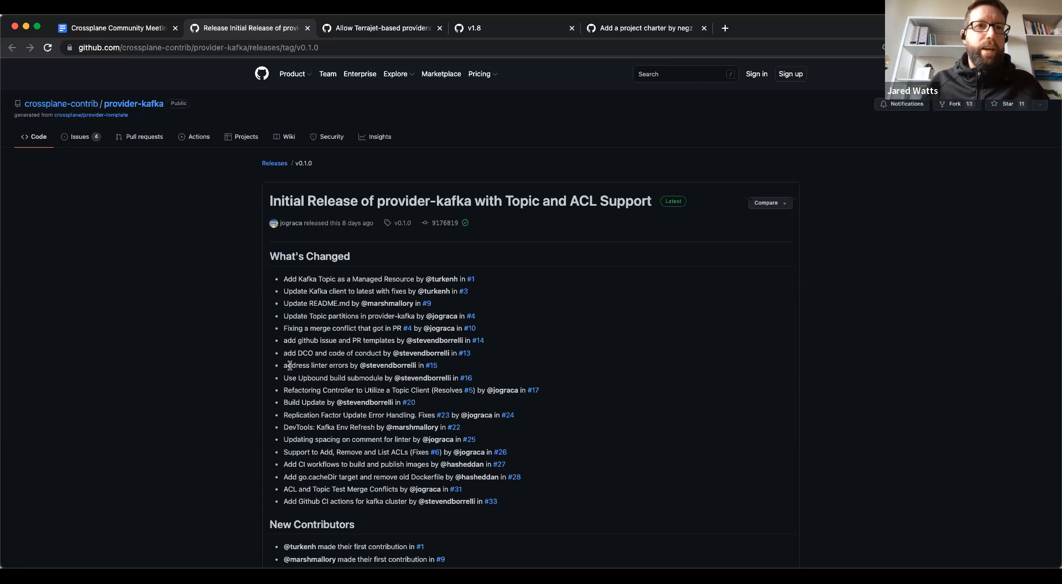
mouse_move(196, 423)
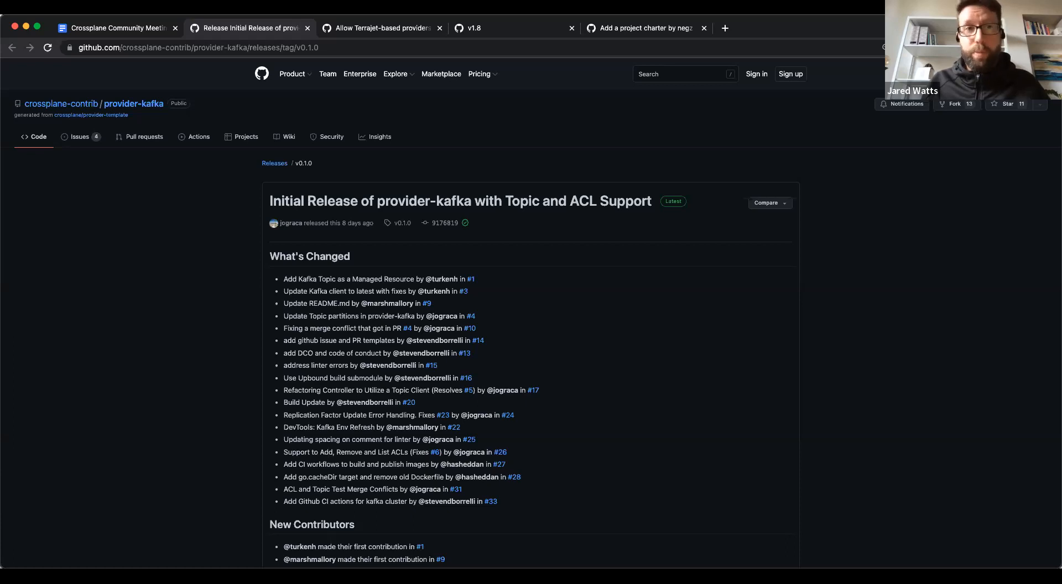
mouse_move(162, 260)
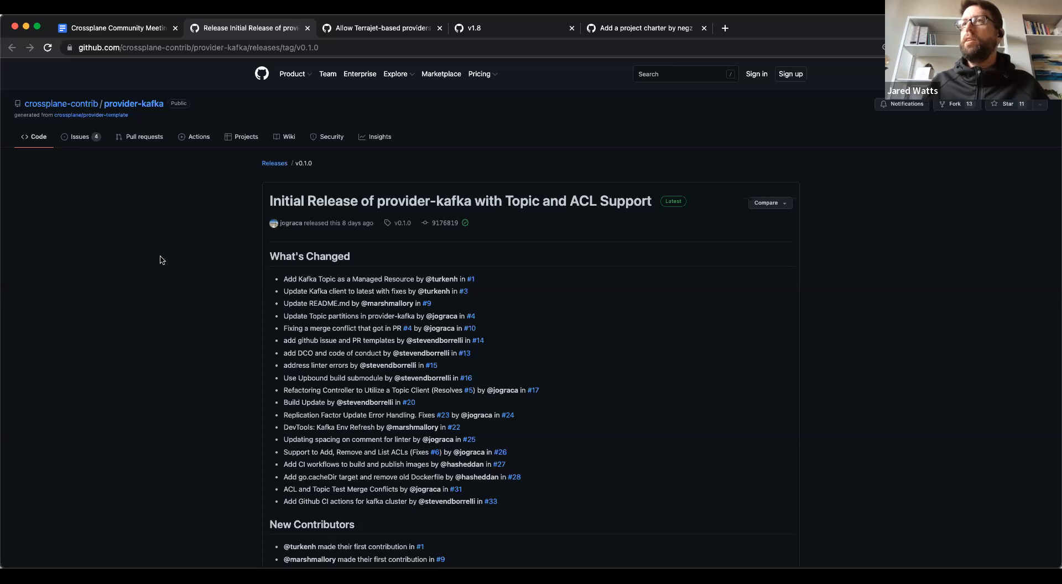
mouse_move(143, 30)
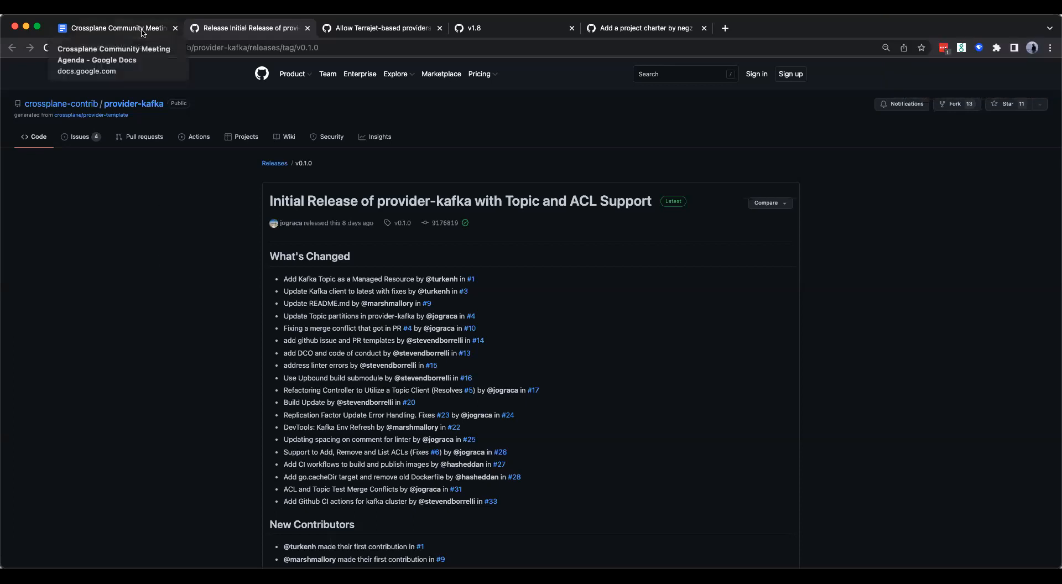
Return to the agenda's PRs to discuss section and open issue #3048 on package signature validation
click(113, 27)
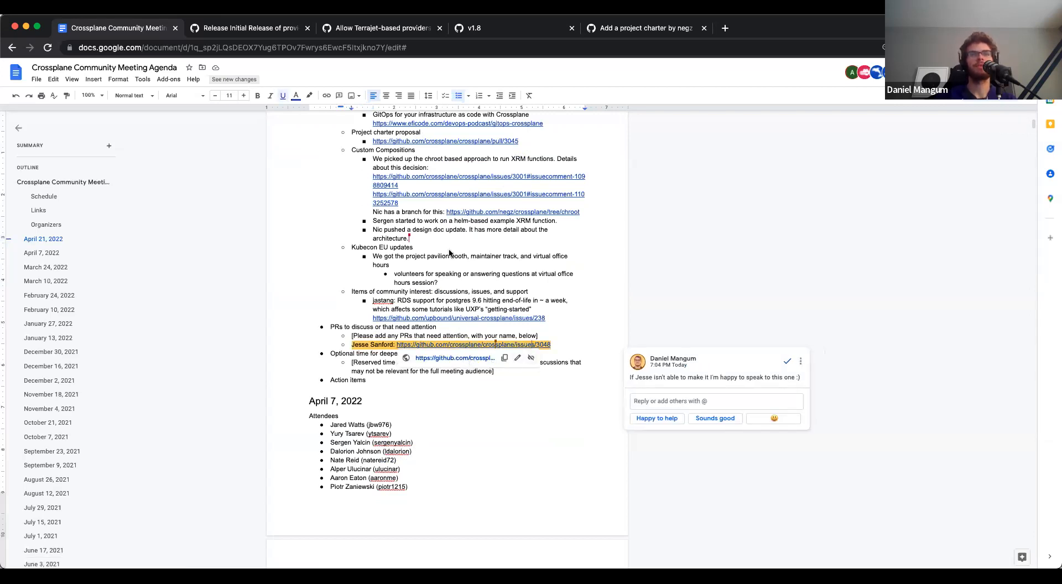
click(474, 345)
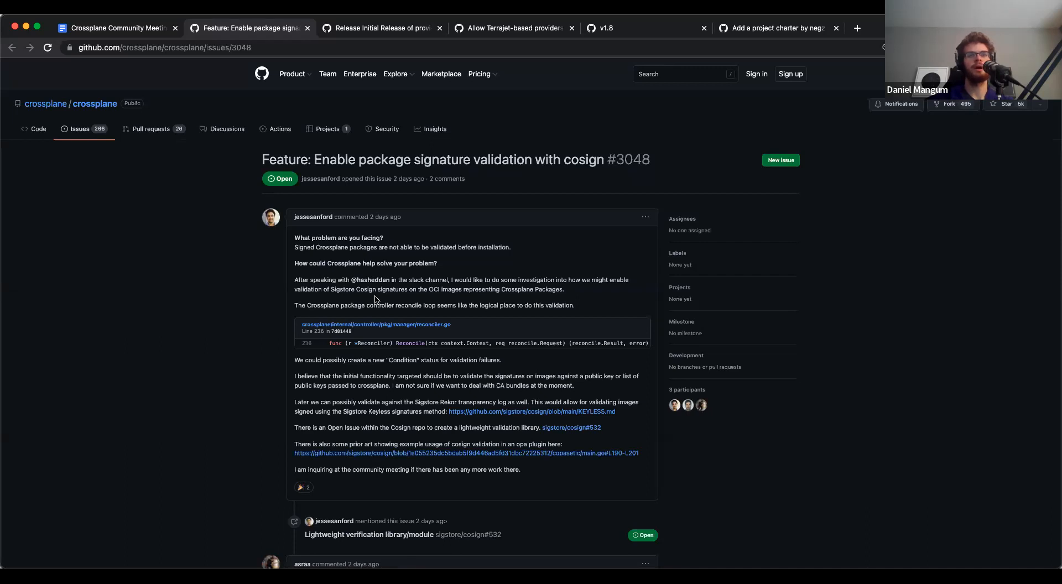
Read issue #3048 through its comments, then switch back to the agenda document
scroll(down, 3)
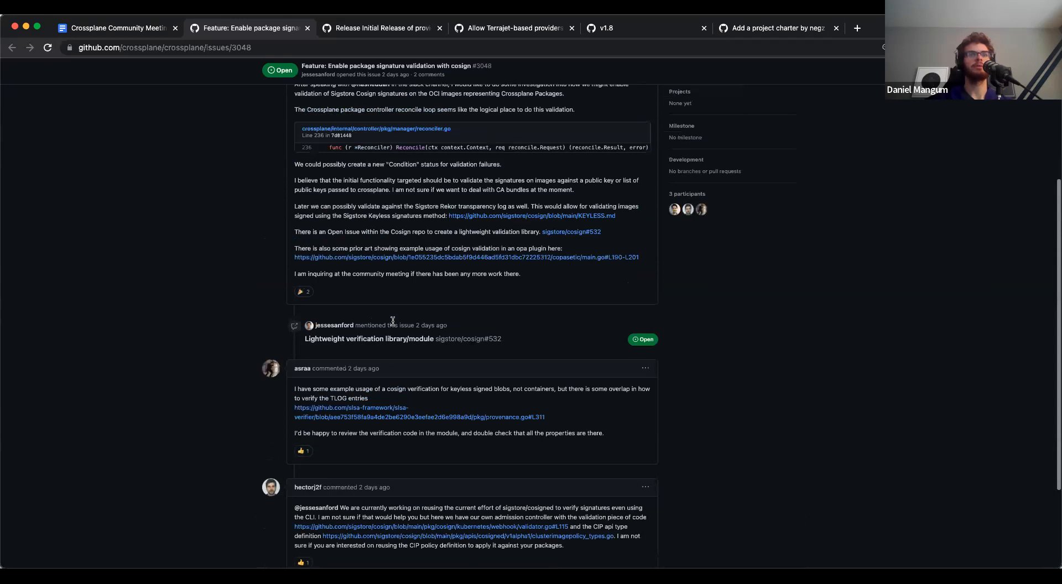
scroll(up, 3)
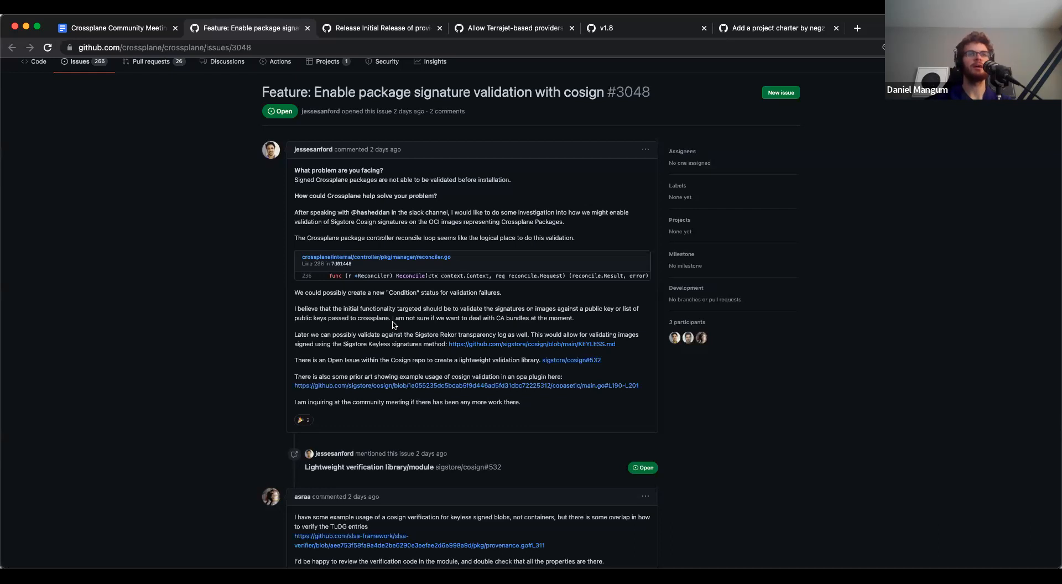
mouse_move(235, 260)
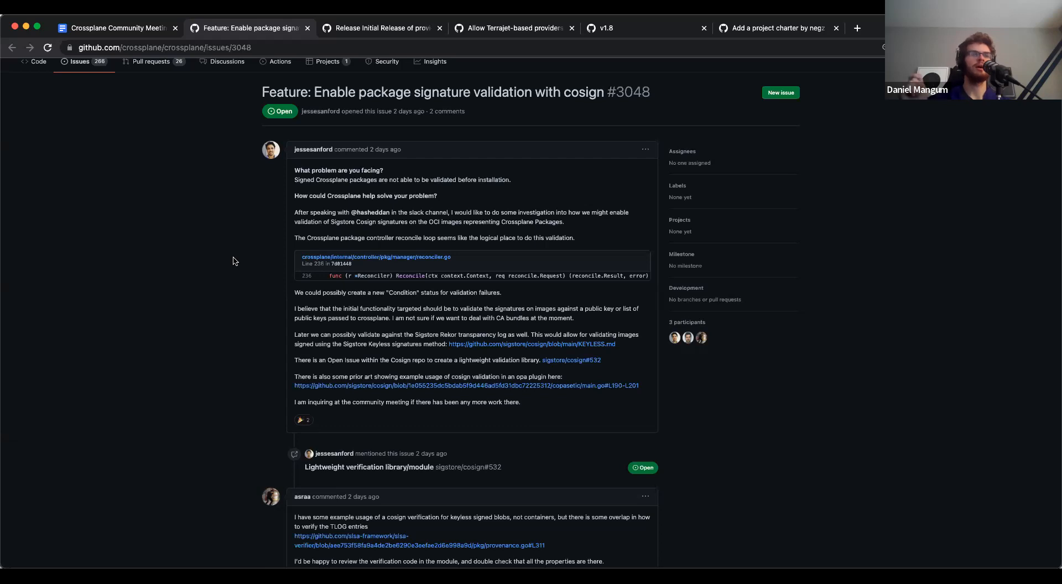
mouse_move(285, 318)
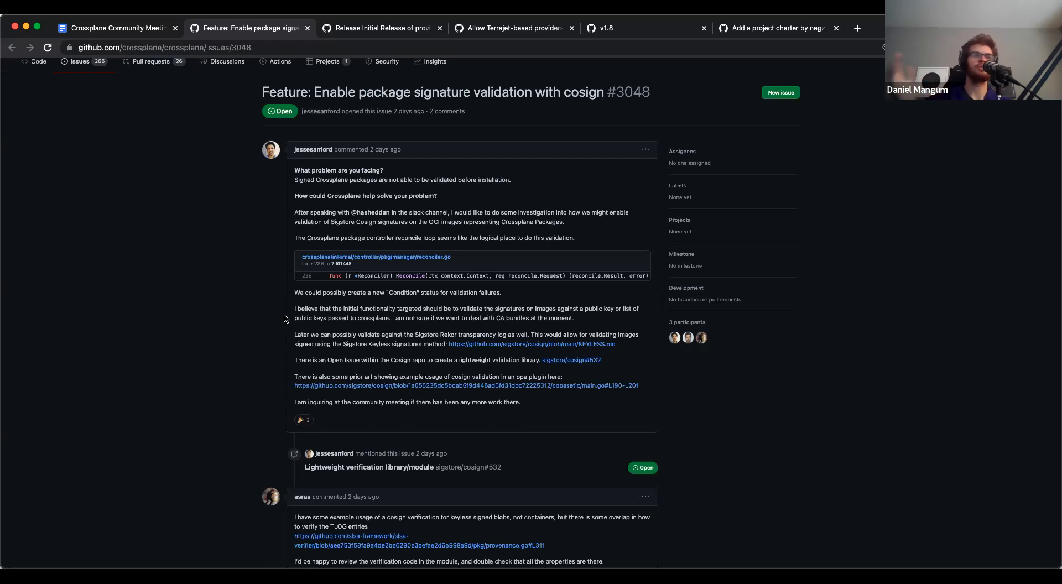
scroll(down, 3)
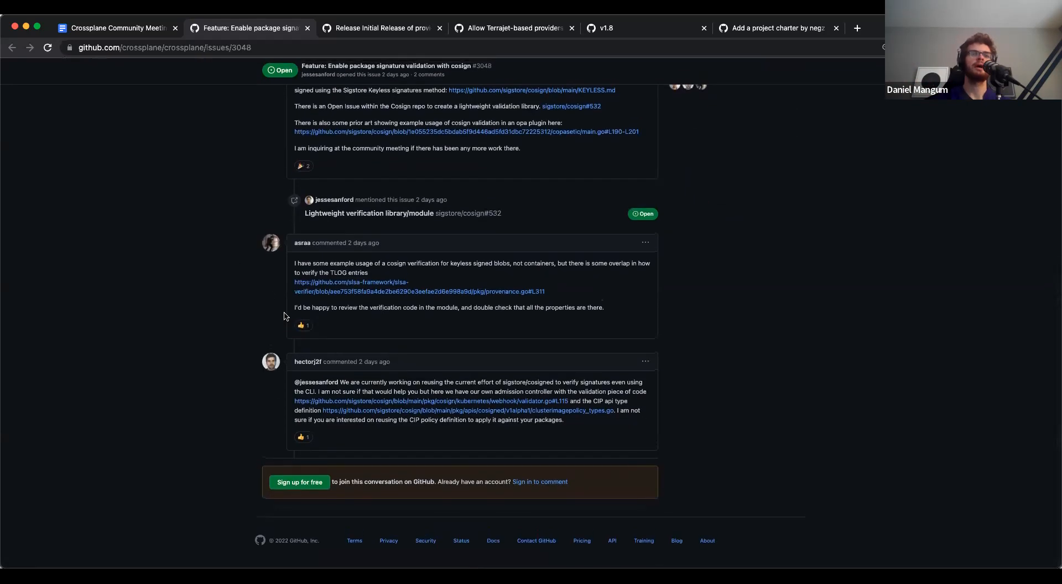
scroll(up, 3)
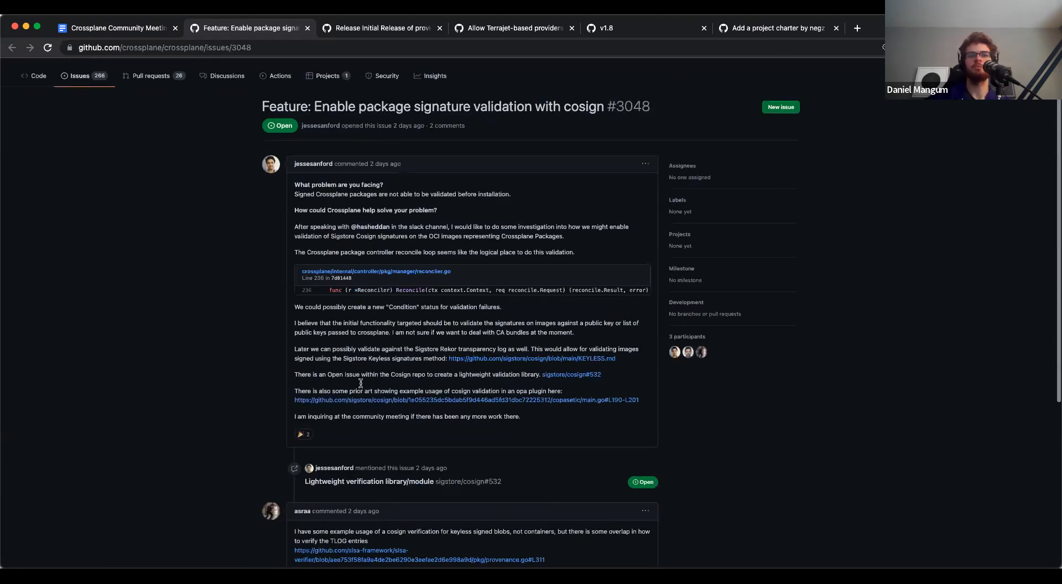
mouse_move(146, 197)
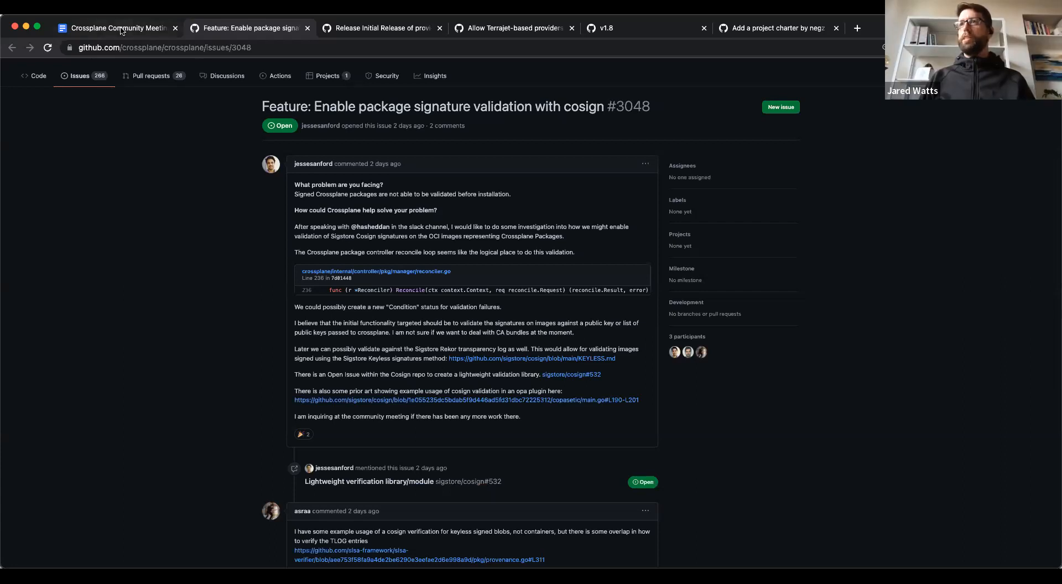
click(116, 28)
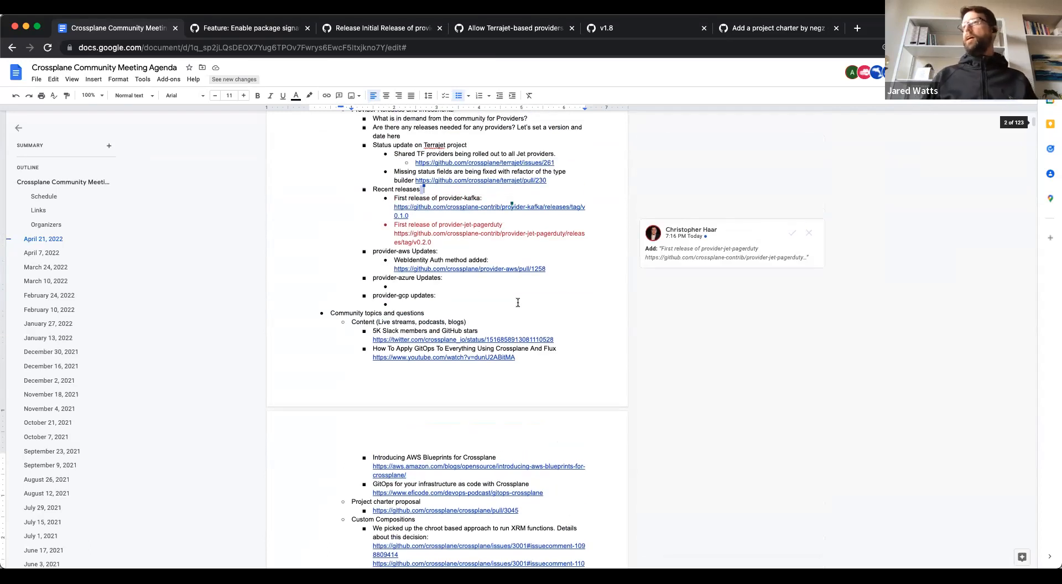
Select the WebIdentity Auth update bullet and open provider-aws pull request #1258 from its link
click(791, 234)
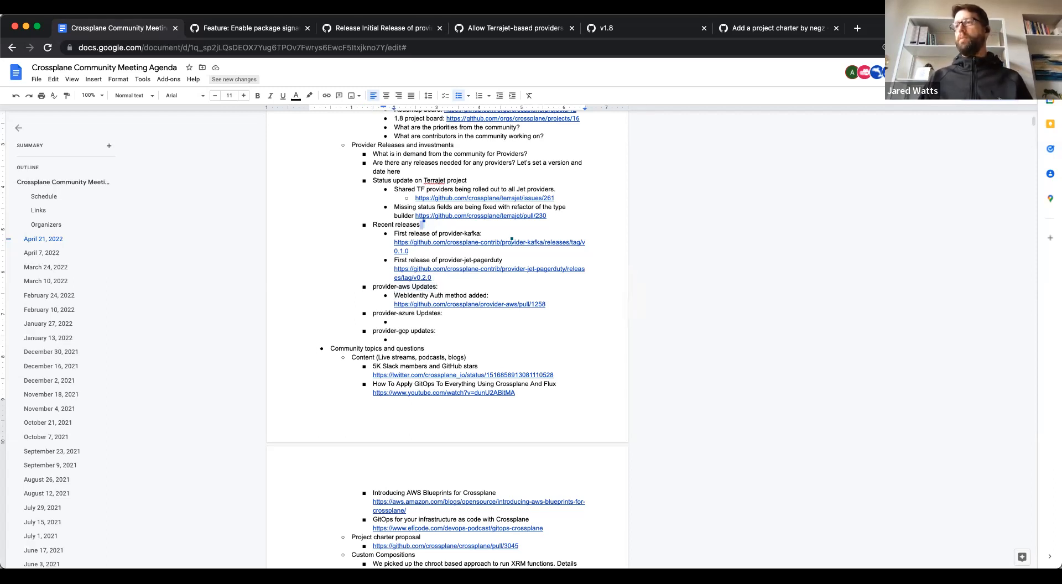
drag(393, 294, 545, 303)
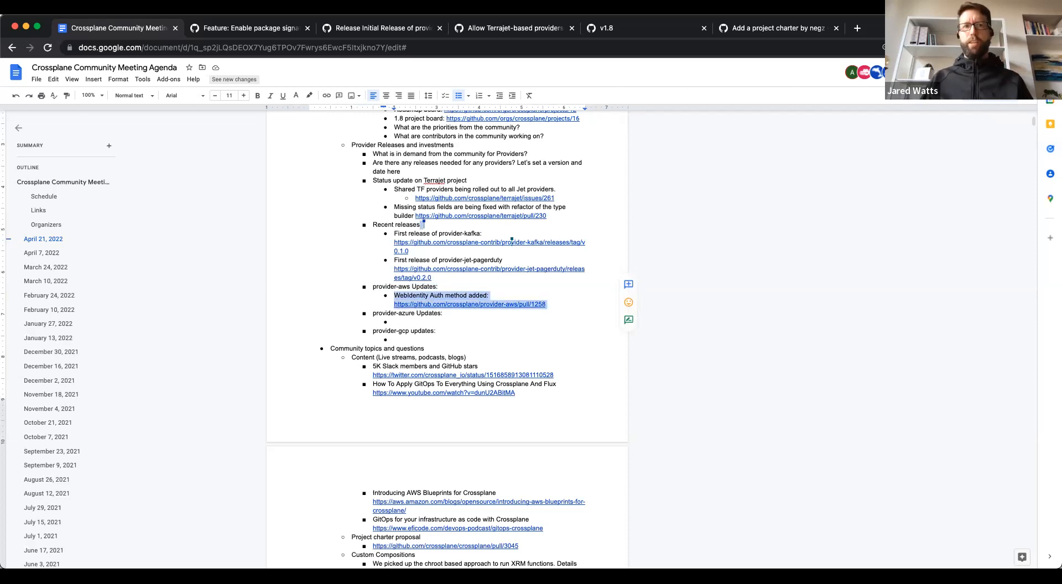
click(534, 305)
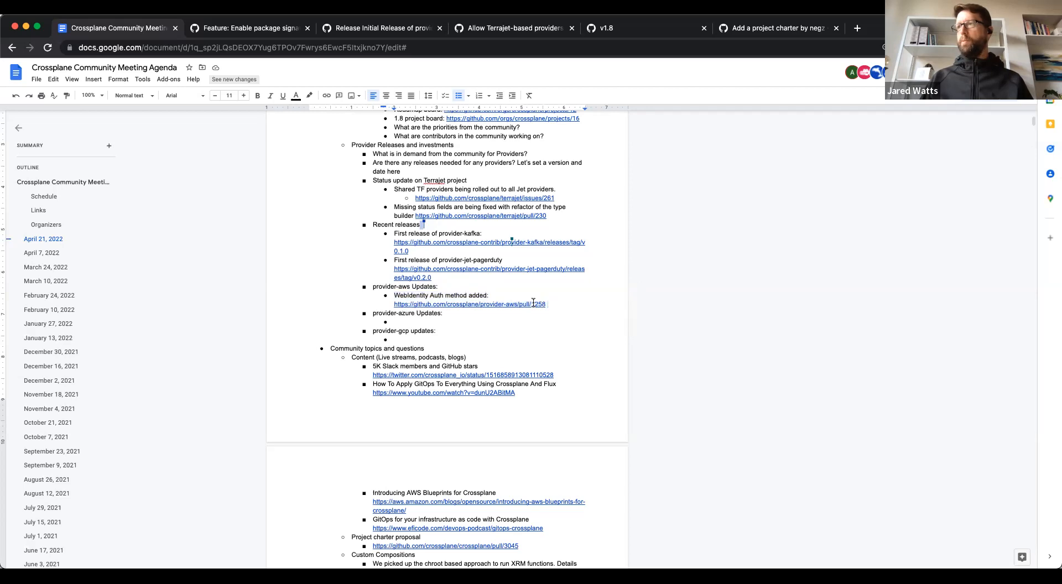
click(469, 305)
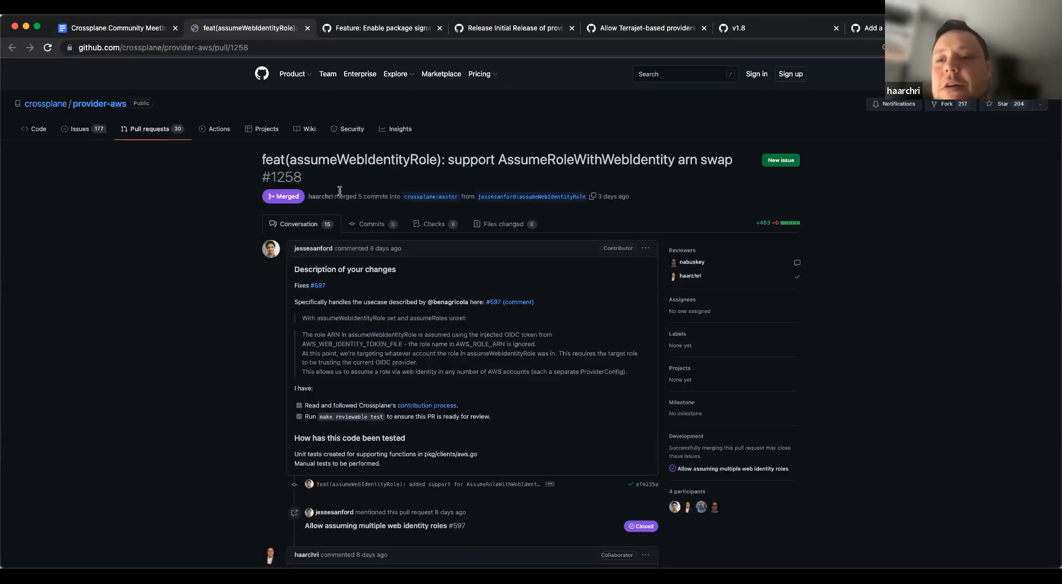
Read through PR #1258's conversation, discussion and test results down to the merge
scroll(down, 3)
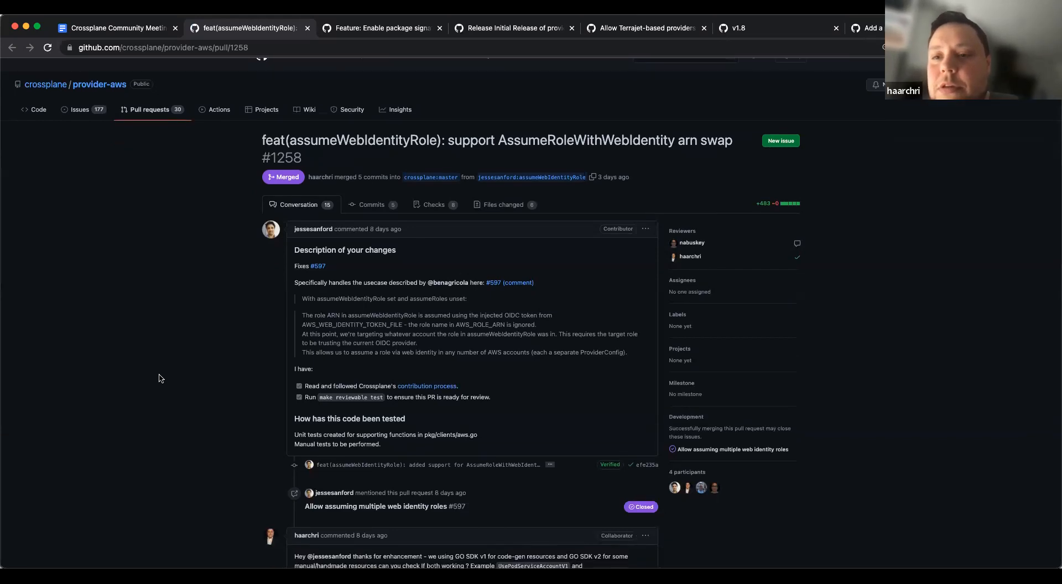
scroll(down, 3)
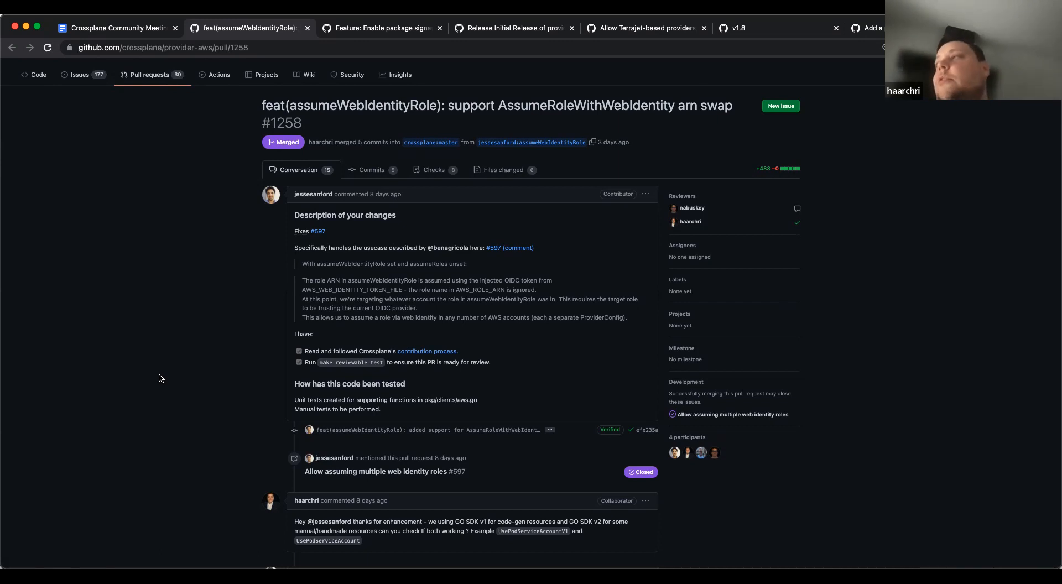
mouse_move(408, 447)
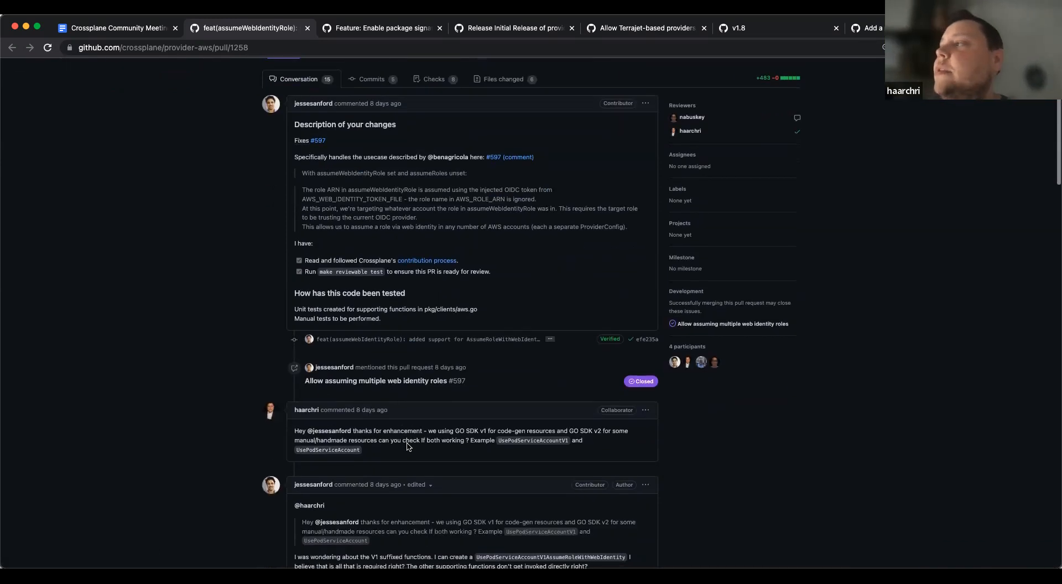
scroll(down, 3)
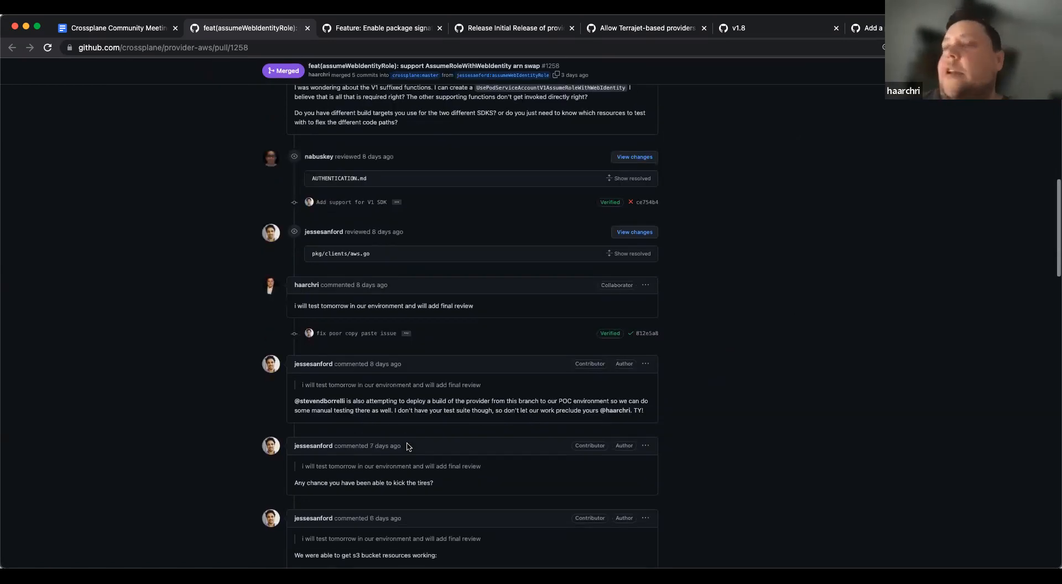
scroll(down, 3)
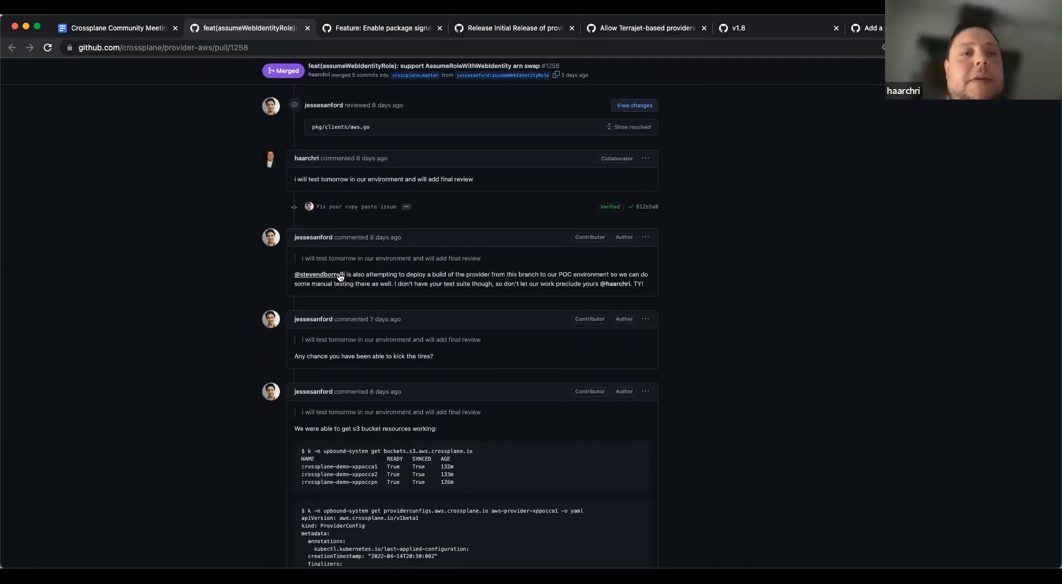
scroll(down, 3)
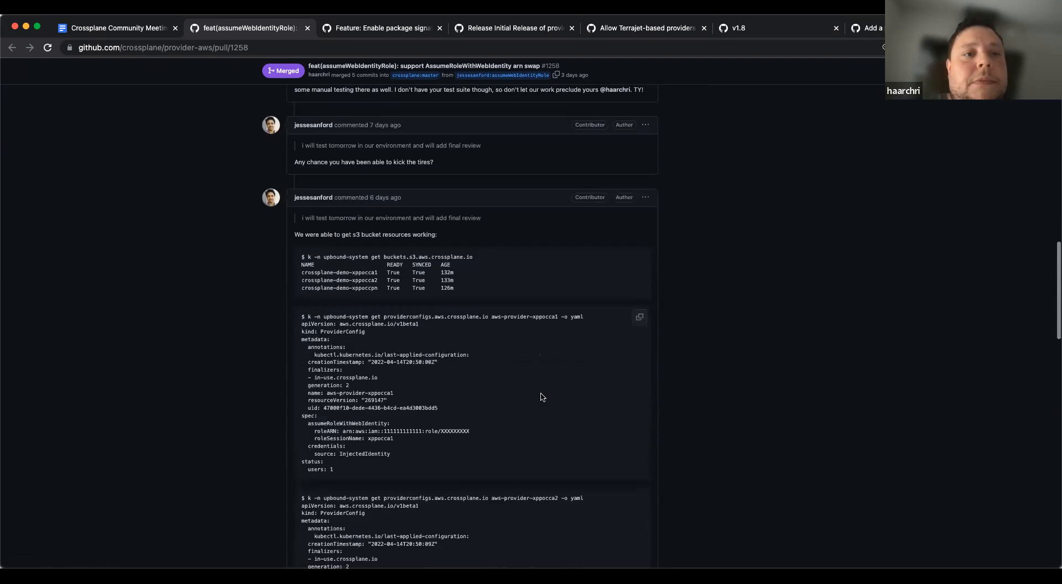
scroll(down, 3)
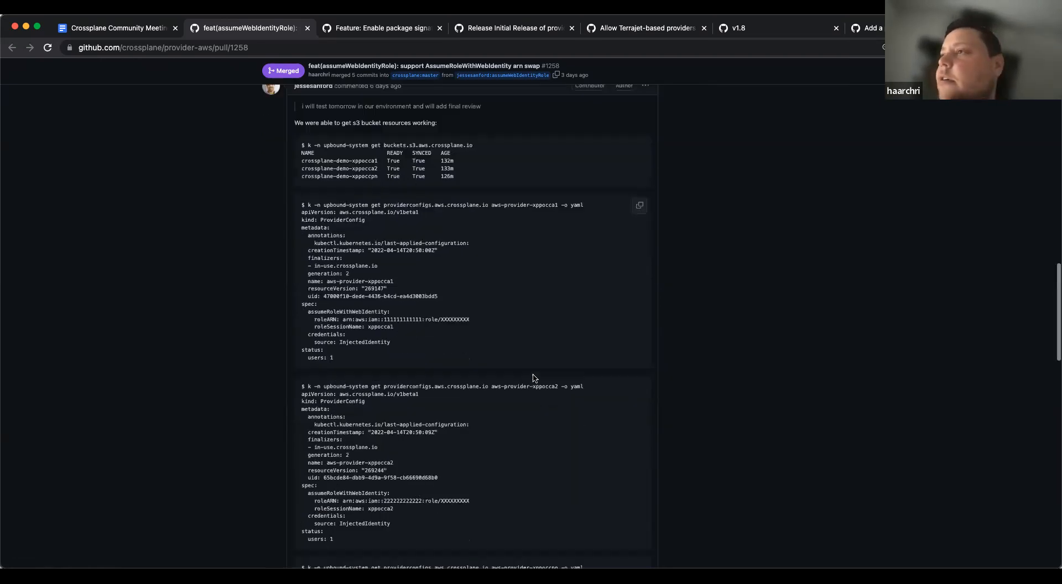
scroll(down, 3)
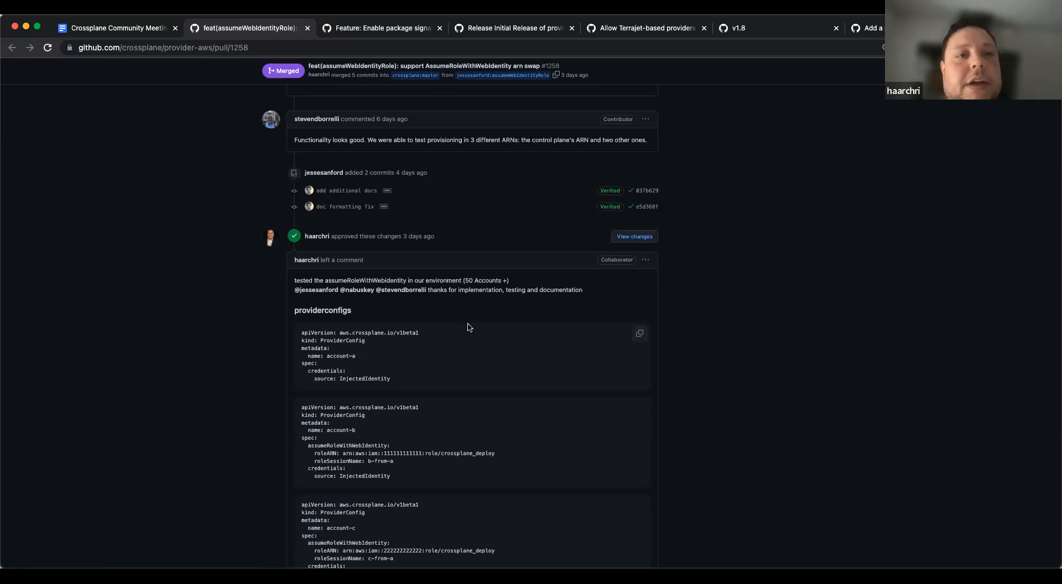
scroll(down, 3)
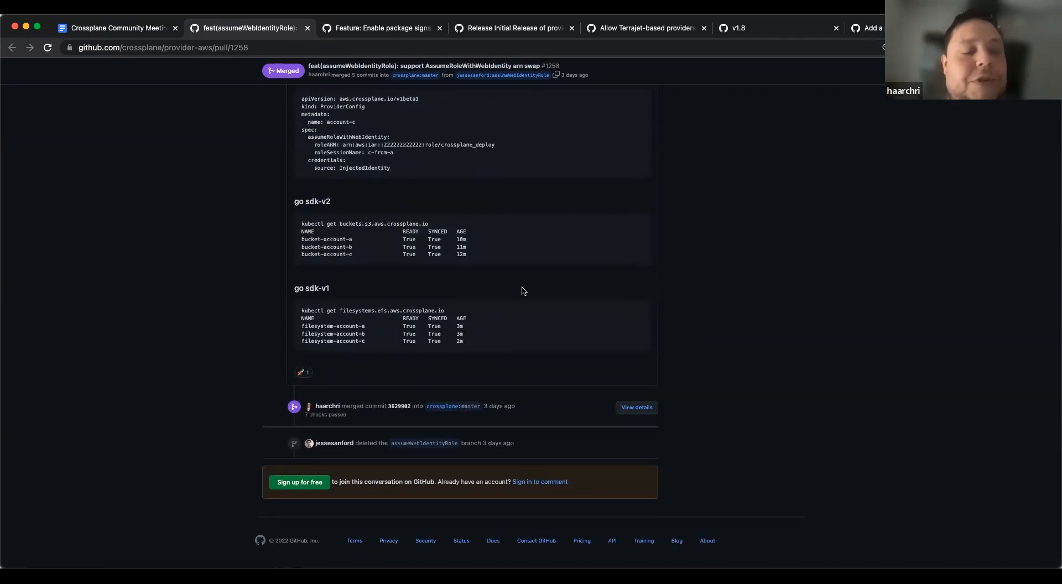
Scroll back toward the top of the PR and return to the agenda document
scroll(up, 3)
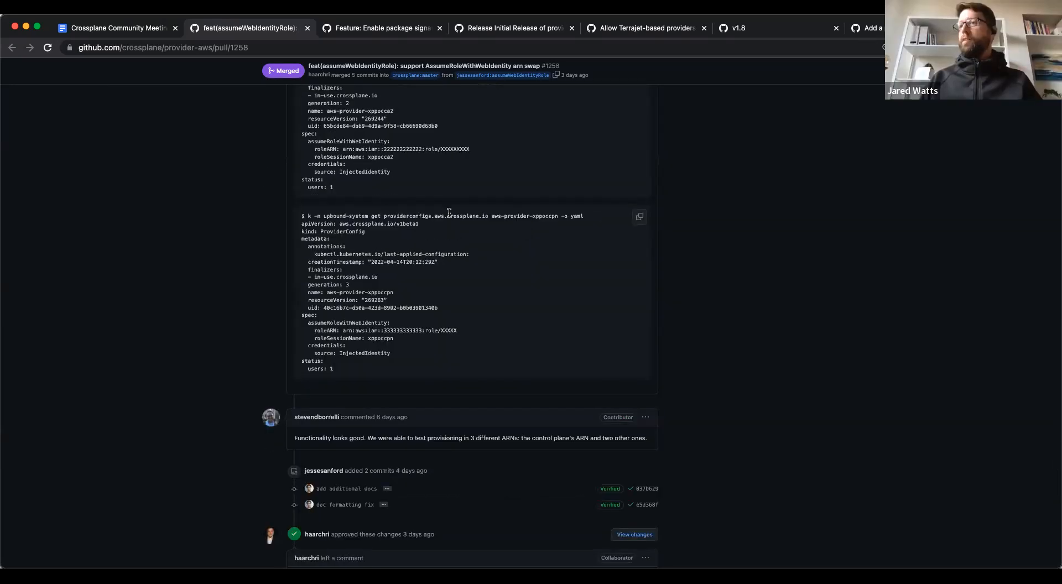
scroll(up, 3)
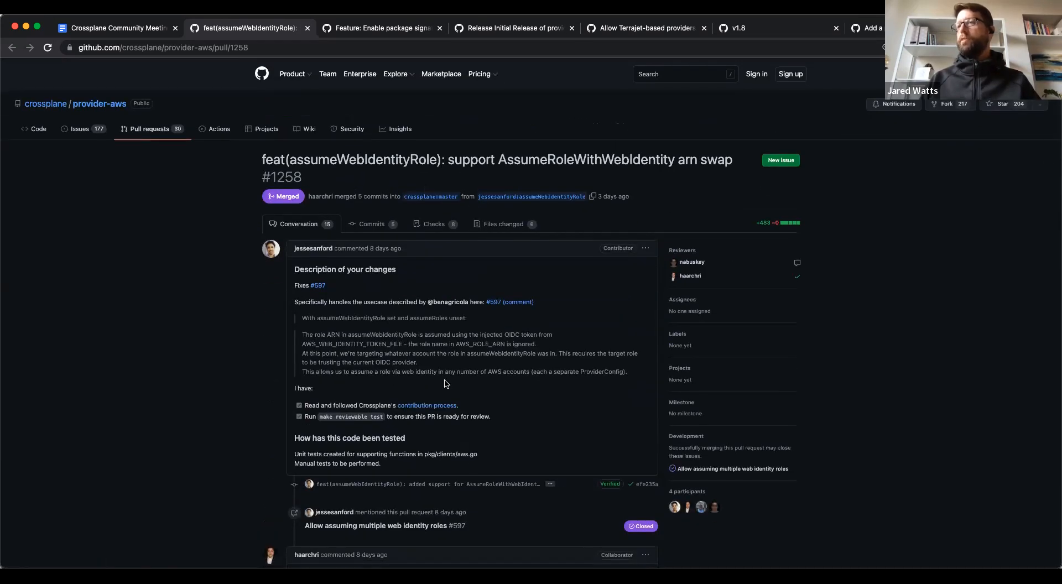
scroll(down, 3)
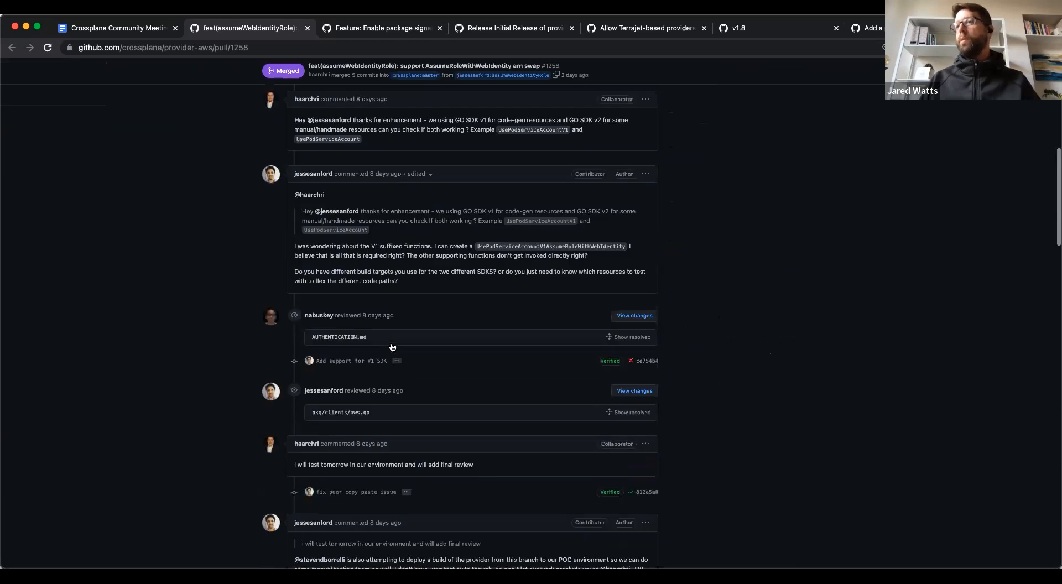
mouse_move(383, 388)
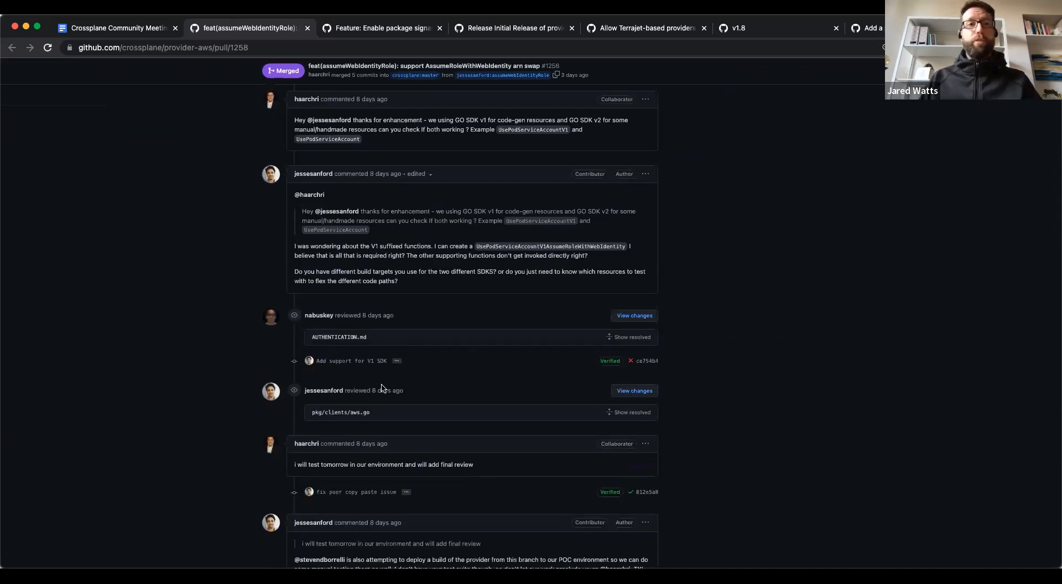
mouse_move(626, 329)
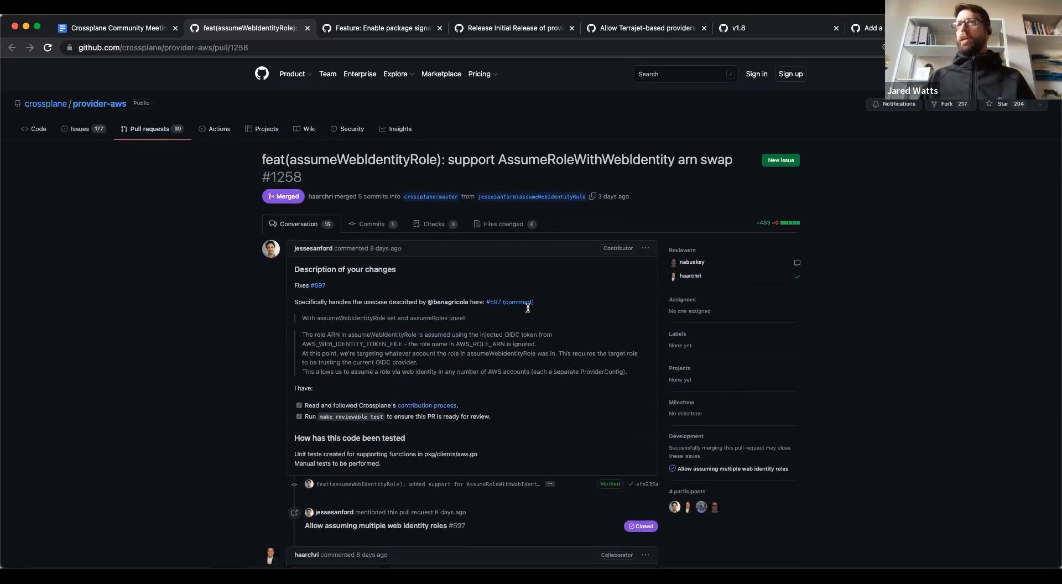
click(116, 28)
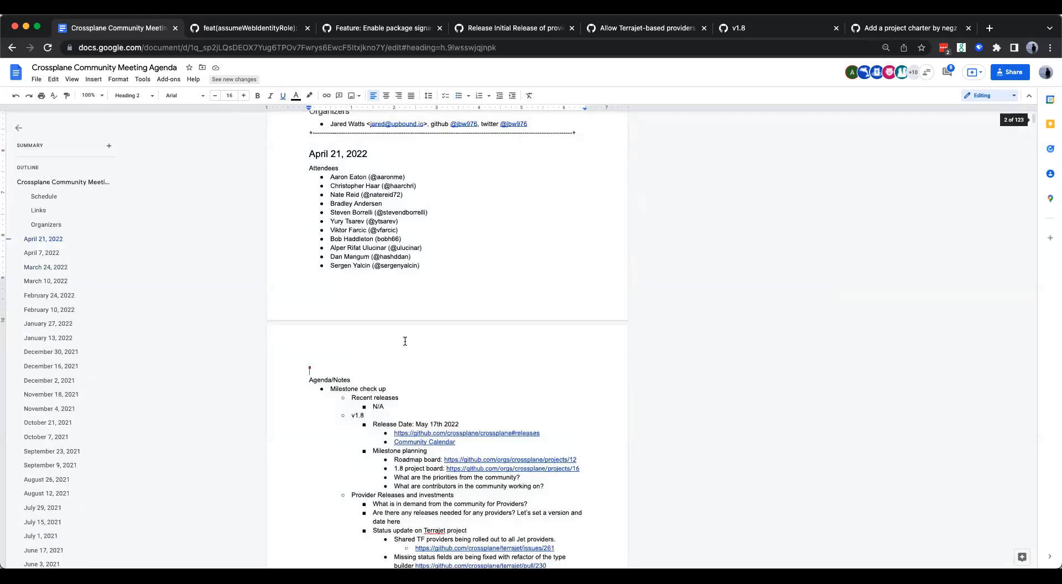
Scroll the agenda's provider-aws update and switch back to the PR #1258 page
scroll(down, 3)
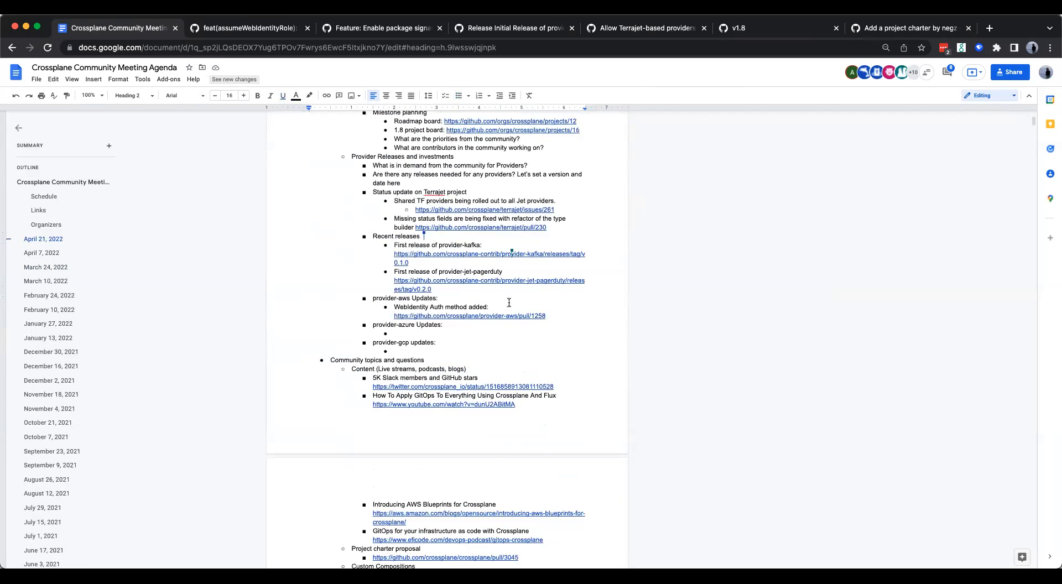
click(248, 29)
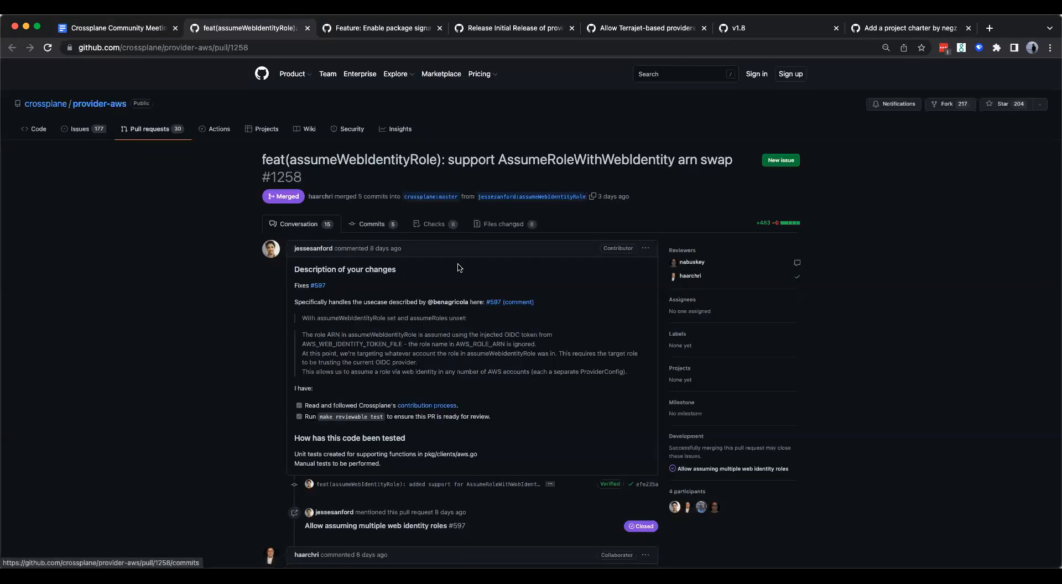
mouse_move(729, 352)
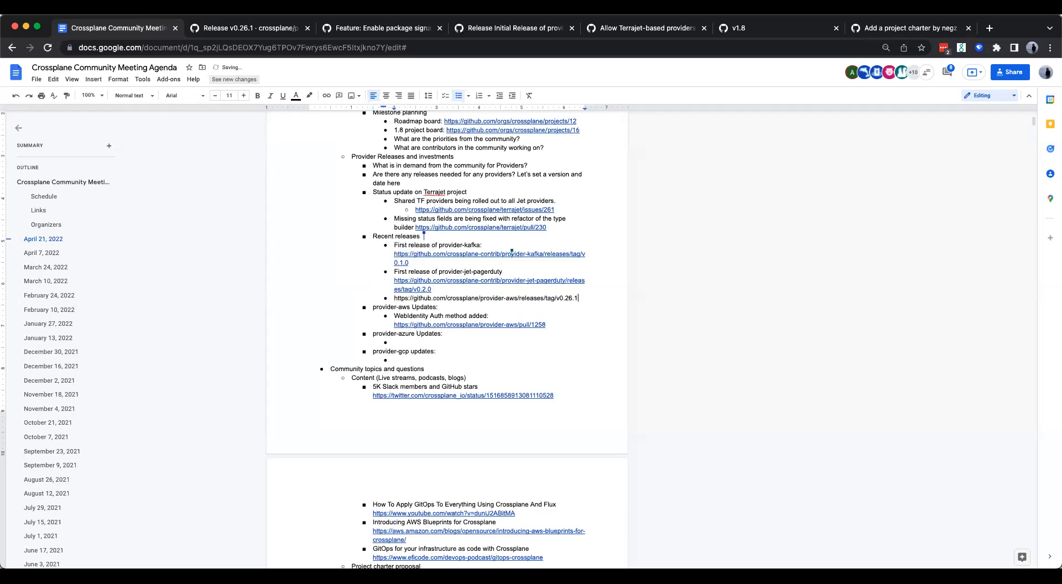
click(485, 298)
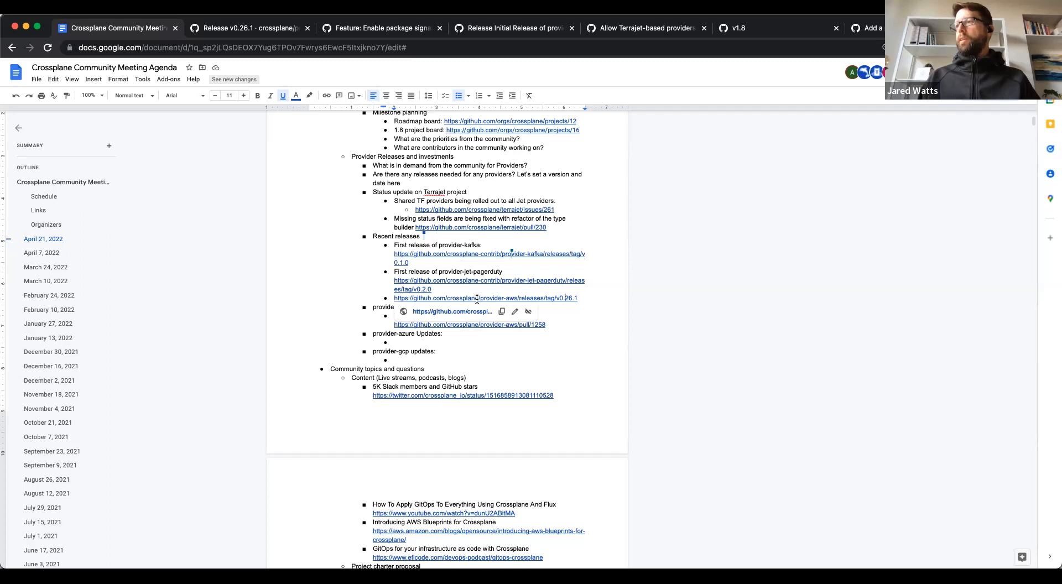
mouse_move(487, 266)
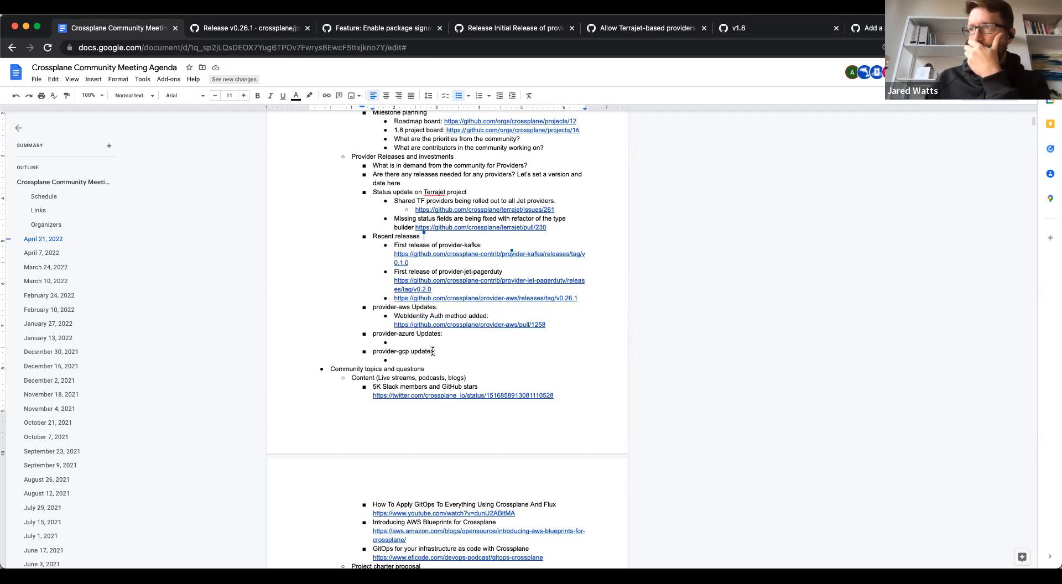
scroll(down, 3)
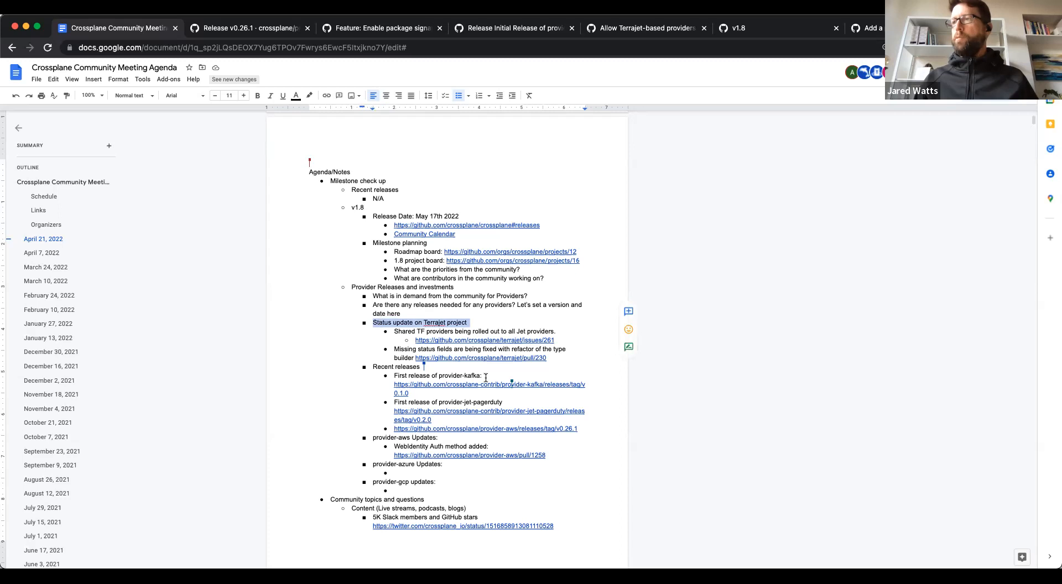
scroll(down, 3)
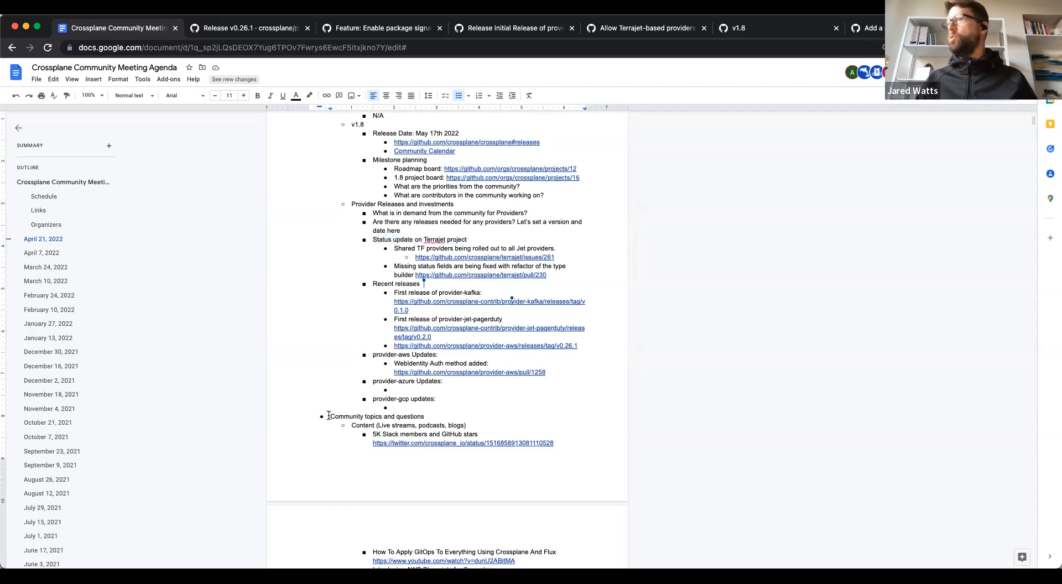
scroll(down, 3)
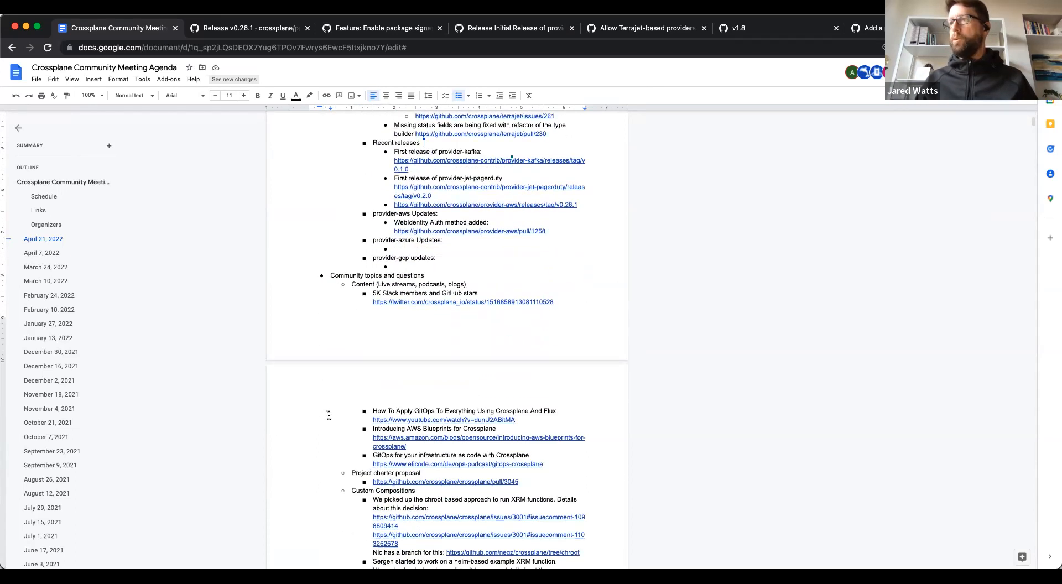
scroll(down, 3)
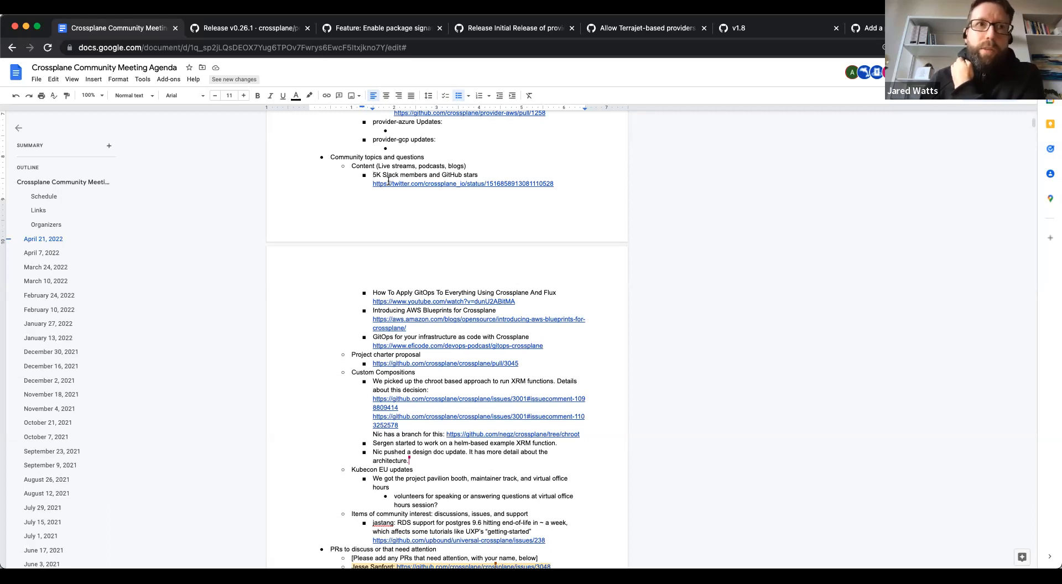
mouse_move(428, 259)
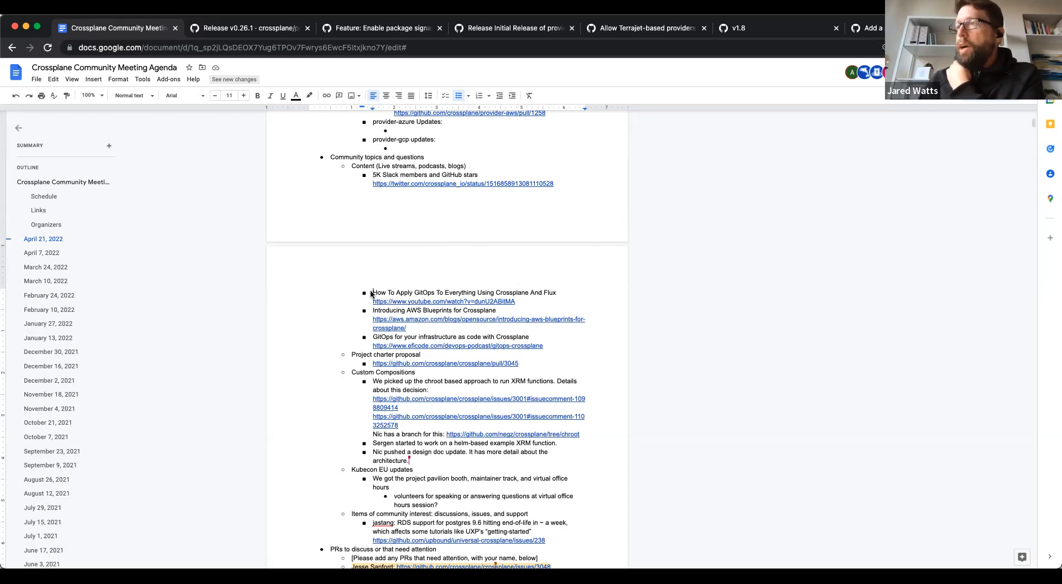
mouse_move(532, 337)
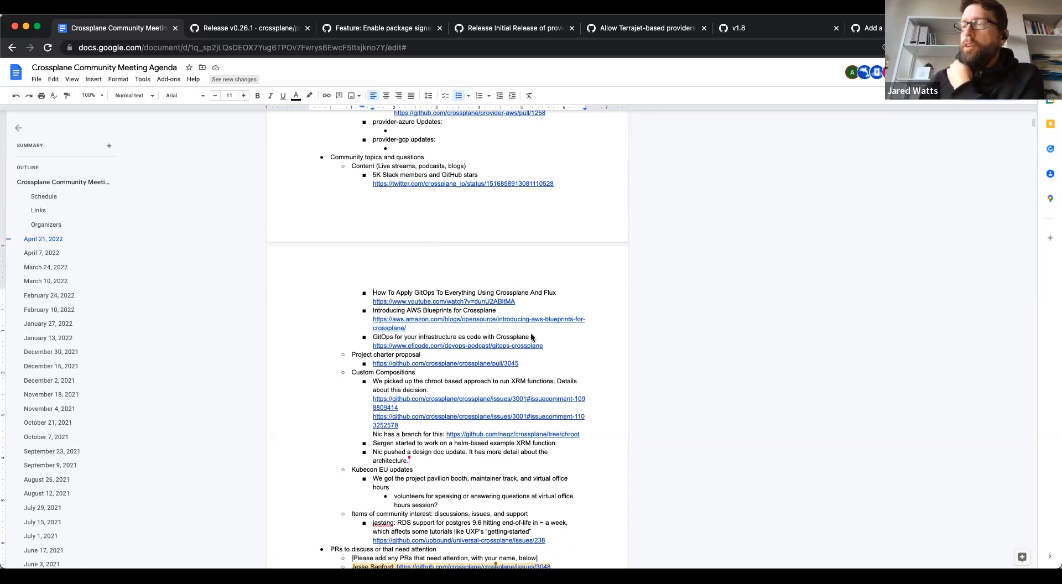
mouse_move(491, 260)
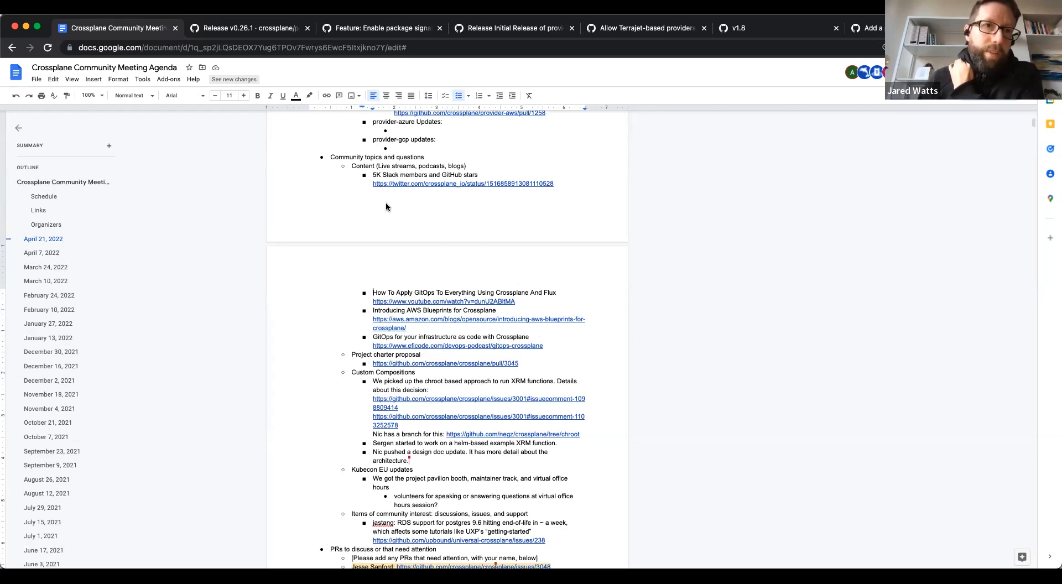
mouse_move(493, 302)
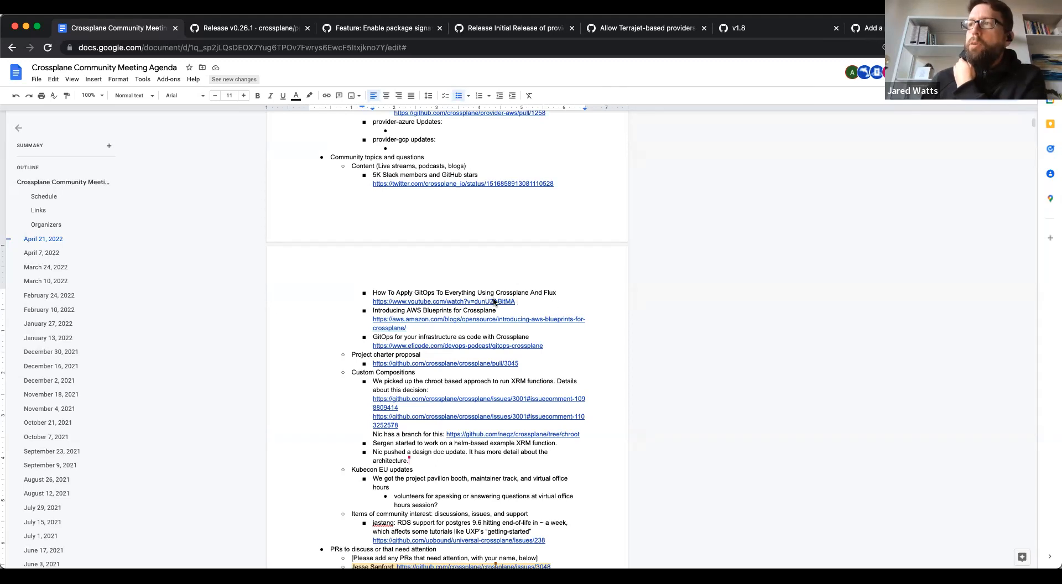
mouse_move(398, 286)
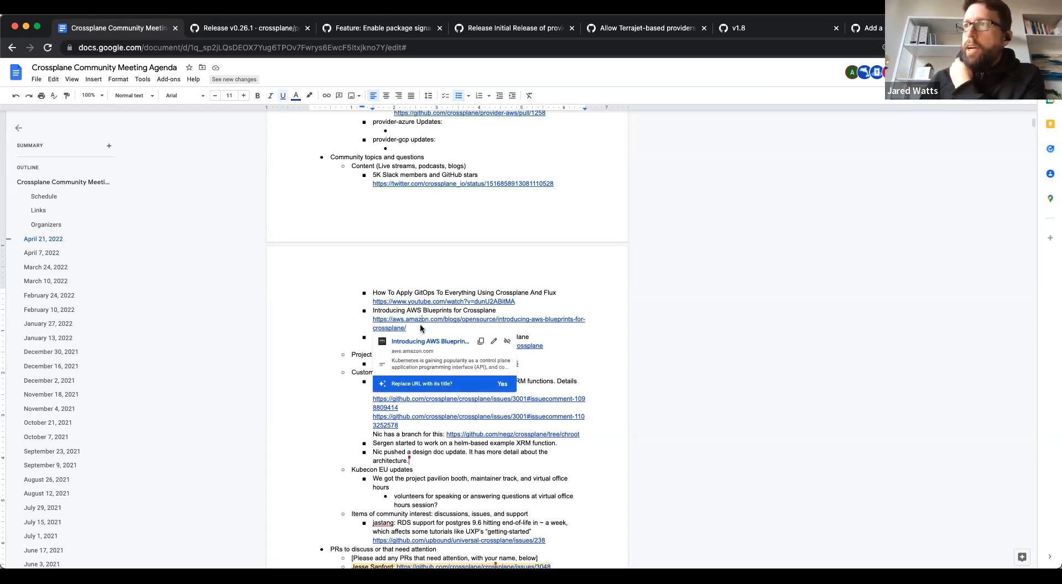
Open the 'Introducing AWS Blueprints for Crossplane' blog link from the community content list
click(425, 329)
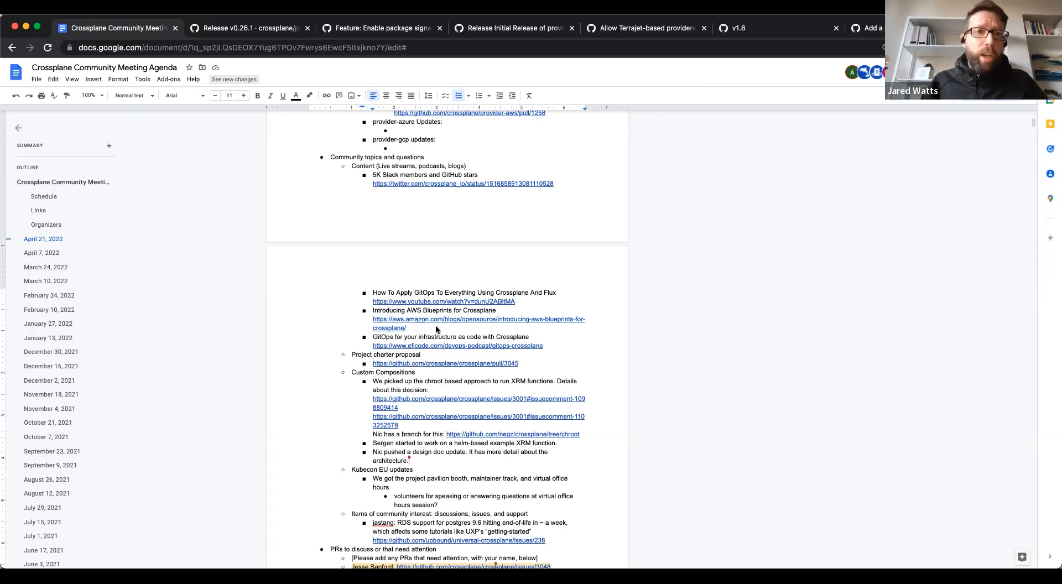
mouse_move(412, 329)
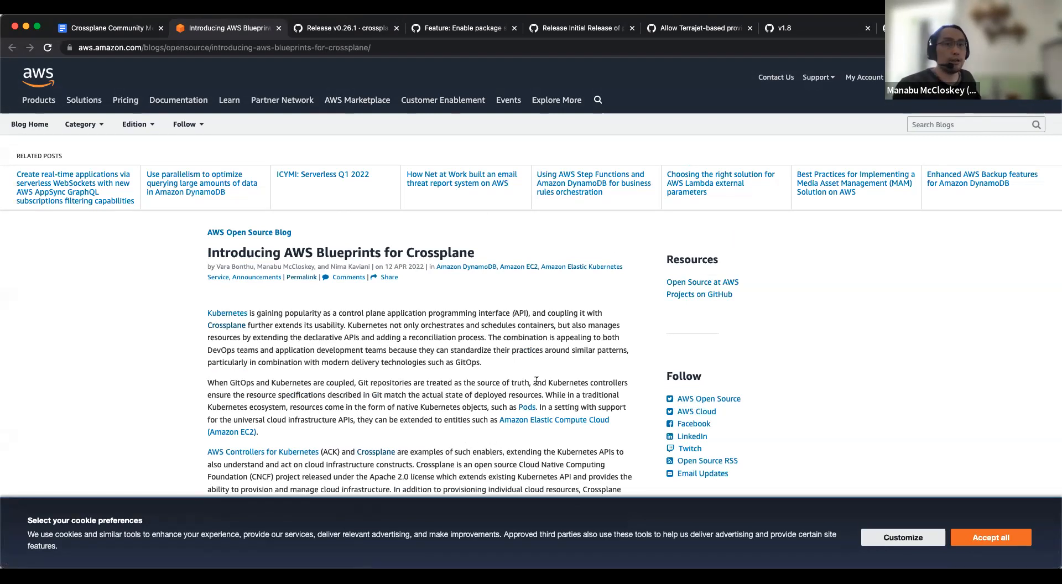
Scroll the AWS blog post and open the linked aws-samples/crossplane-aws-blueprints repository
scroll(down, 3)
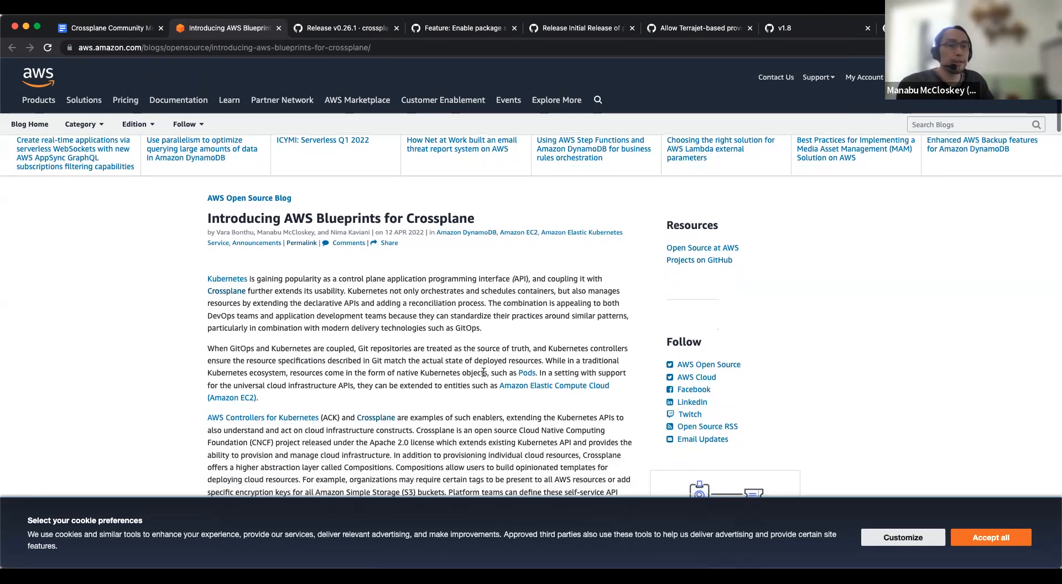
scroll(down, 3)
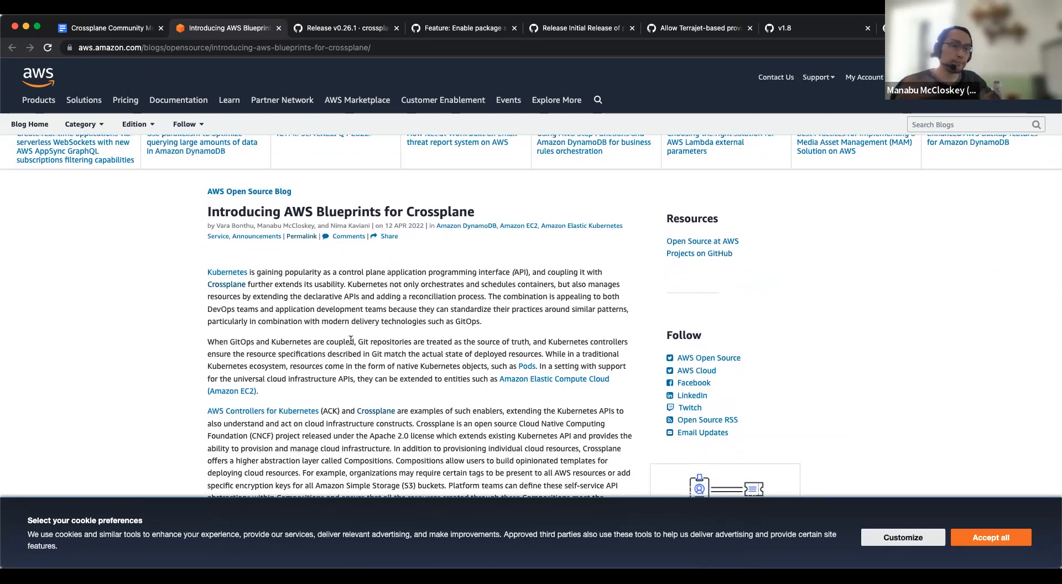
scroll(down, 3)
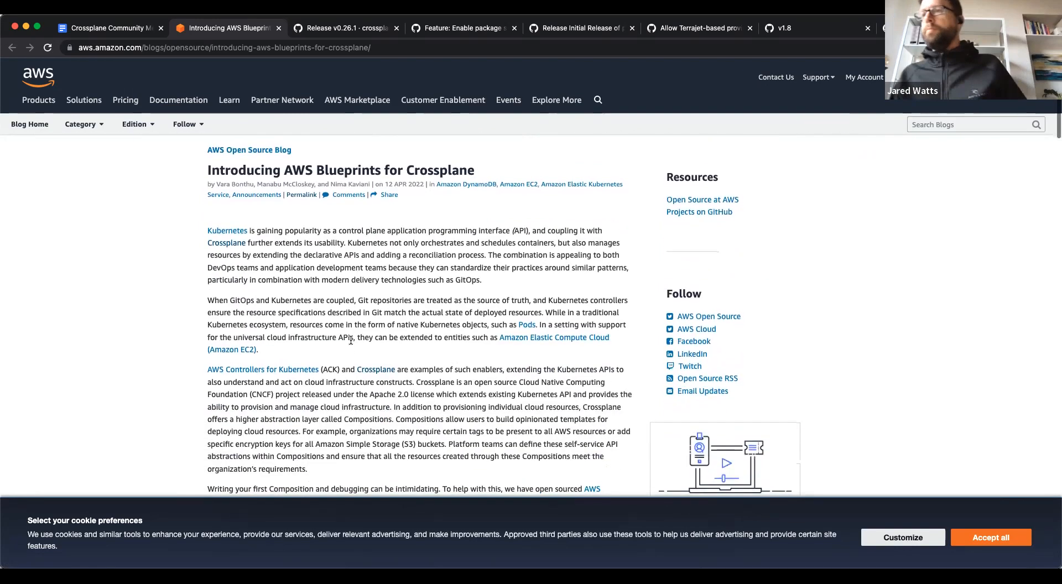
scroll(down, 3)
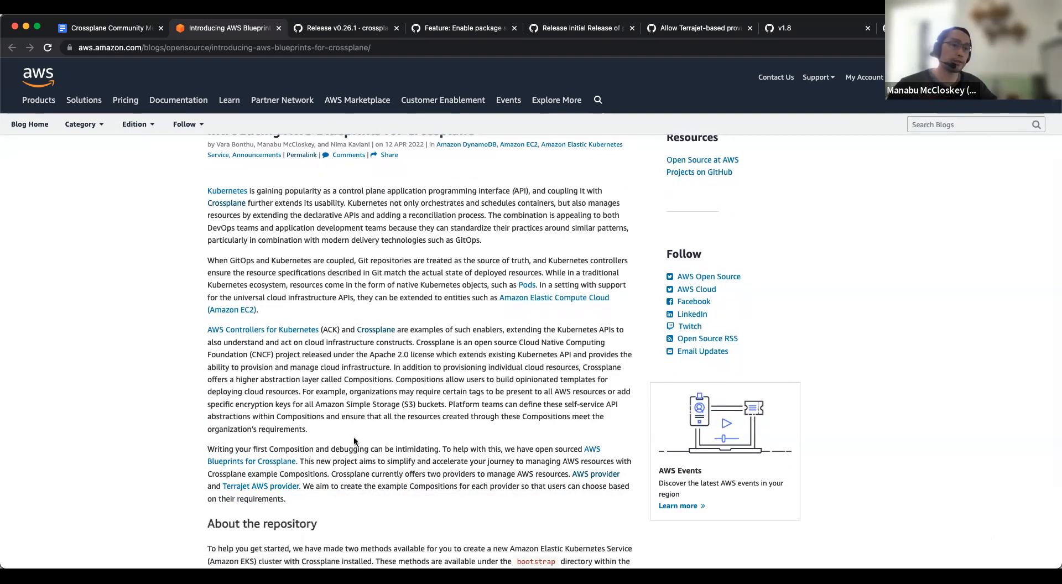
mouse_move(596, 452)
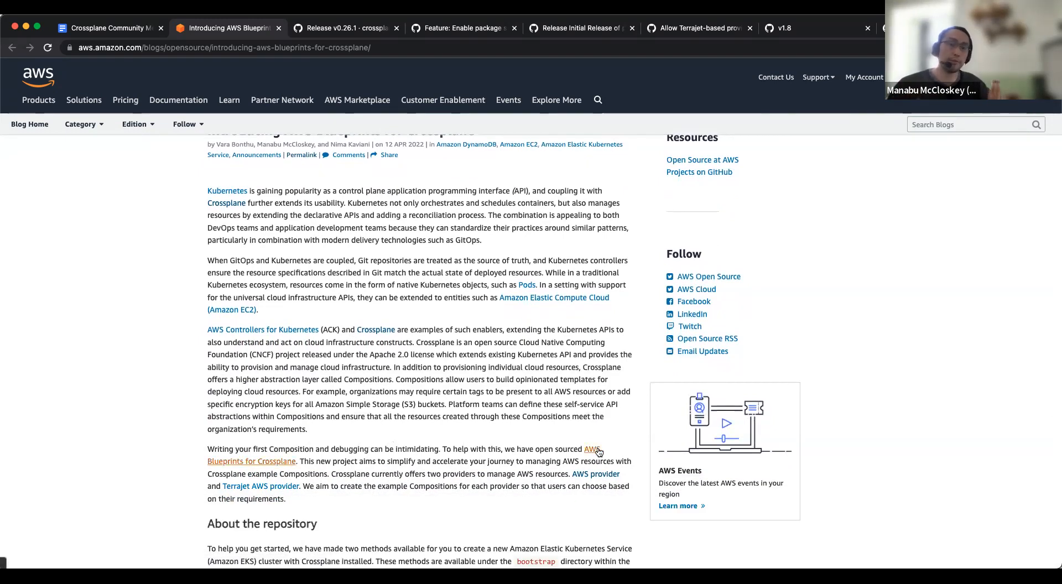
mouse_move(594, 453)
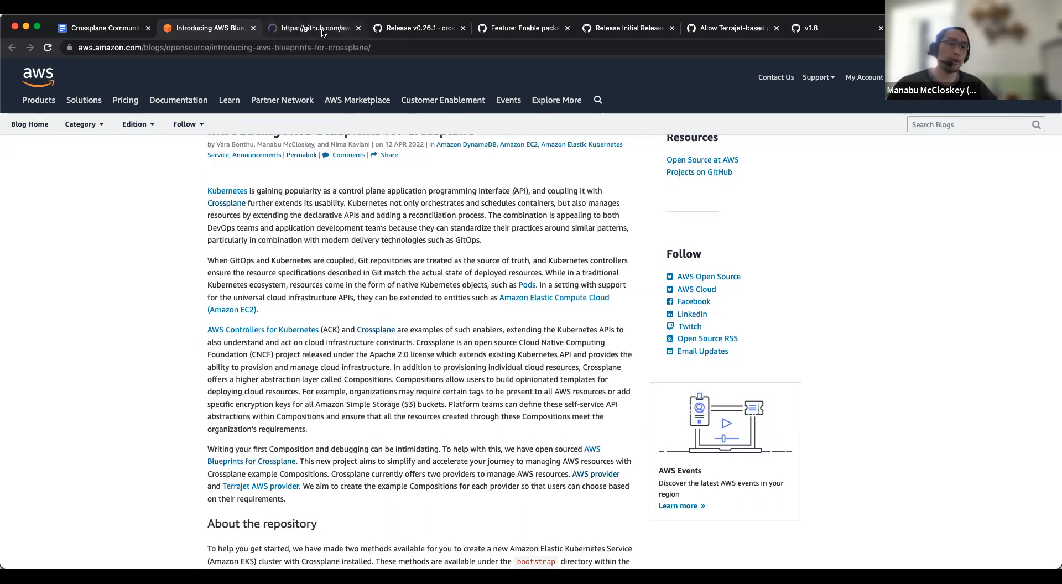
click(323, 28)
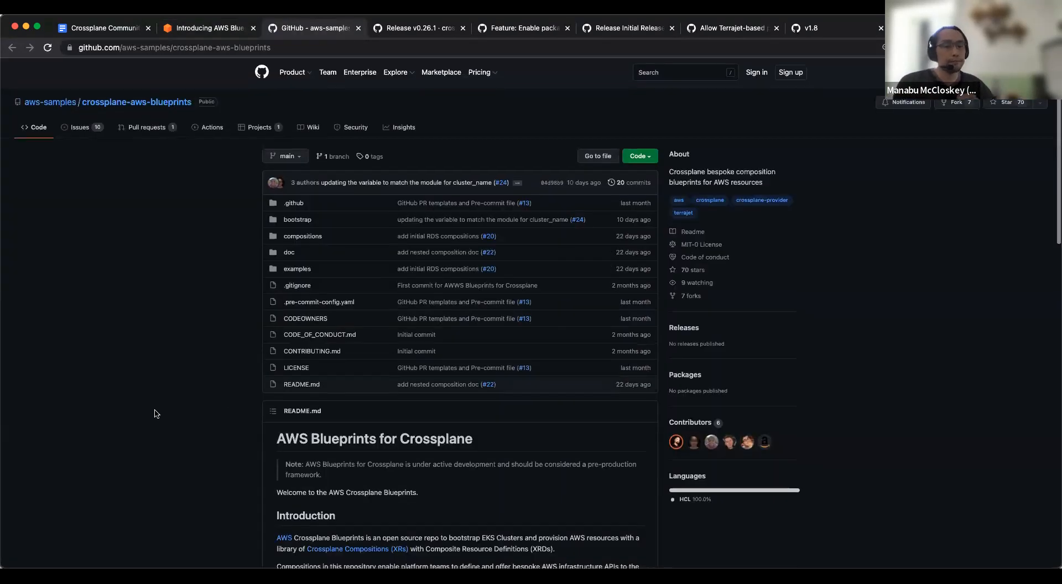
Skim the repository README, grab its web address, and return to the agenda document
scroll(down, 3)
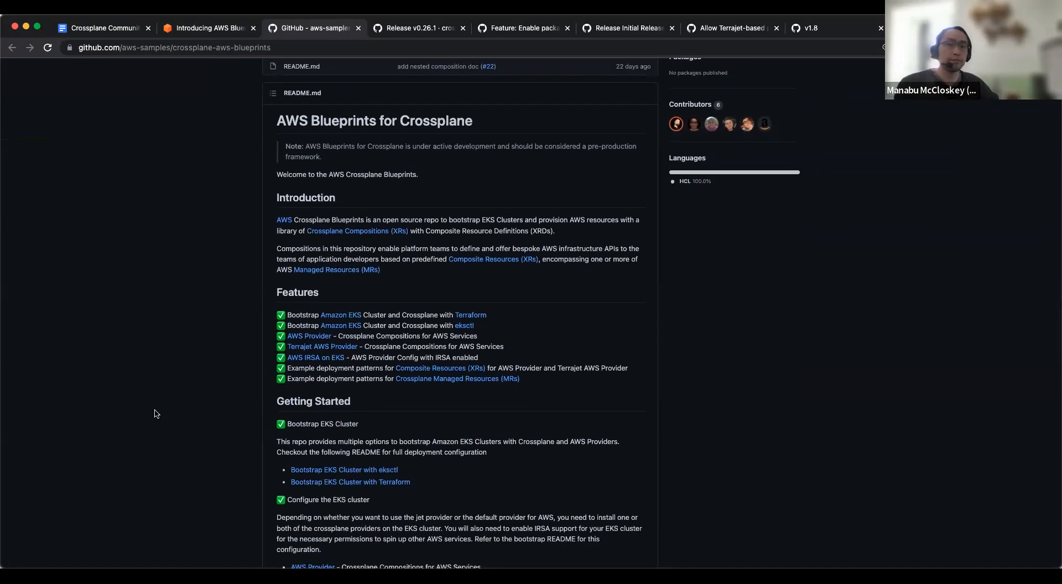
scroll(up, 3)
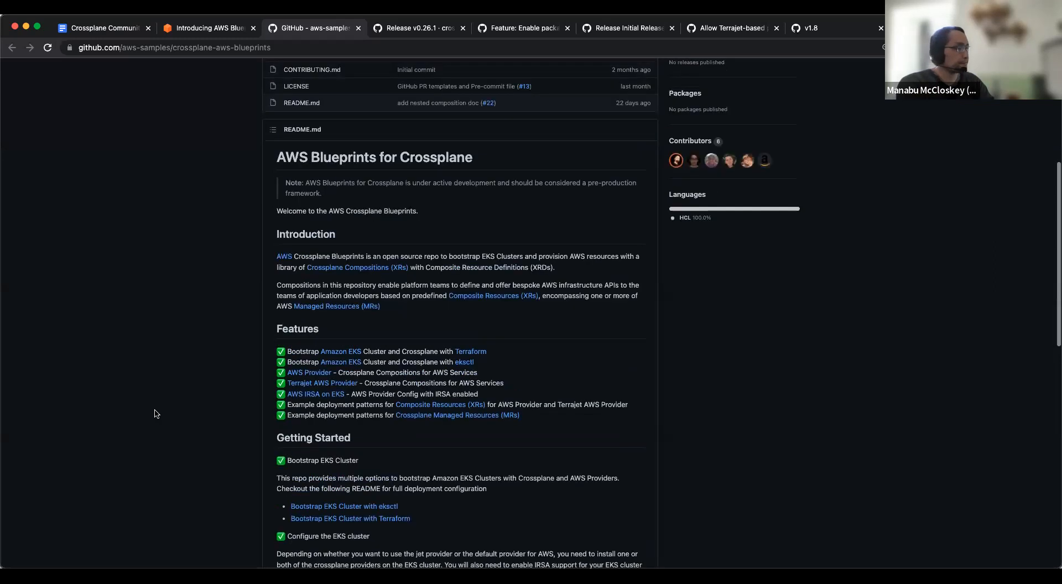
scroll(up, 3)
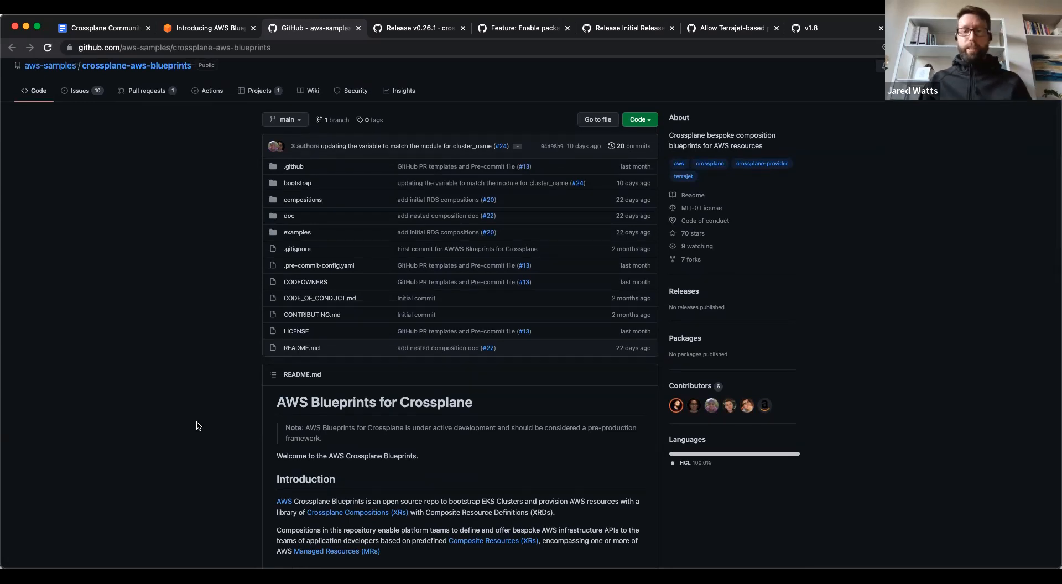
click(182, 48)
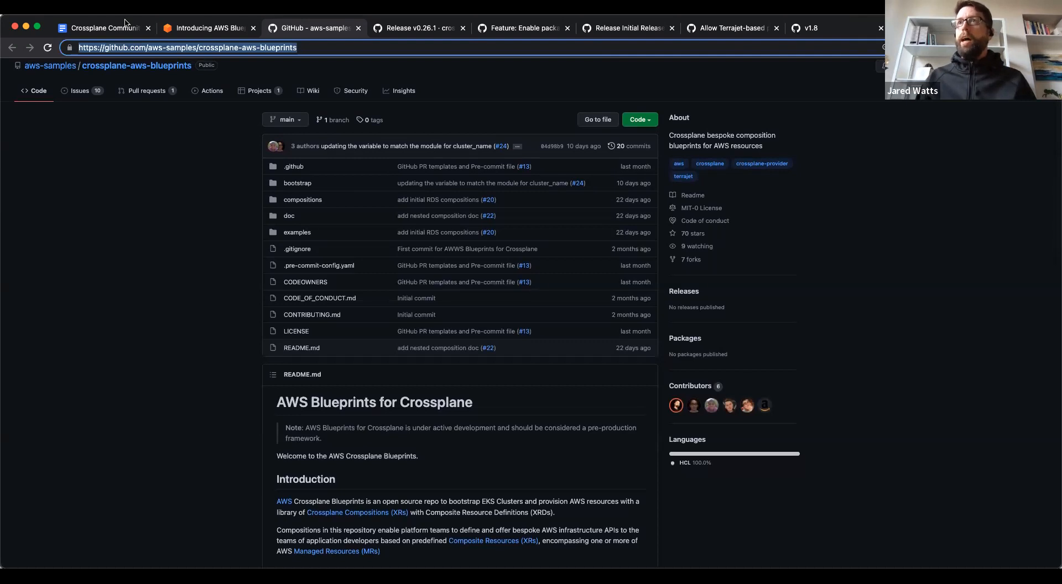
click(99, 29)
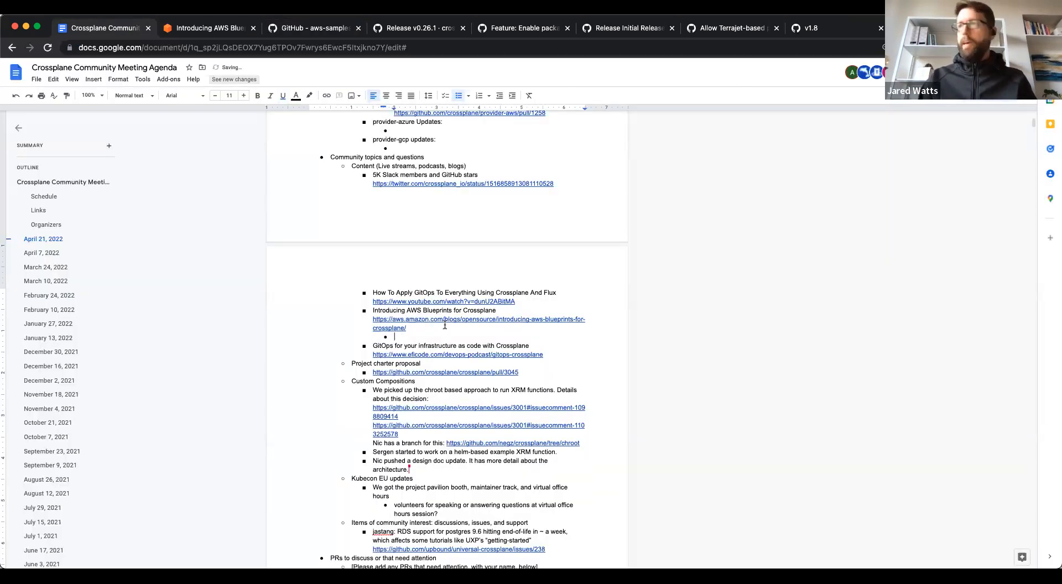
text(repo:)
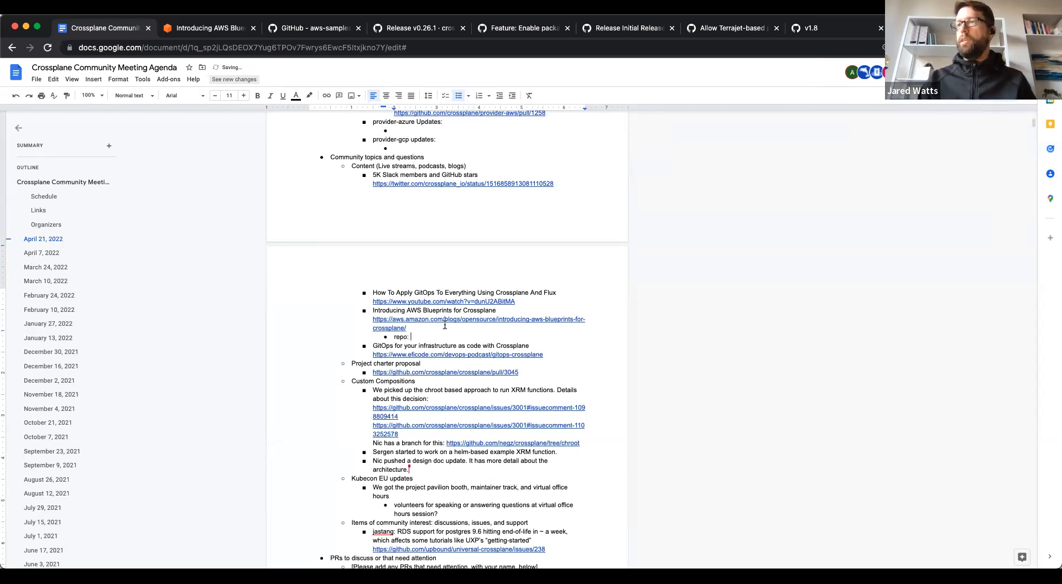
text(https://github.com/aws-samples/crossplane-aws-blueprints)
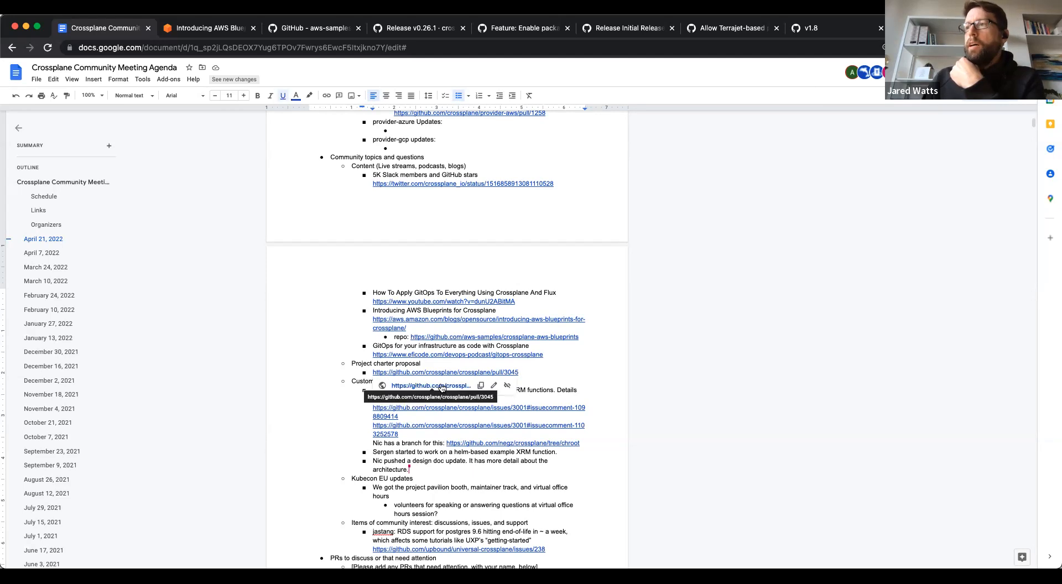
click(444, 372)
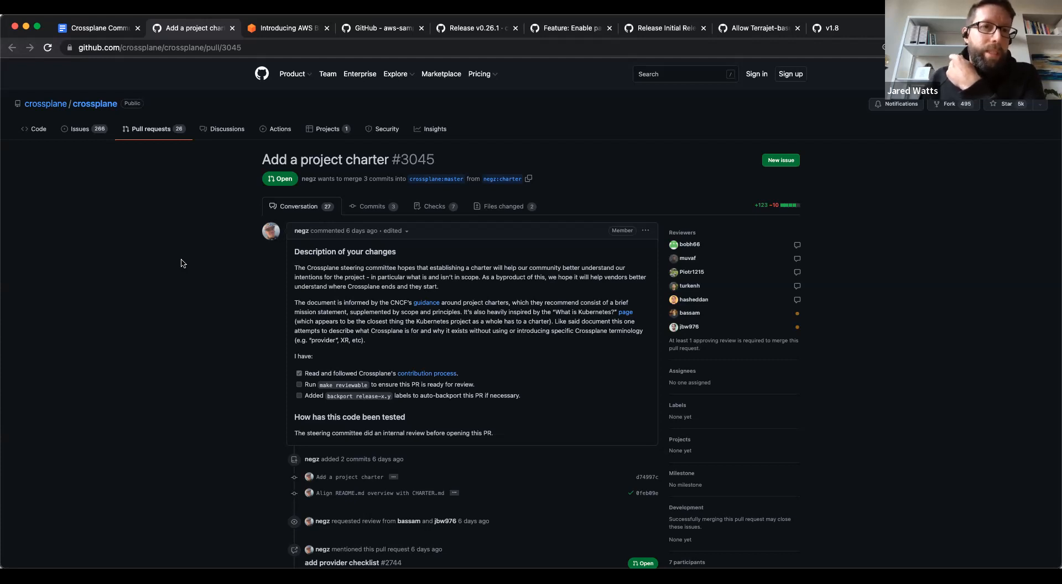
mouse_move(236, 279)
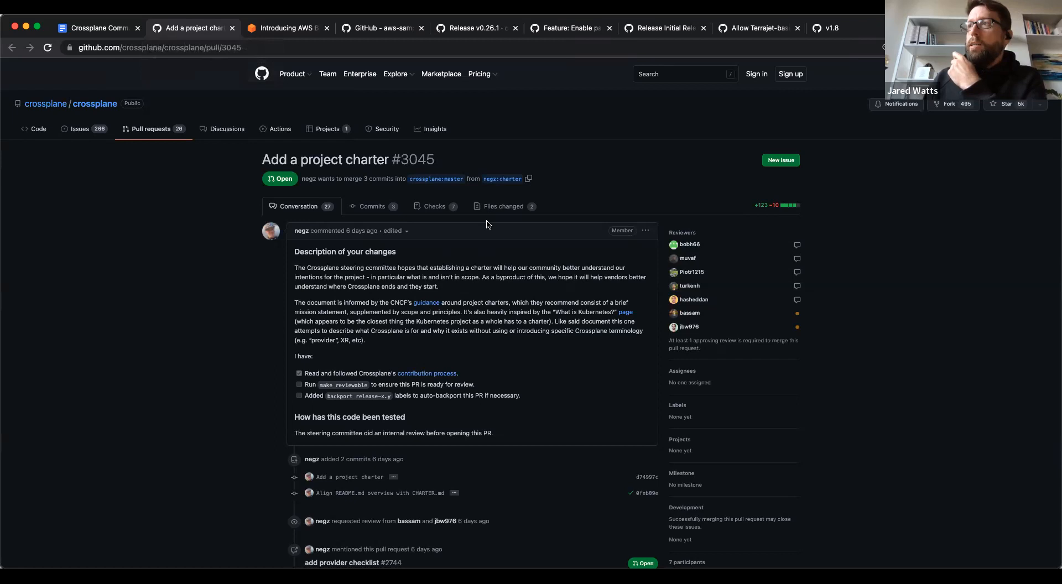
mouse_move(430, 257)
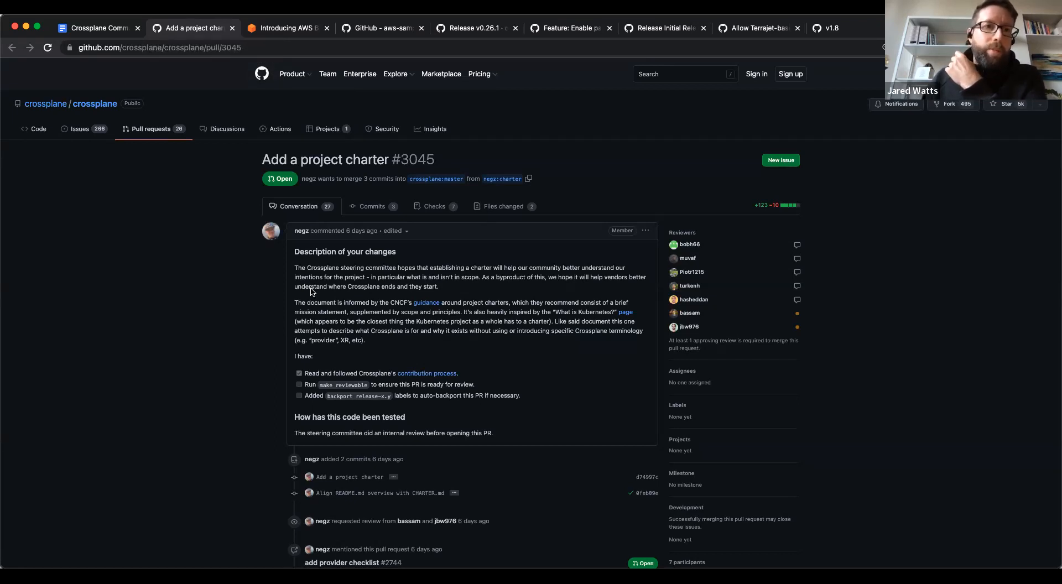
mouse_move(455, 271)
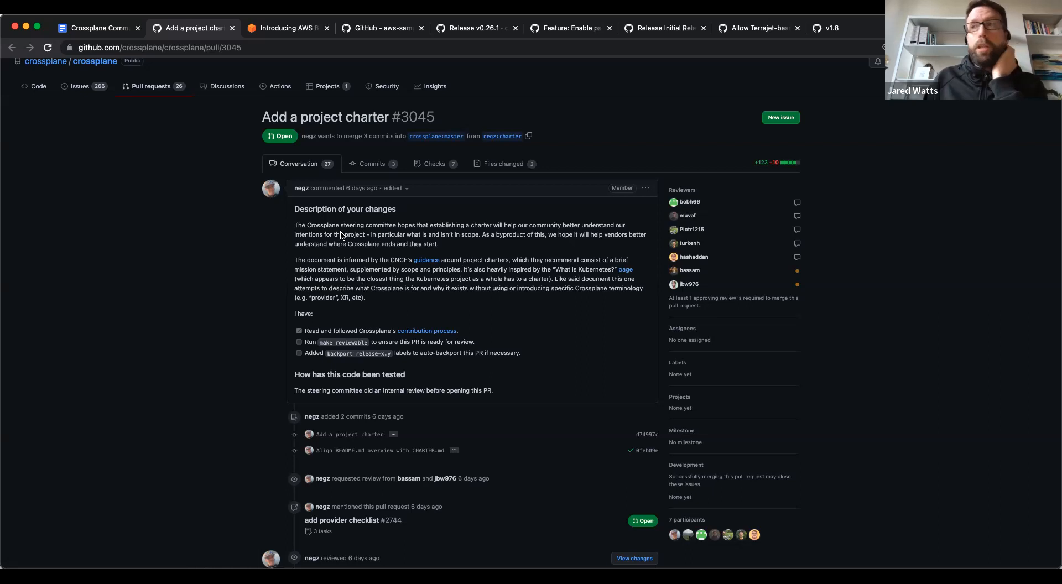
mouse_move(183, 201)
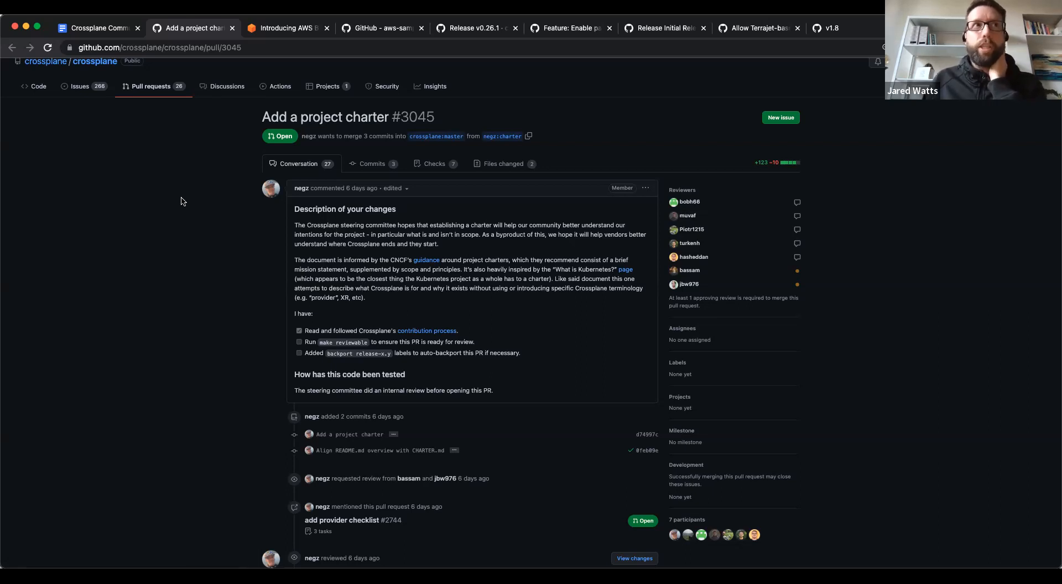
mouse_move(202, 285)
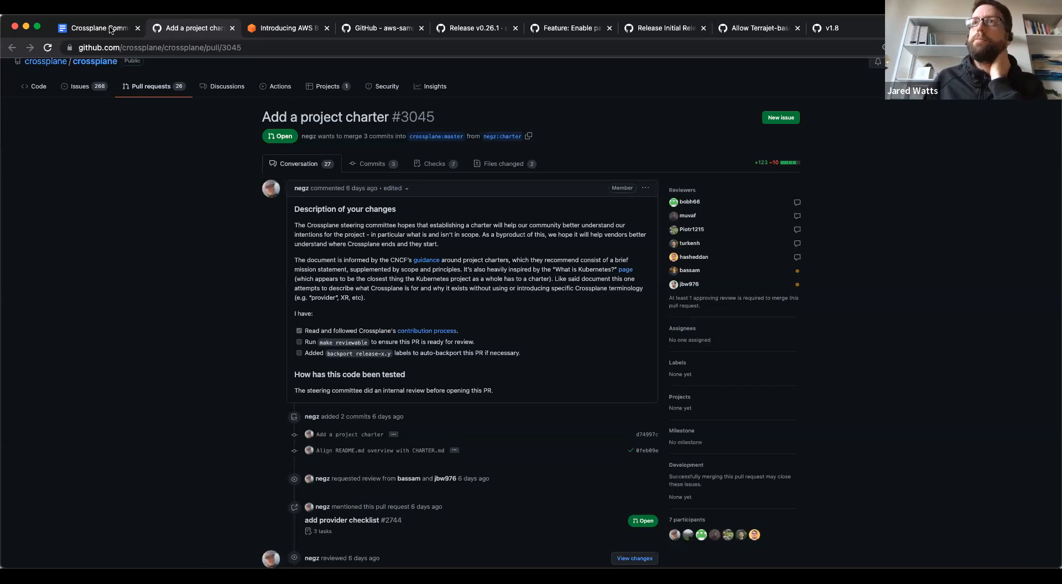
Return to the meeting agenda document after reading project charter PR #3045
click(94, 29)
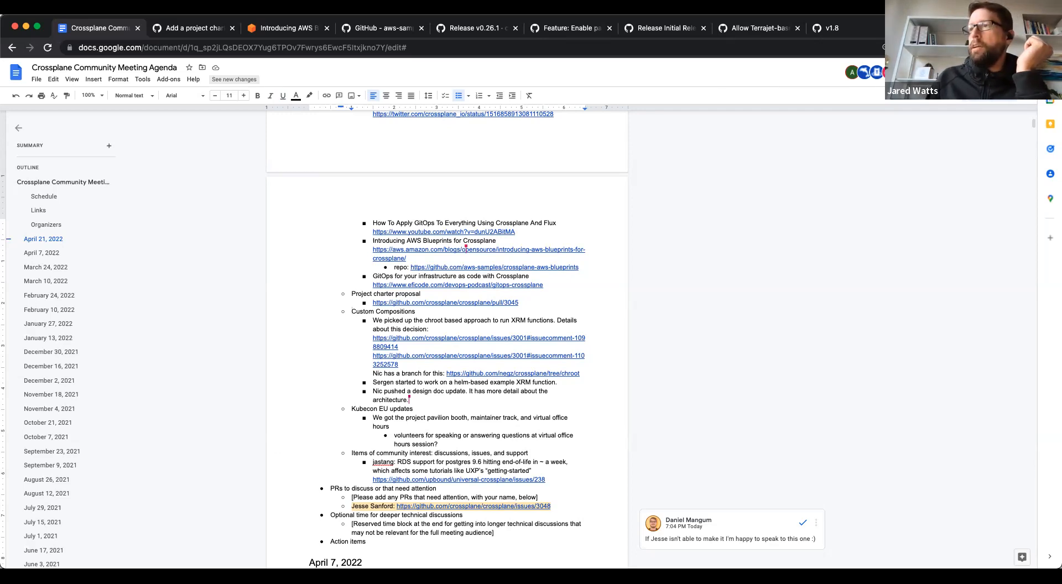
mouse_move(137, 442)
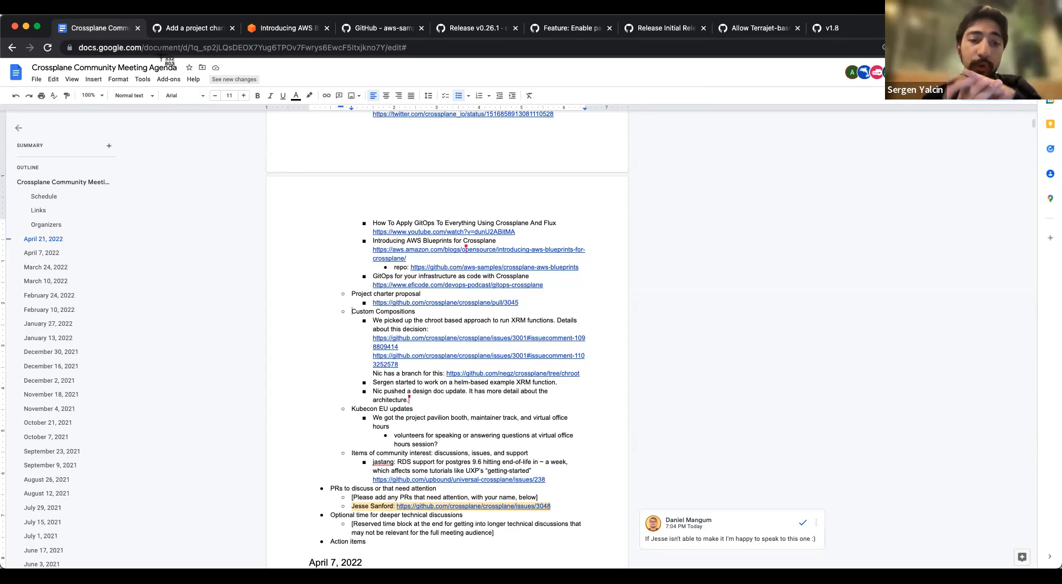
mouse_move(429, 330)
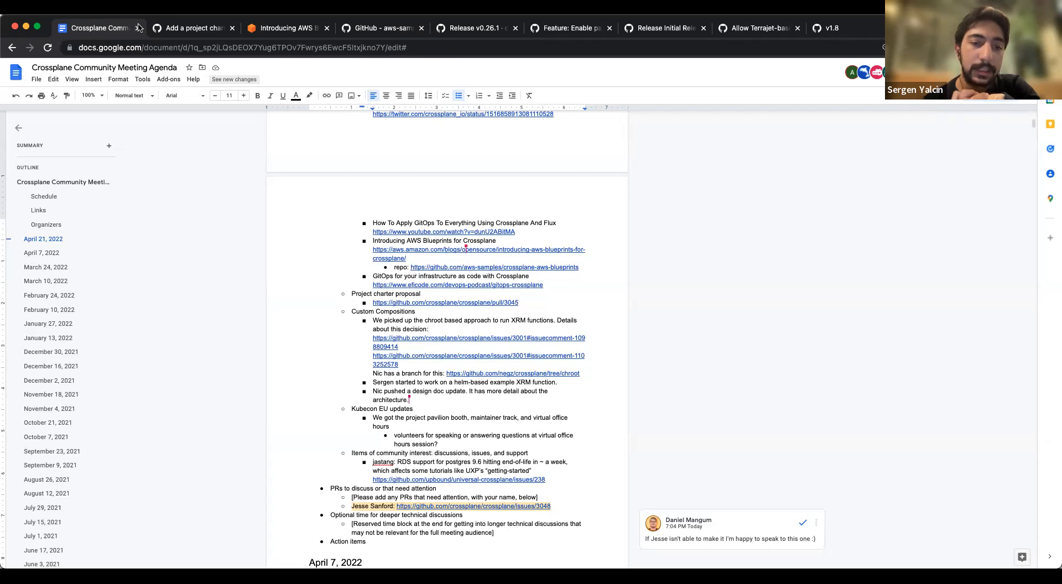
Close every tab except the agenda and open the issue #3001 chroot decision comment
right_click(99, 28)
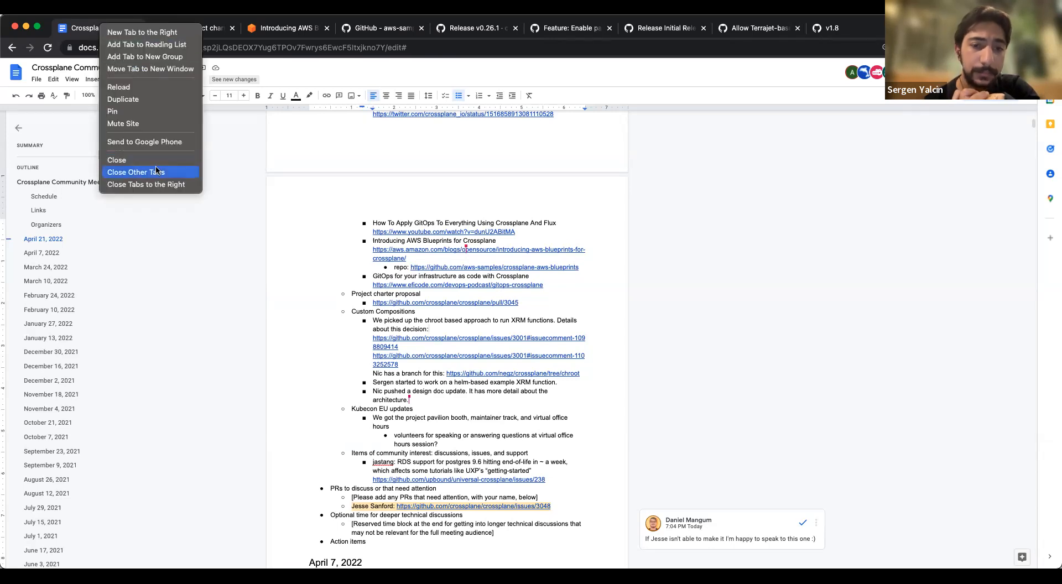
click(136, 172)
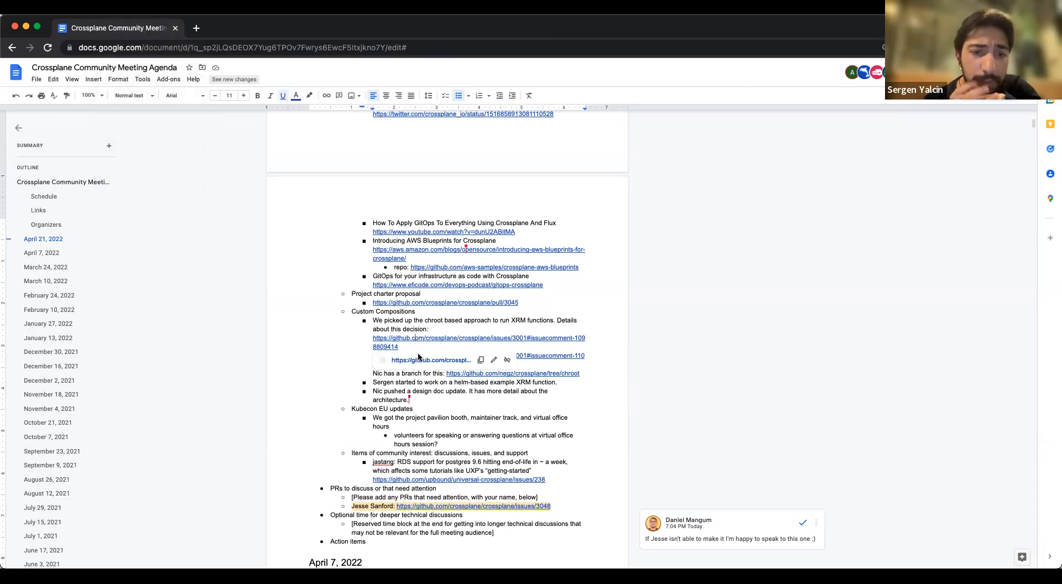
click(427, 360)
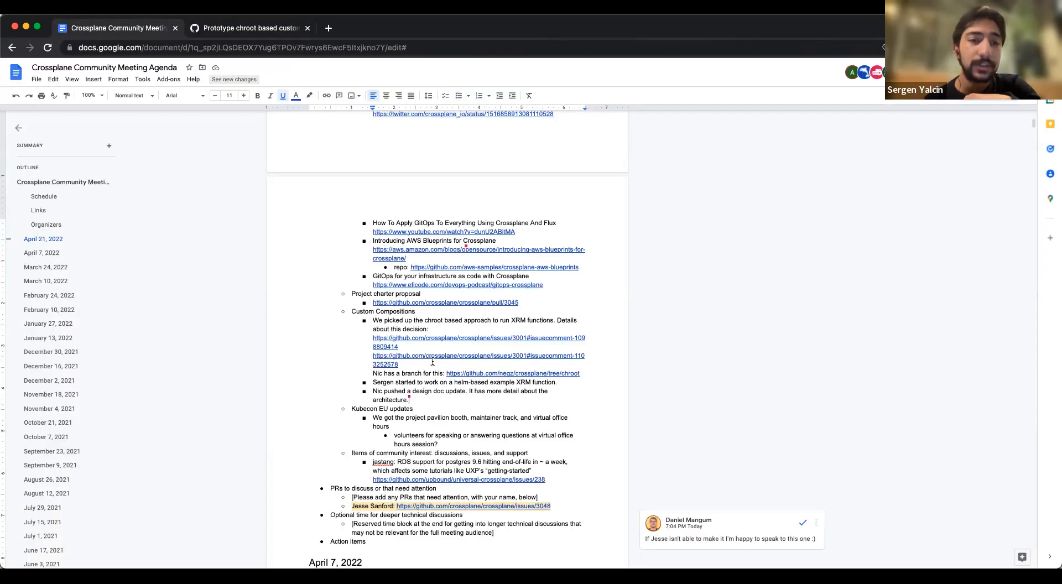
mouse_move(433, 357)
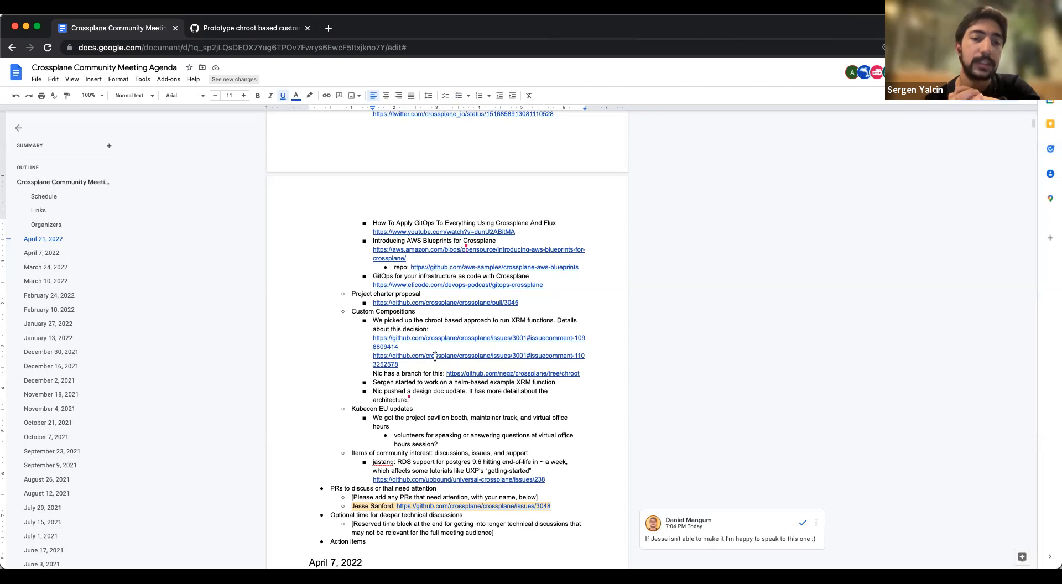
mouse_move(405, 356)
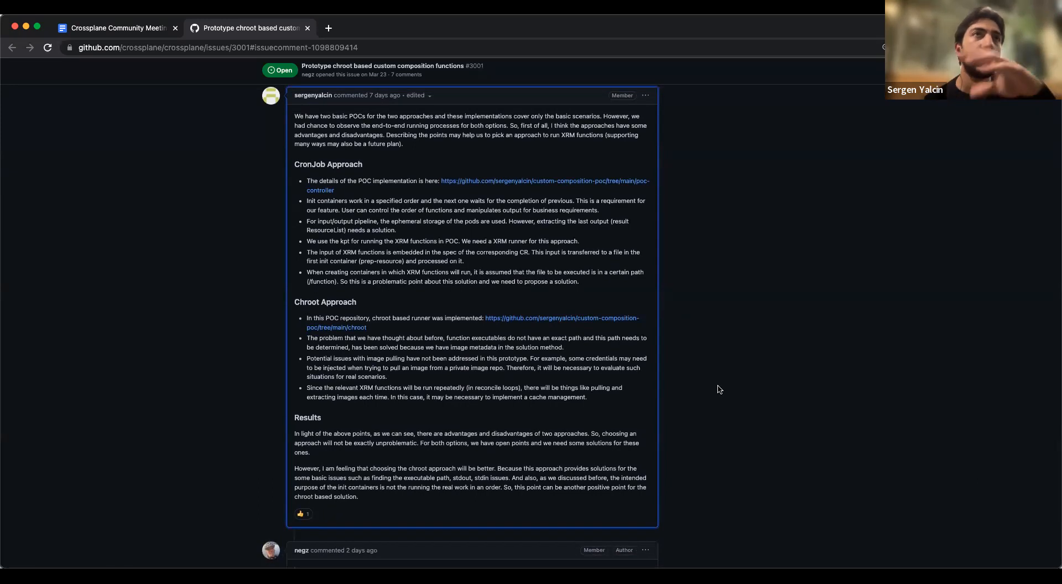
Read the CronJob versus chroot comparison comment and return to the agenda document
scroll(down, 3)
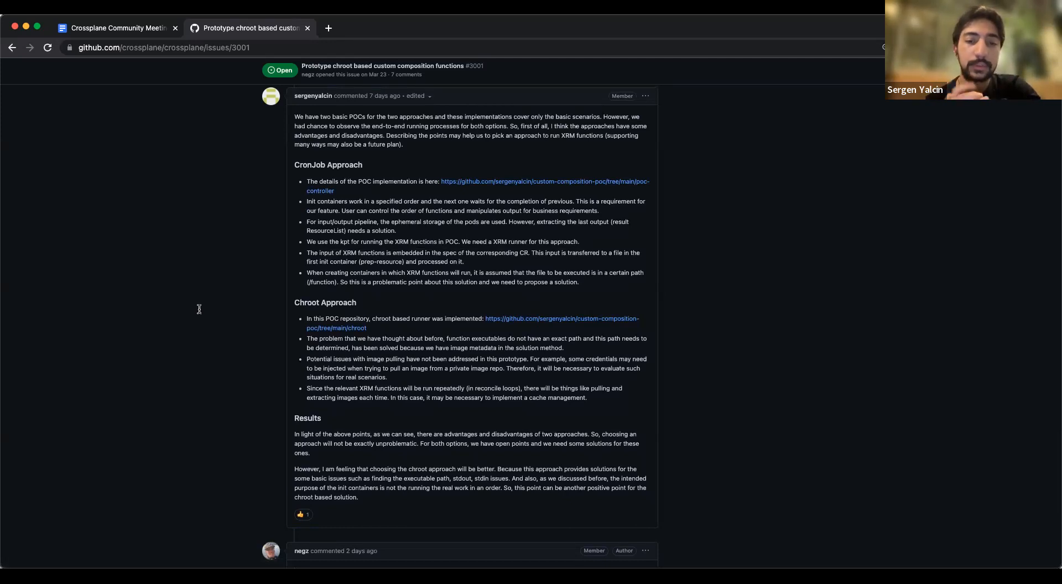
click(117, 28)
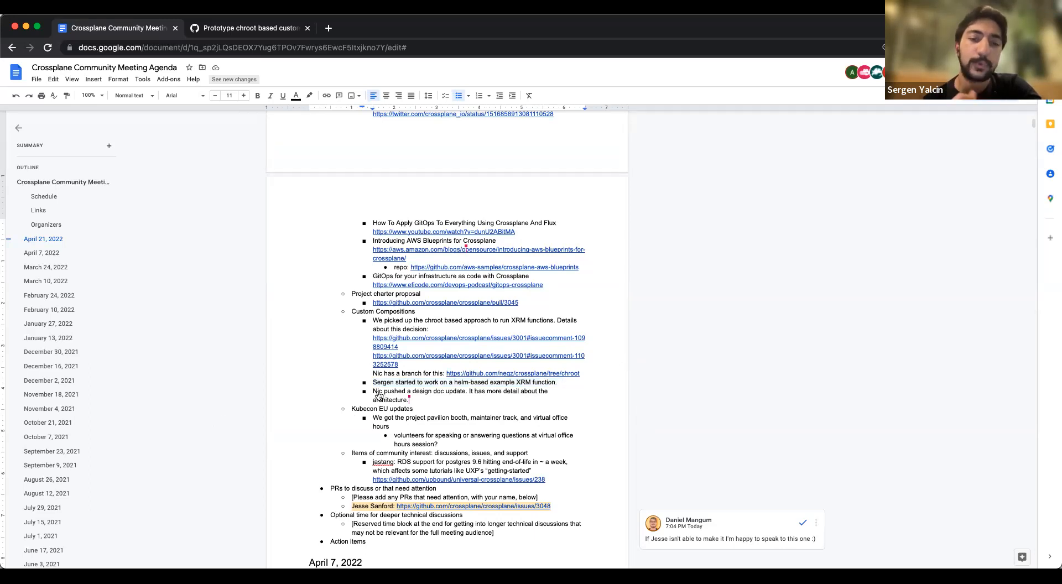
drag(373, 391, 409, 400)
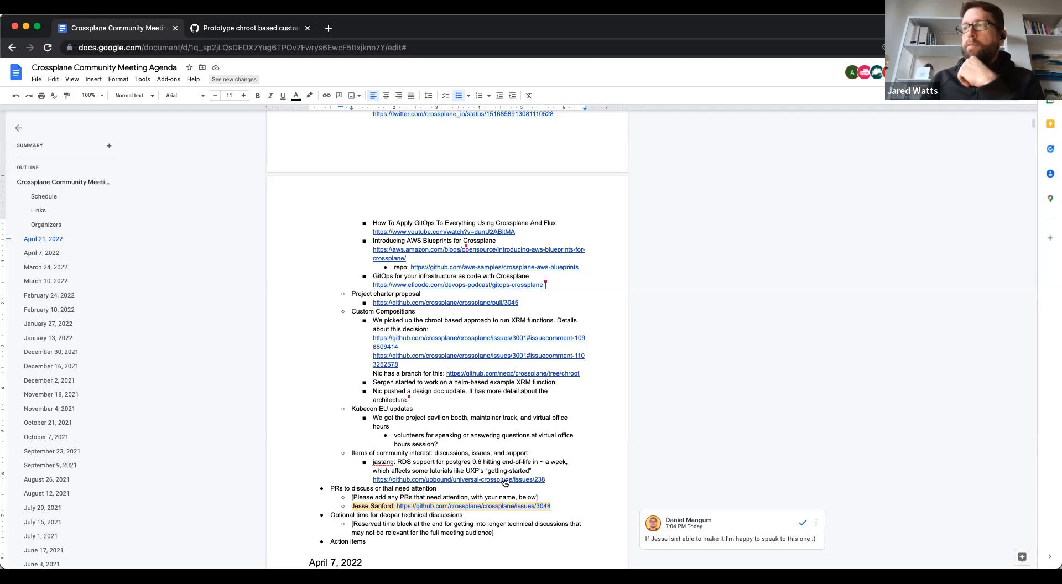
mouse_move(519, 482)
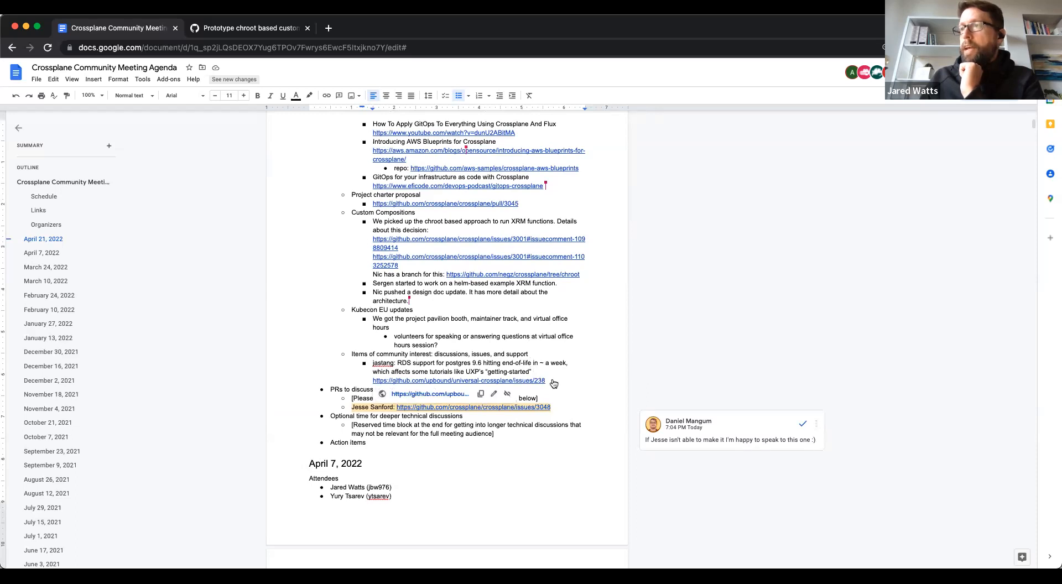
mouse_move(567, 413)
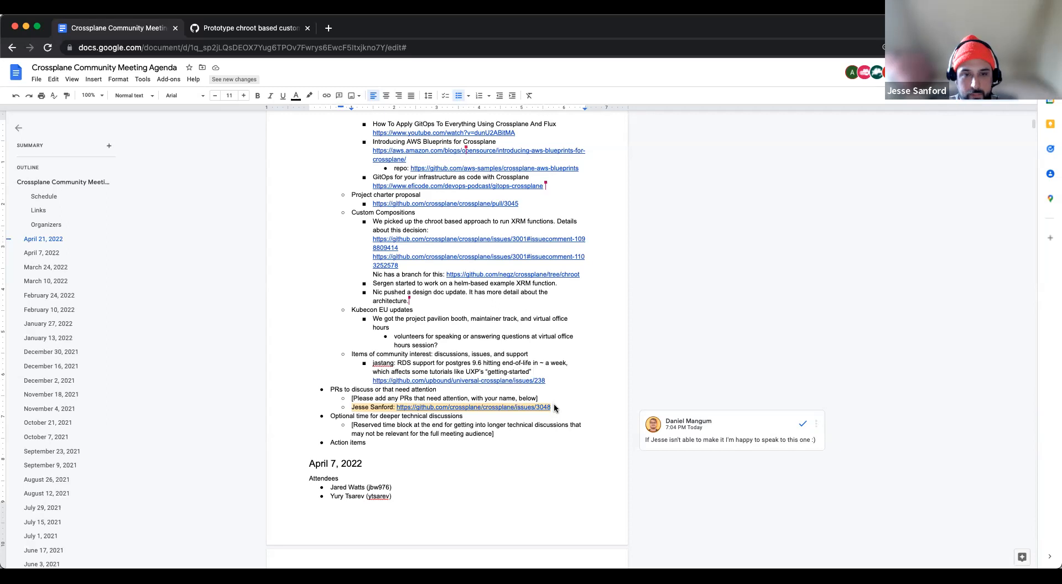
Follow Jesse Sanford's PRs-to-discuss link to GitHub issue #3048 on cosign package signature validation
click(472, 407)
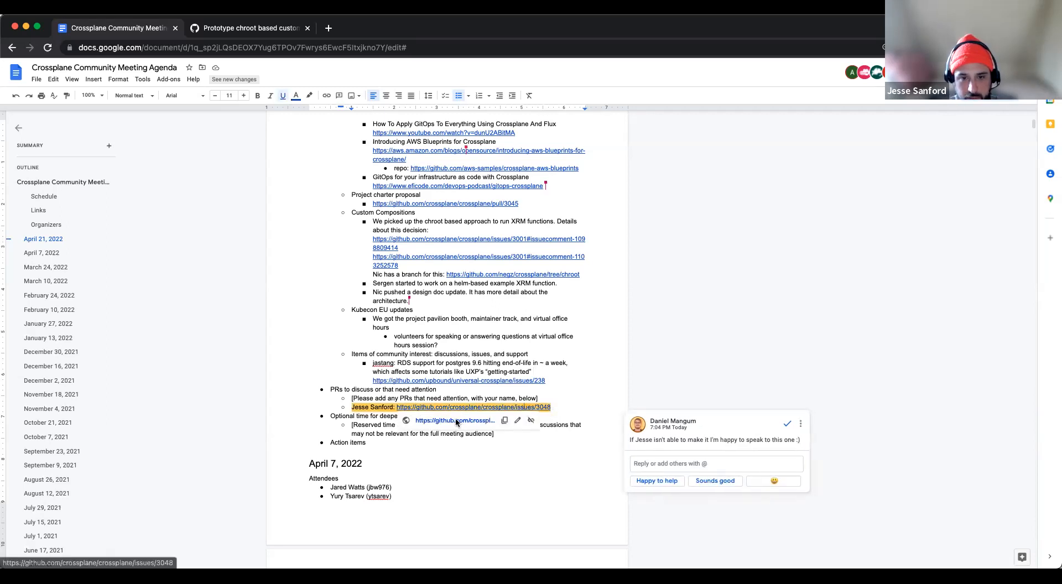
click(458, 407)
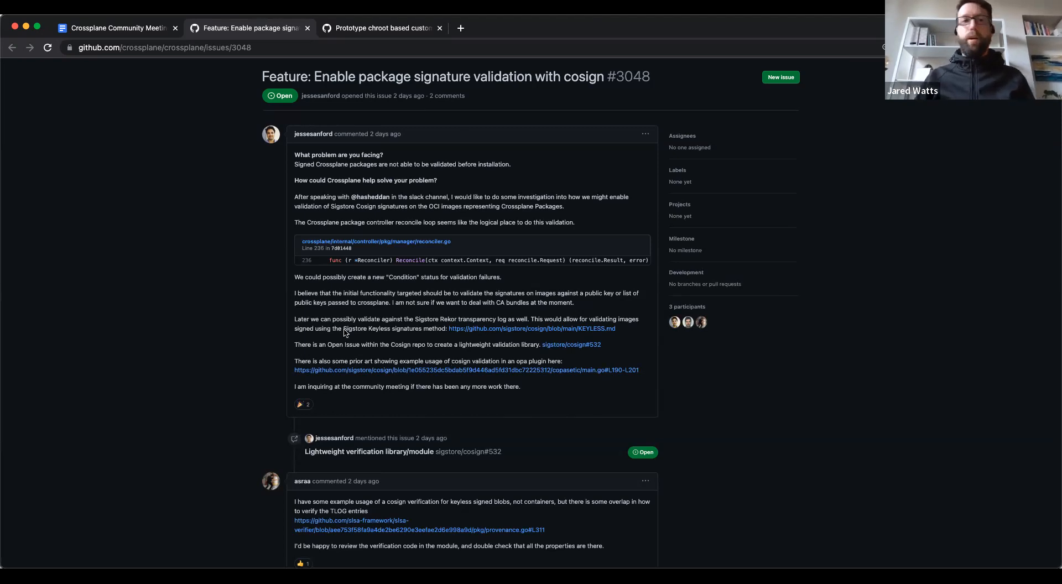
mouse_move(174, 302)
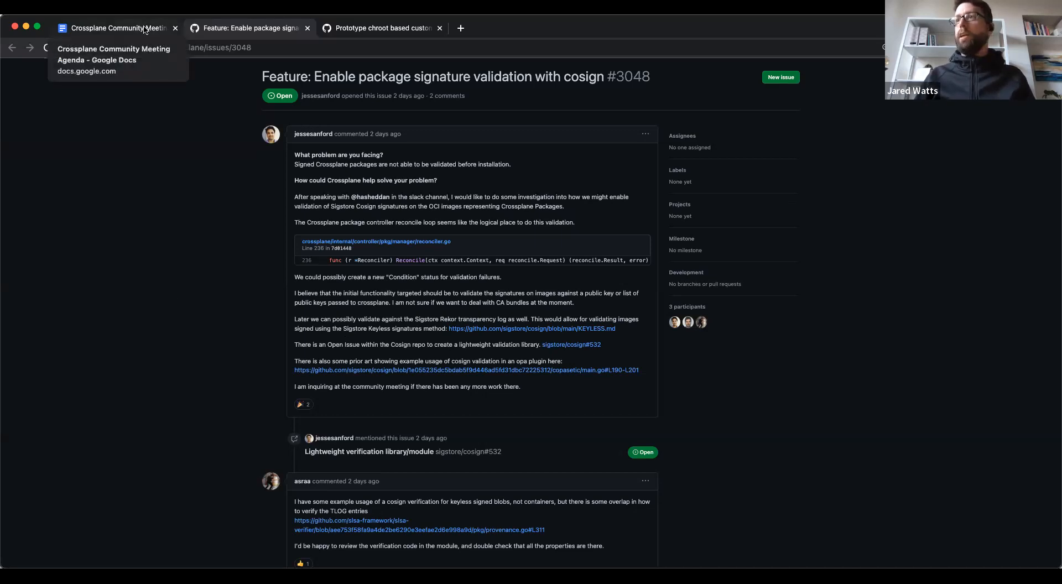
Switch back to the agenda doc and jump to the April 21, 2022 section's attendees and PRs to discuss
click(117, 28)
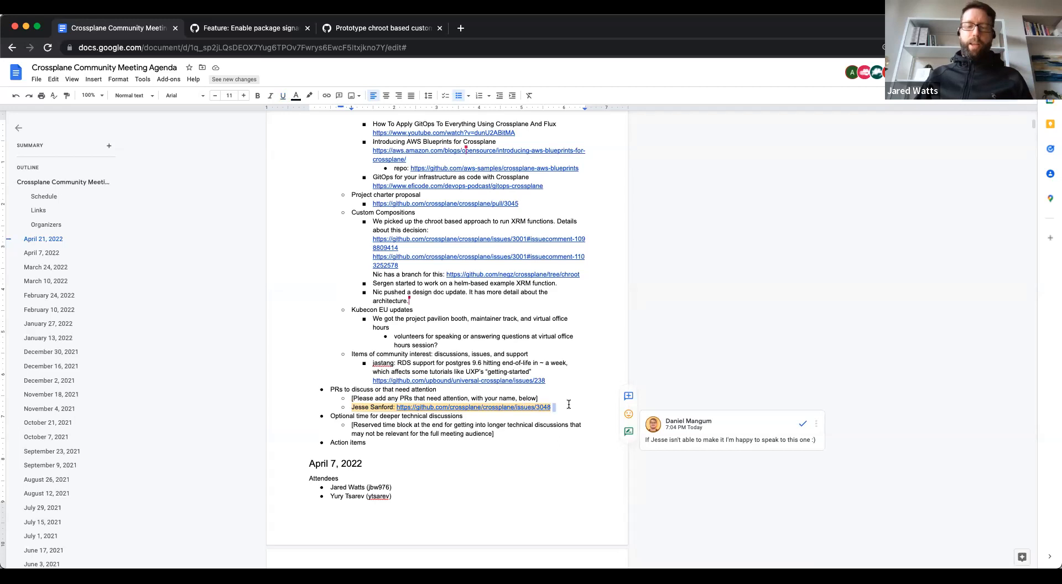
click(363, 463)
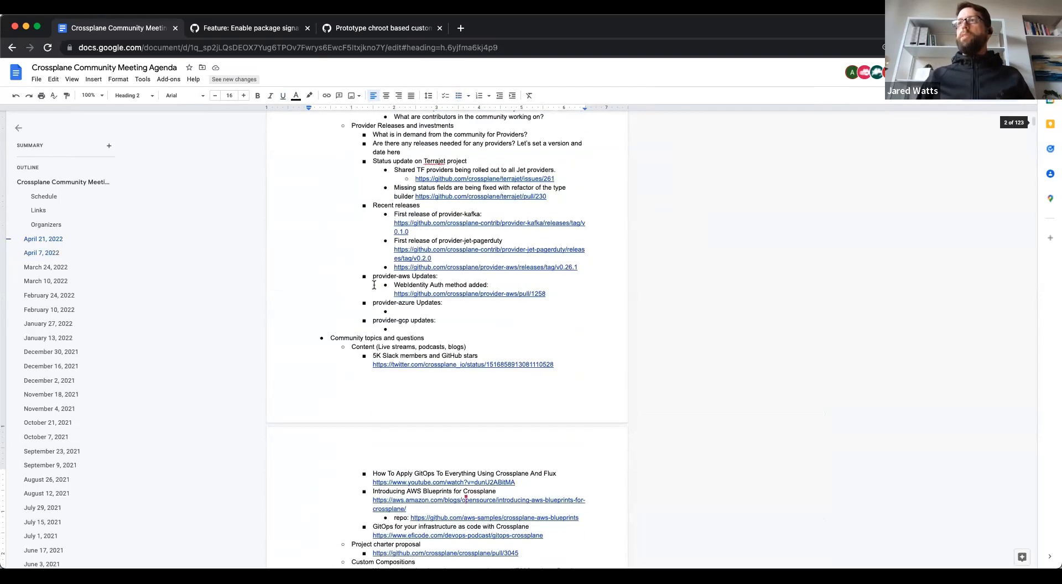
scroll(down, 3)
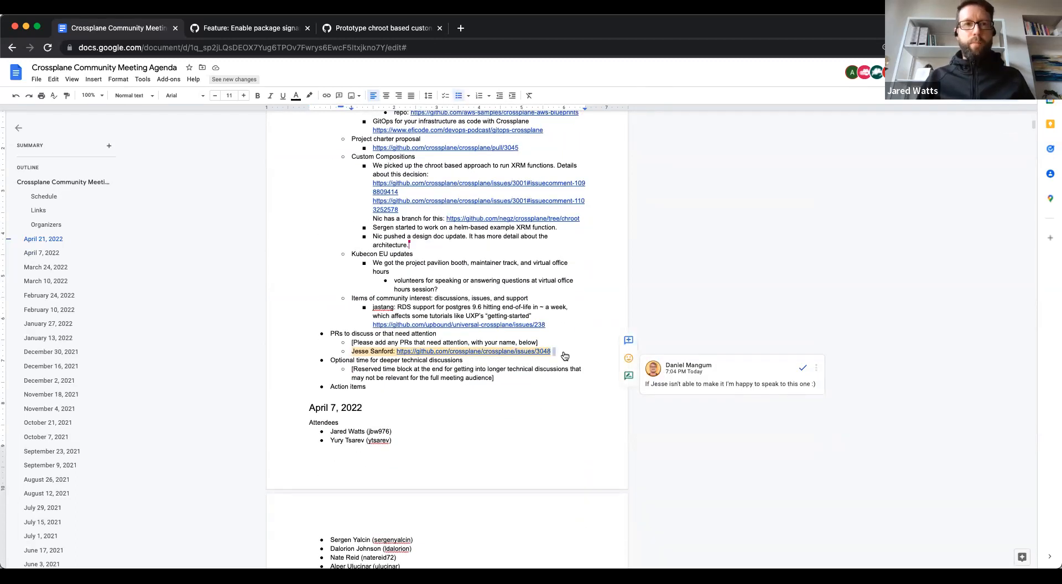
mouse_move(520, 284)
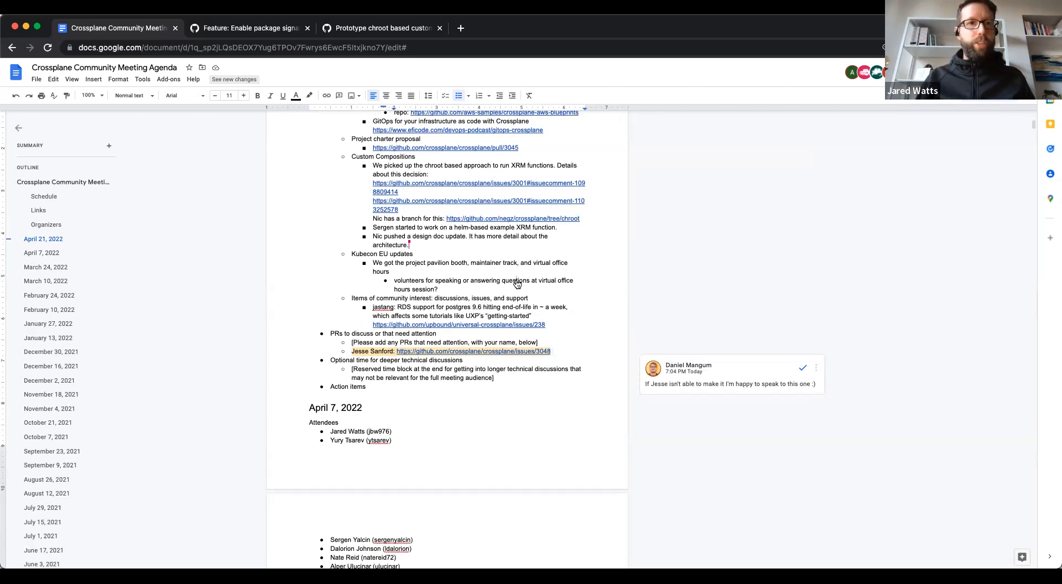
mouse_move(416, 405)
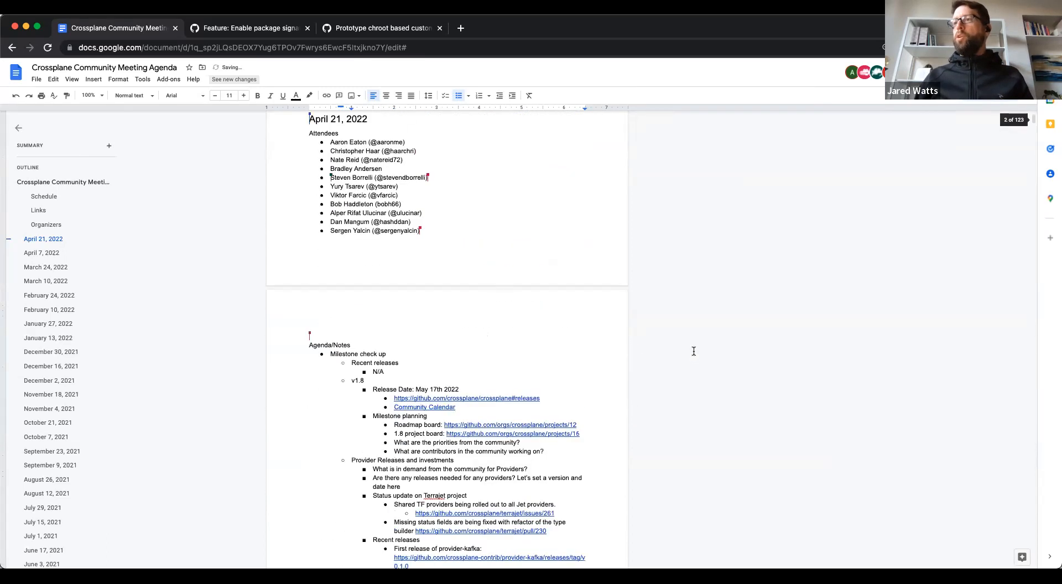
scroll(down, 3)
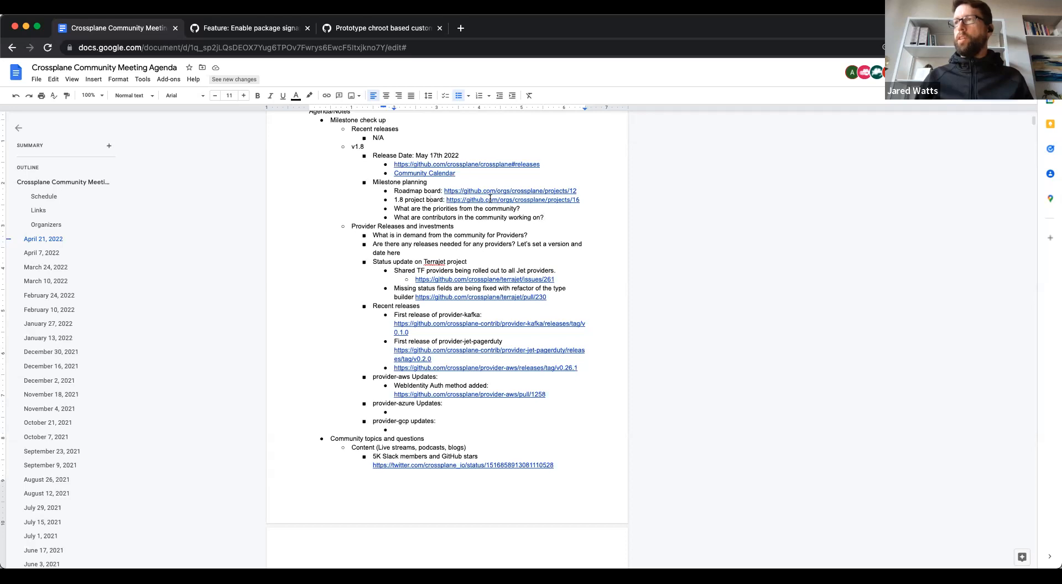
triple_click(418, 156)
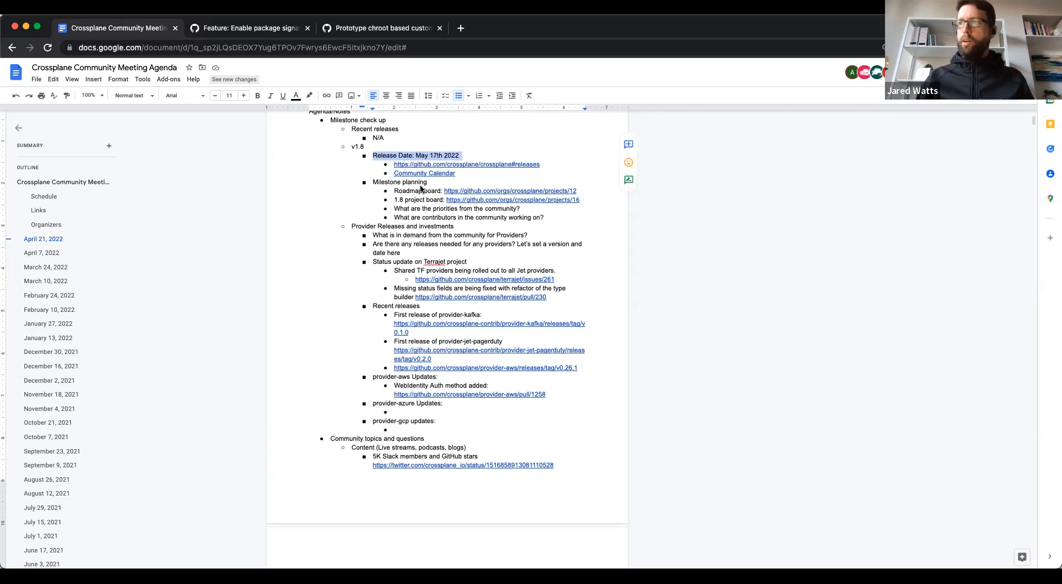
scroll(down, 3)
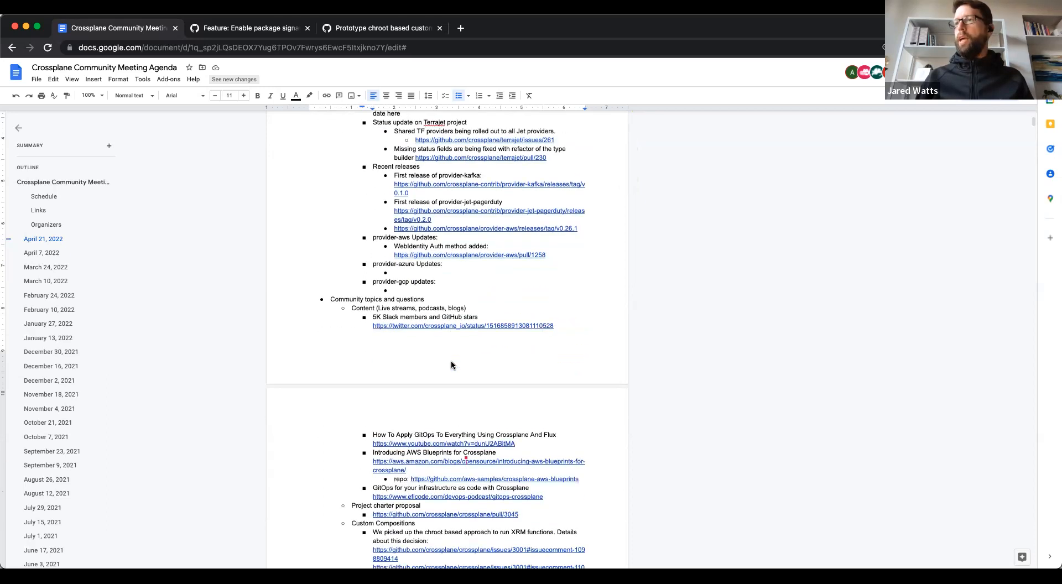
scroll(down, 3)
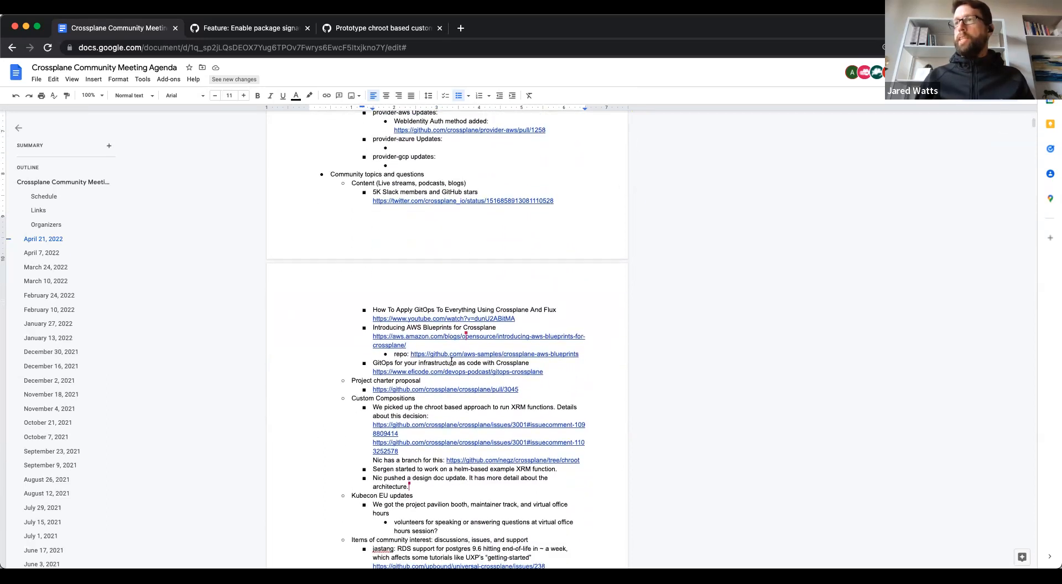
mouse_move(457, 244)
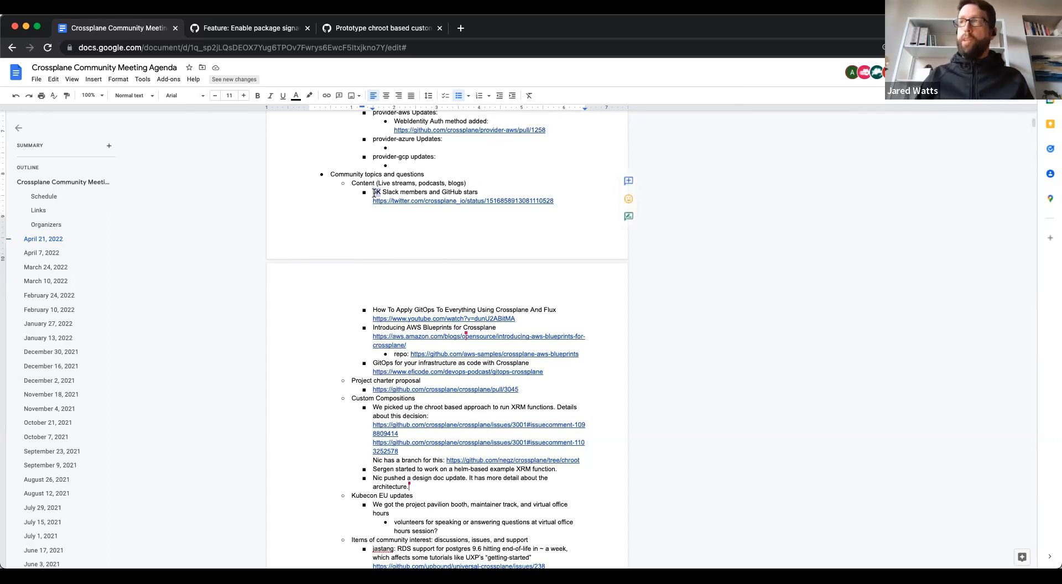
drag(372, 191, 553, 200)
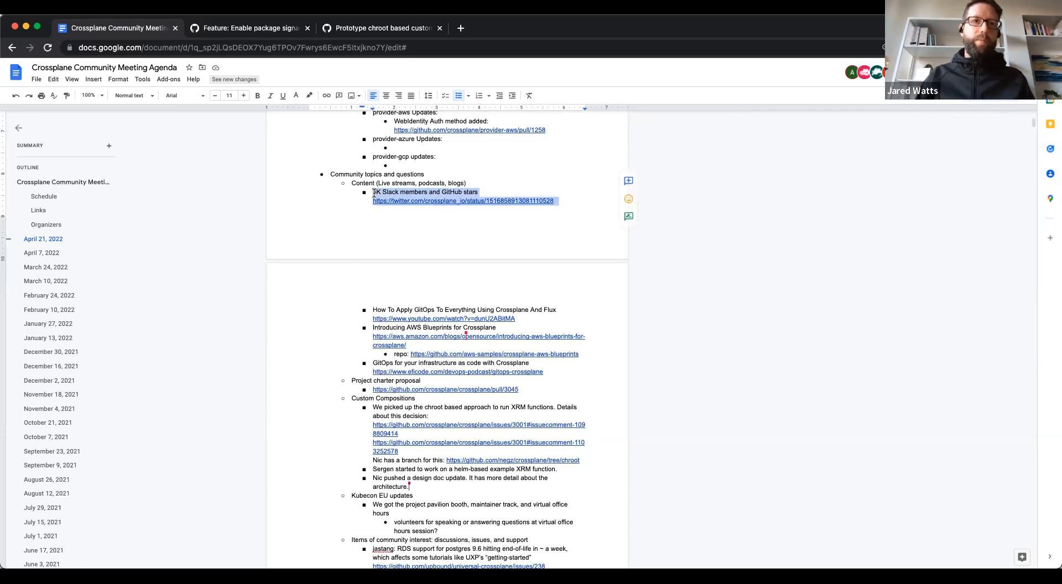
scroll(down, 3)
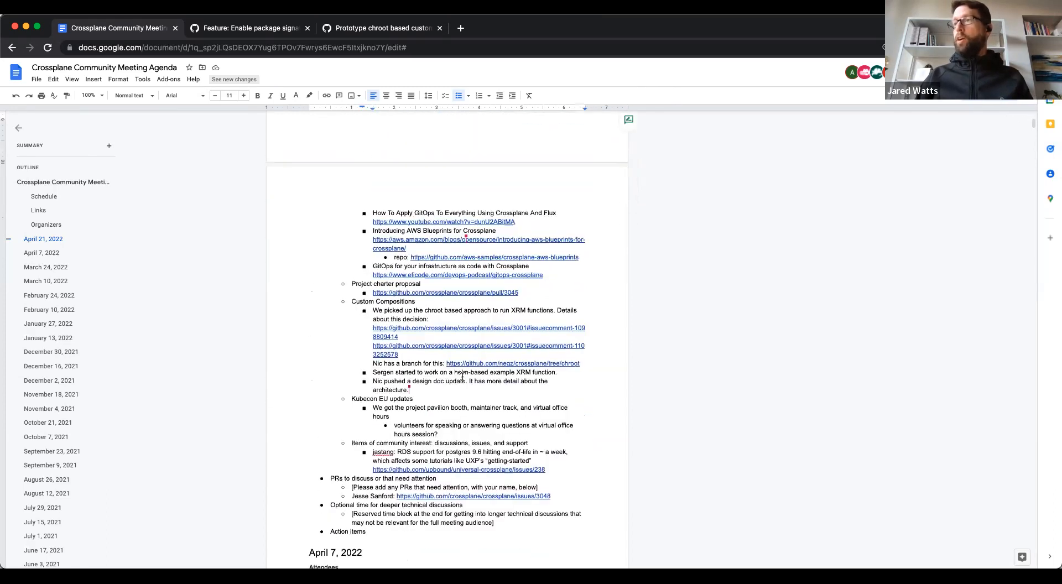